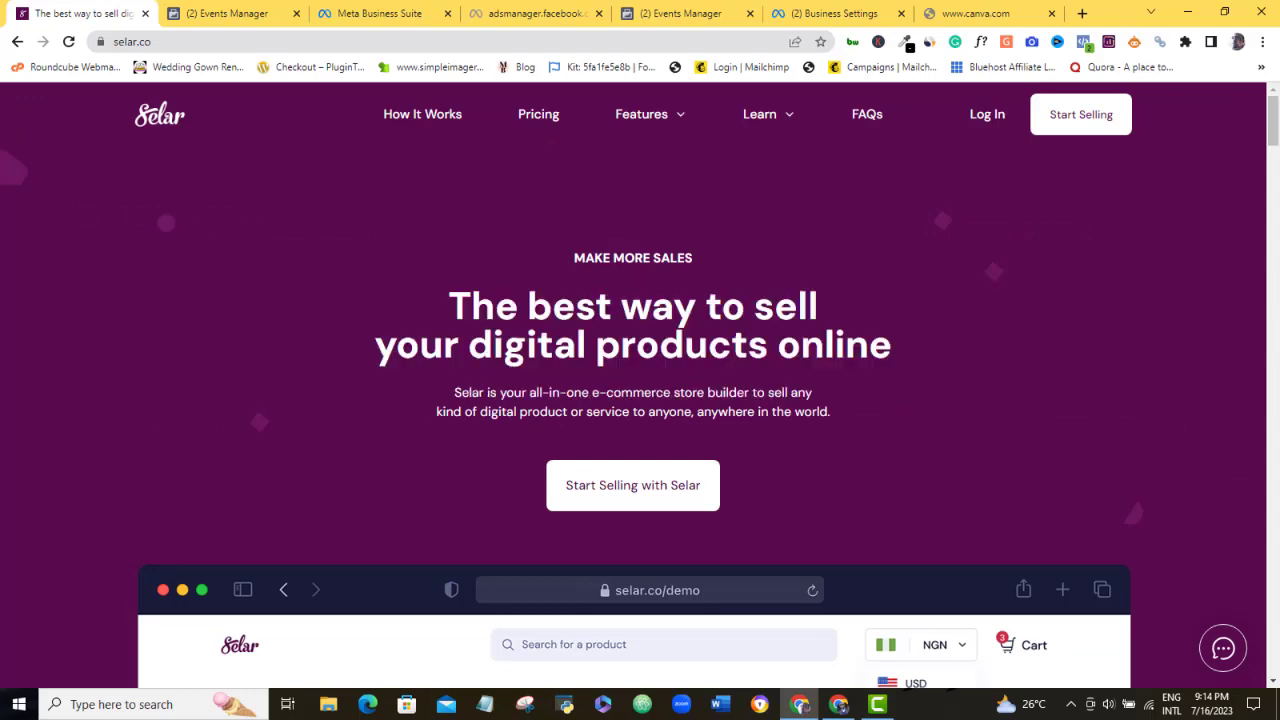
# - Reach Meta Business Suite by entering "business" in a new tab's address bar
pyautogui.click(1080, 12)
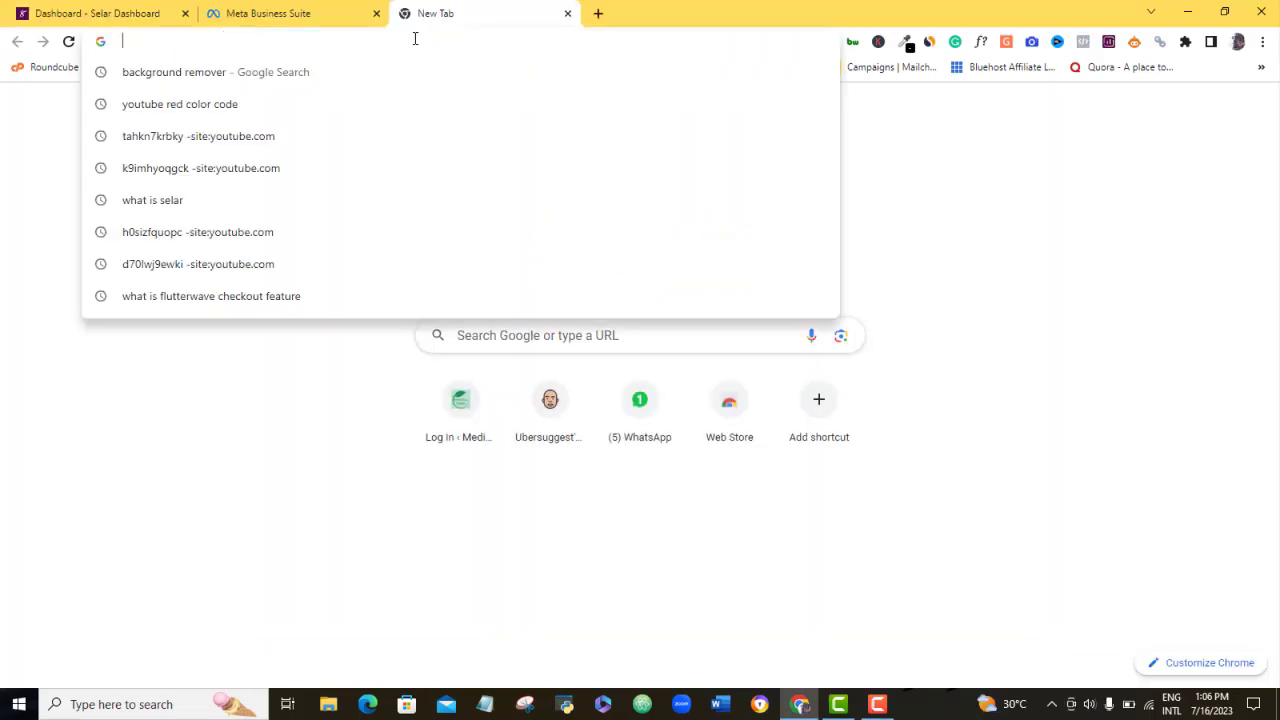
pyautogui.write('business')
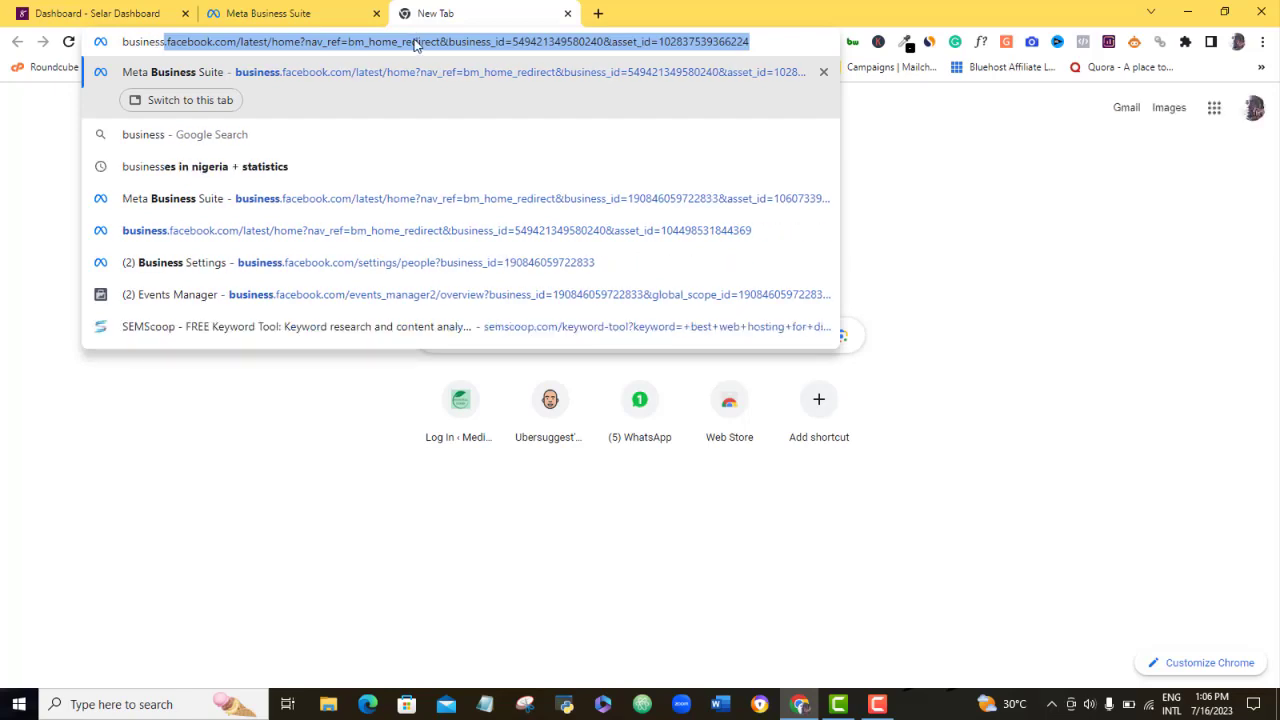
pyautogui.click(290, 12)
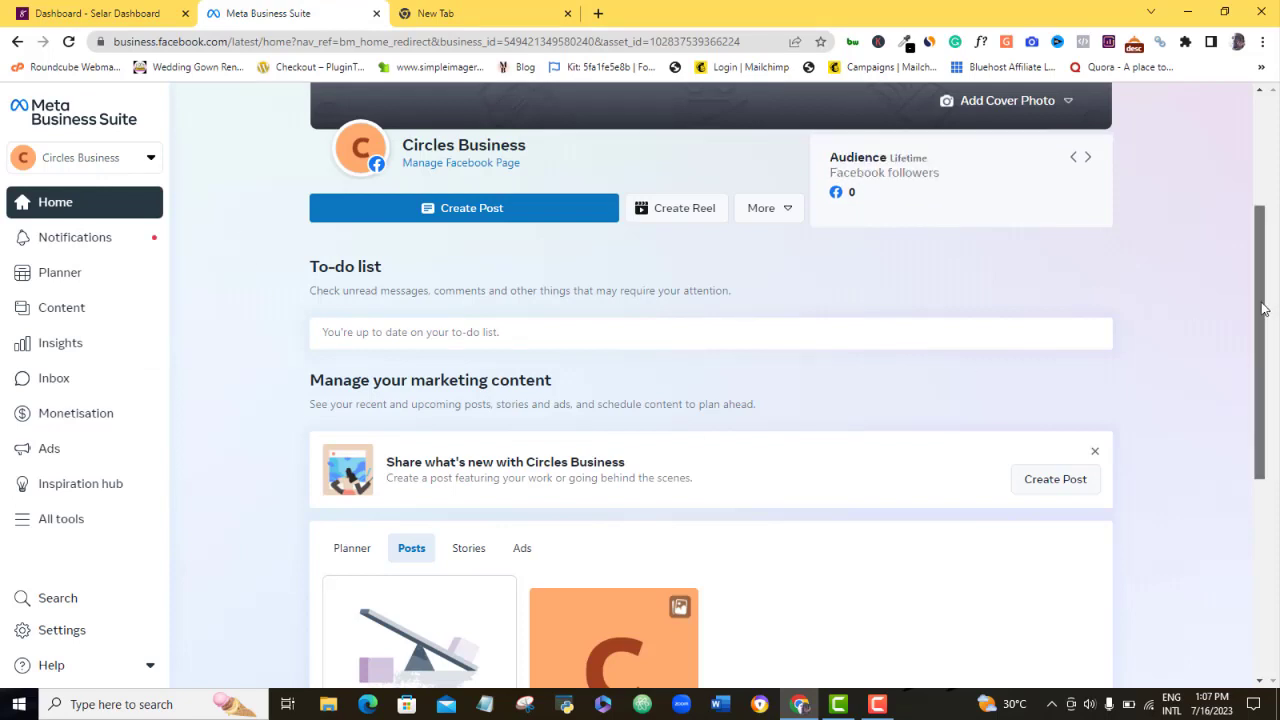
# - Go to Ads Manager through the All tools list under Advertise
pyautogui.scroll(-3)
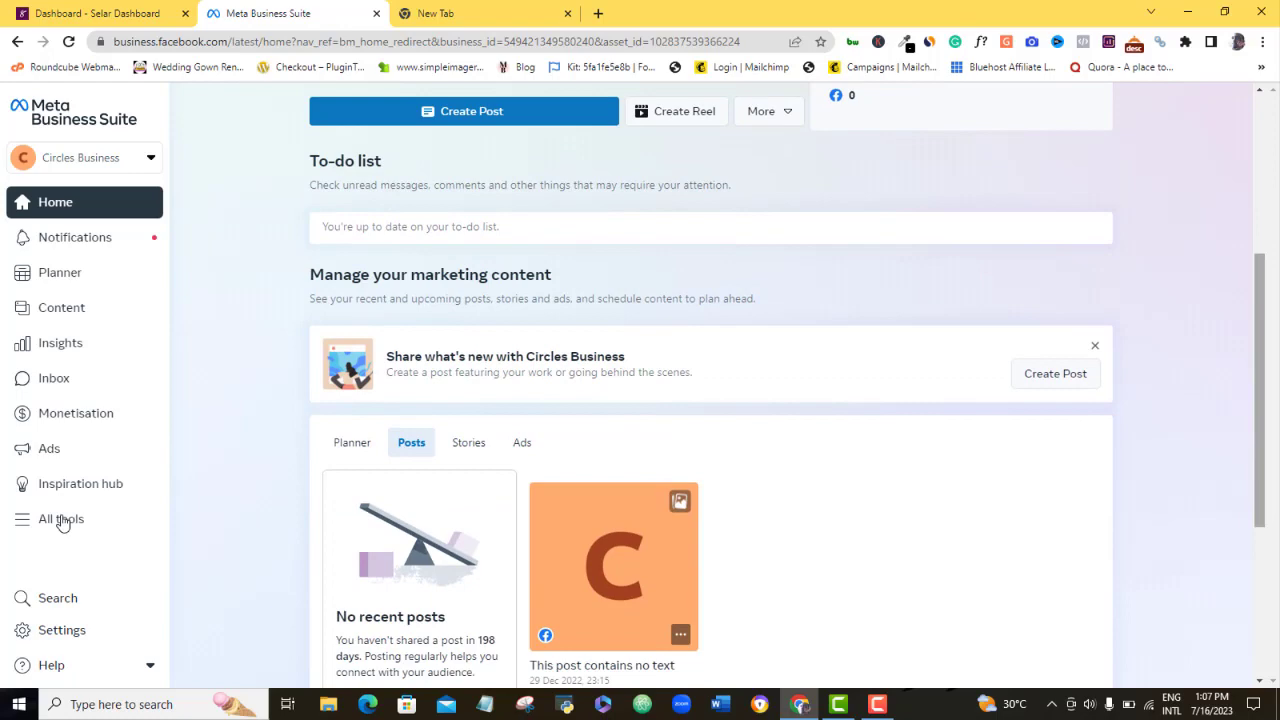
pyautogui.click(60, 520)
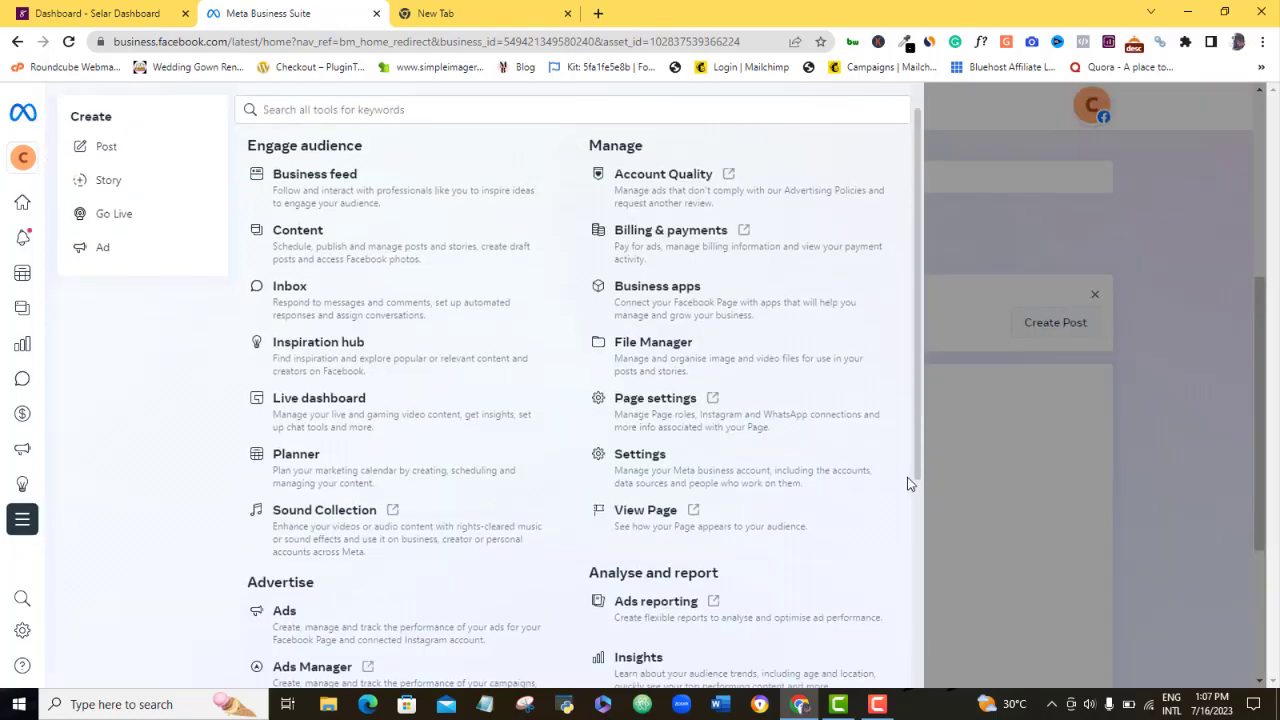
pyautogui.scroll(-3)
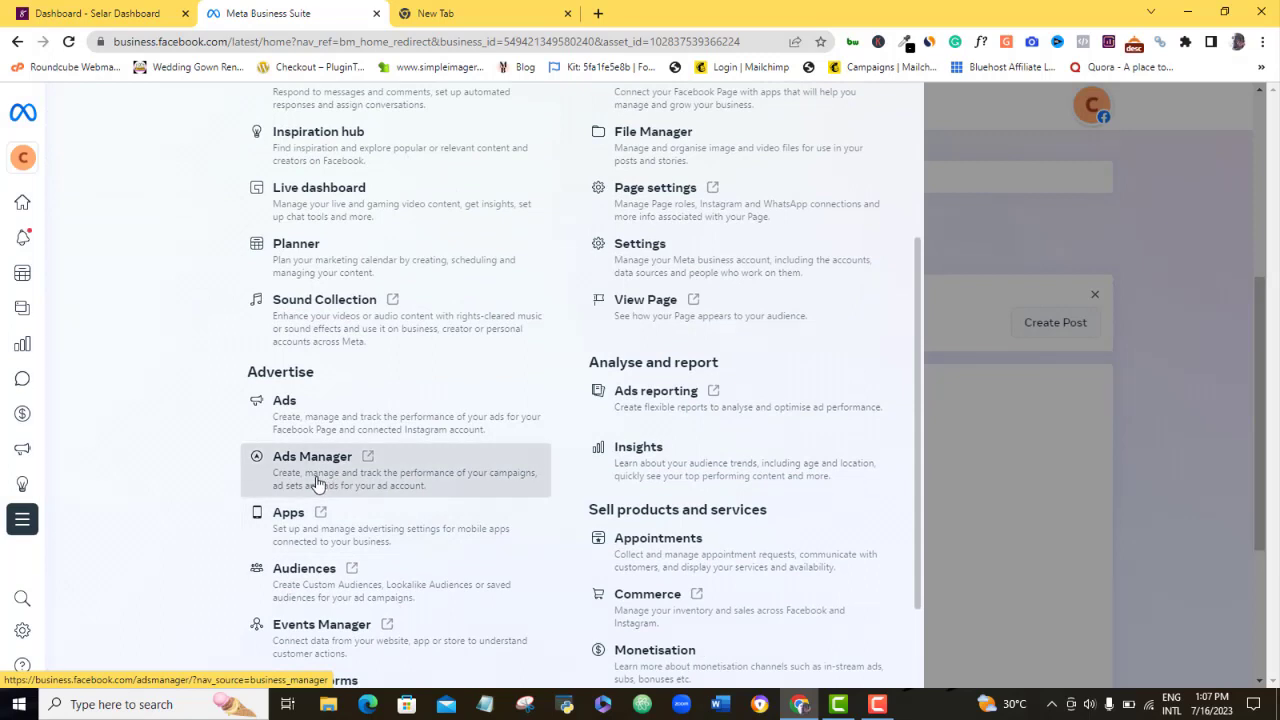
pyautogui.click(312, 456)
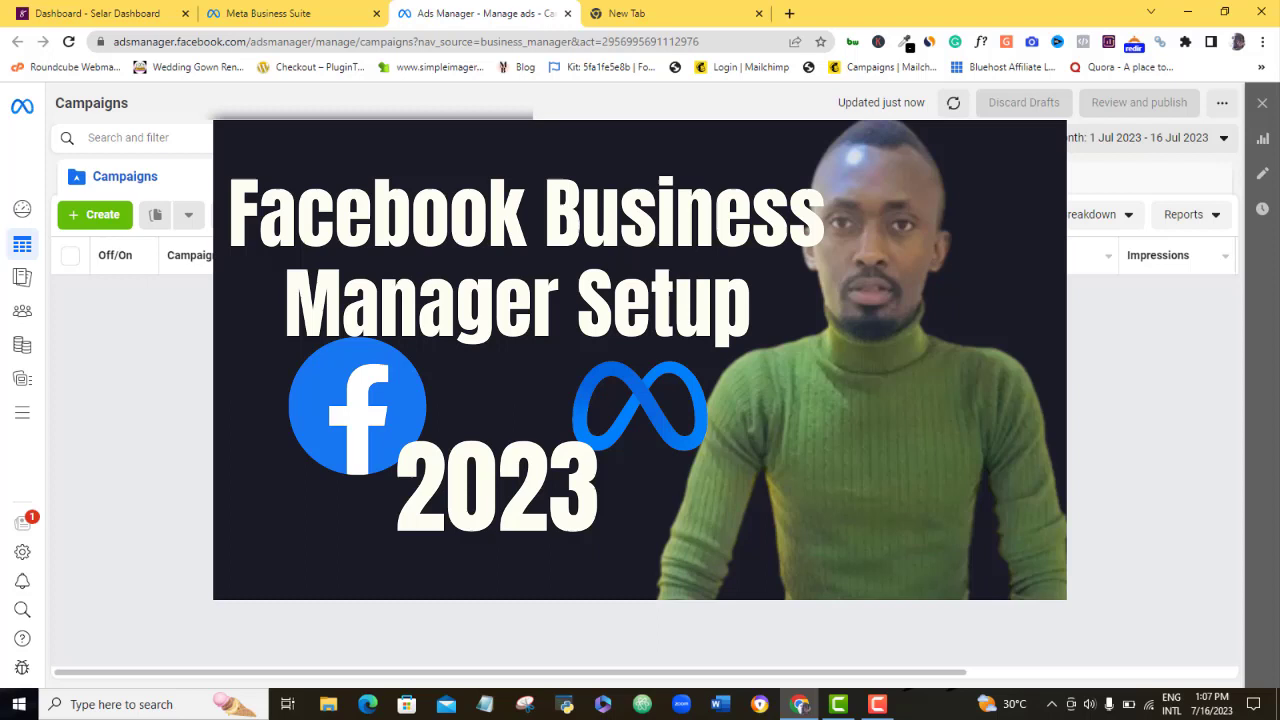
pyautogui.click(1028, 630)
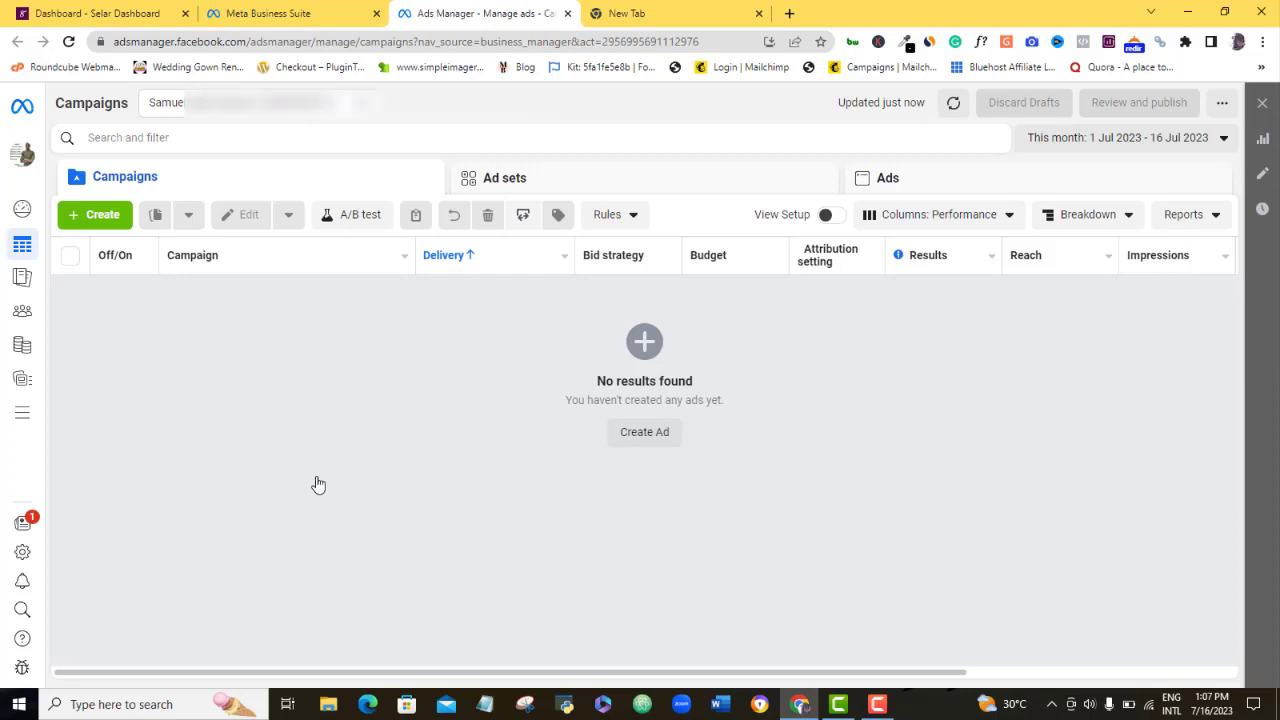
pyautogui.moveTo(336, 360)
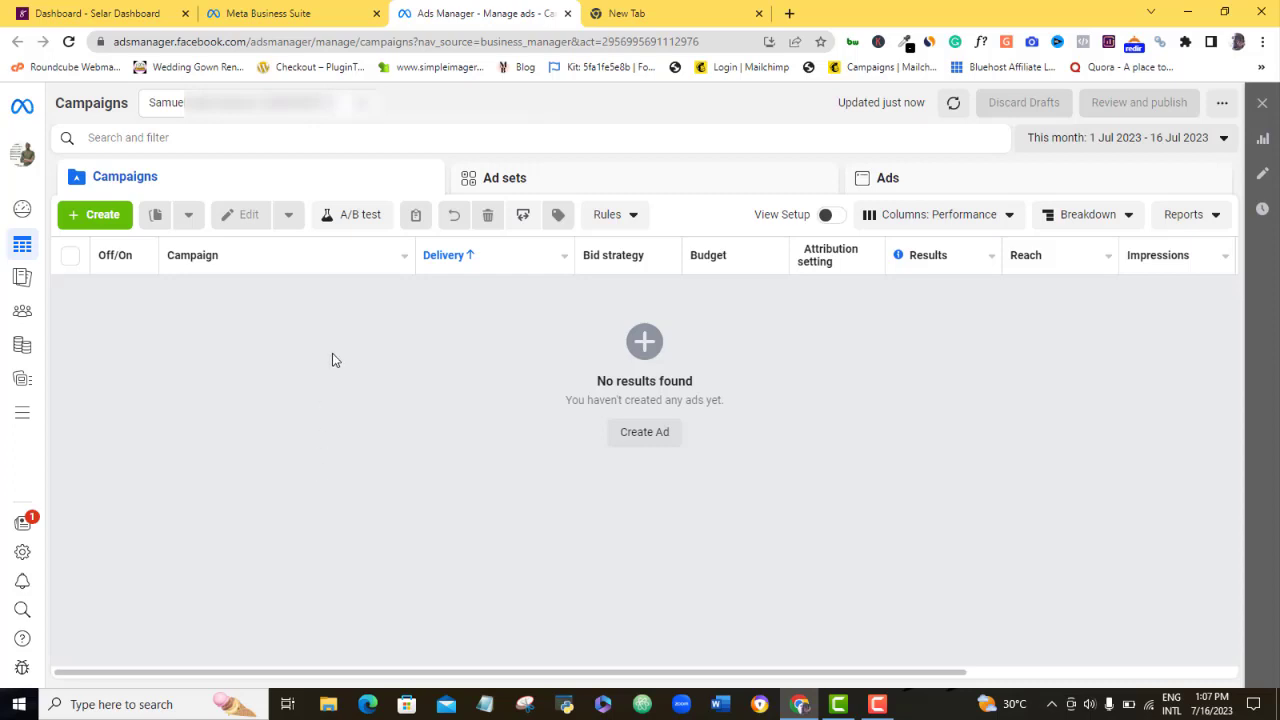
pyautogui.moveTo(344, 156)
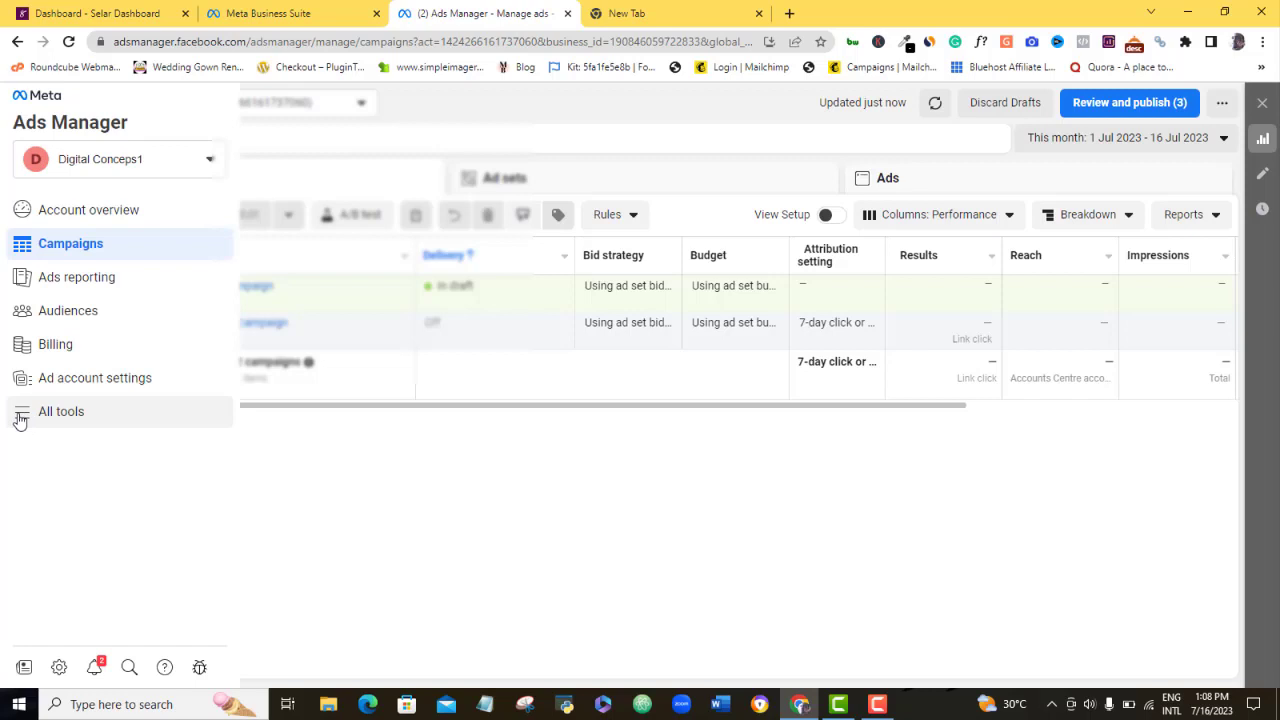
# - Launch Events Manager from All tools shortcuts in a new tab and switch to it
pyautogui.click(60, 412)
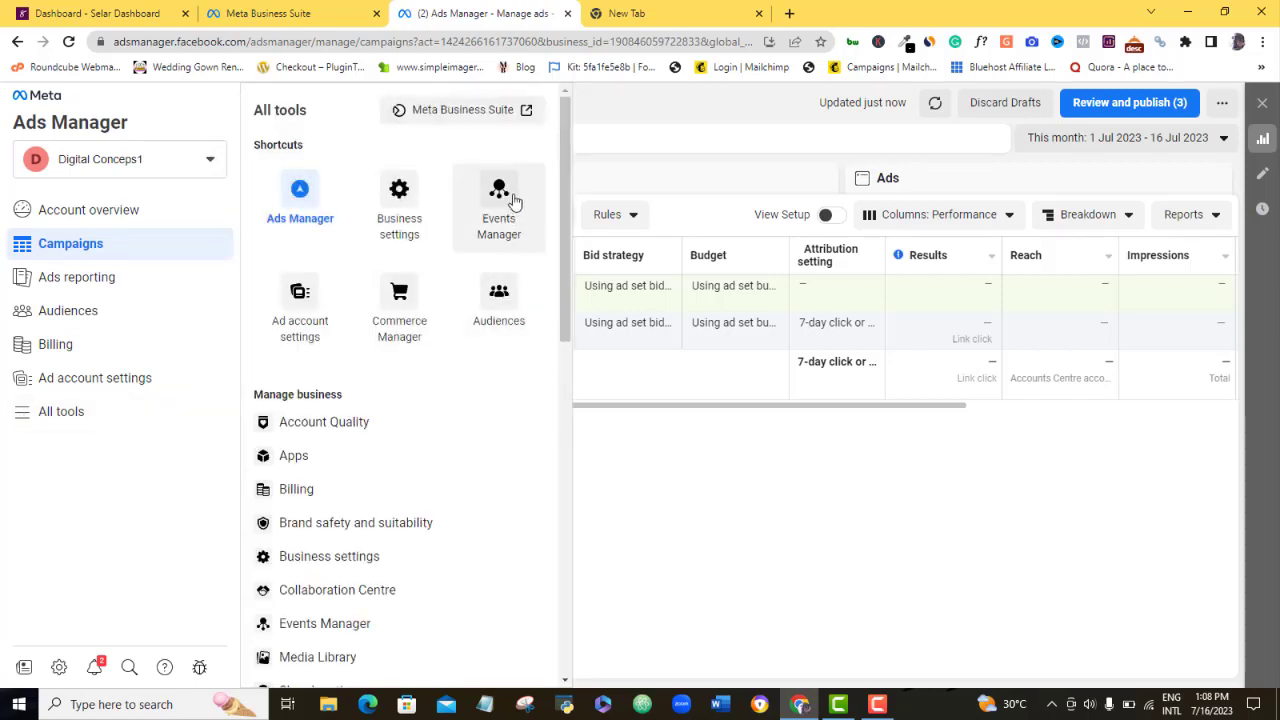
pyautogui.rightClick(498, 200)
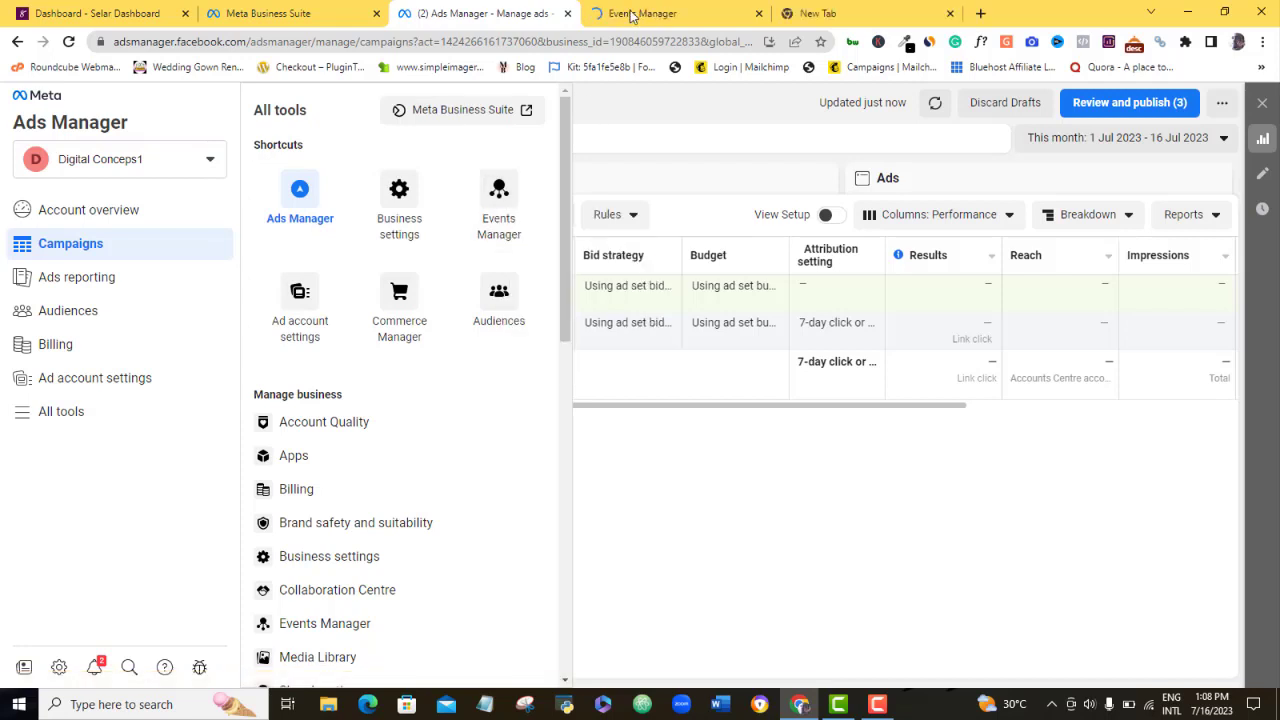
pyautogui.click(640, 12)
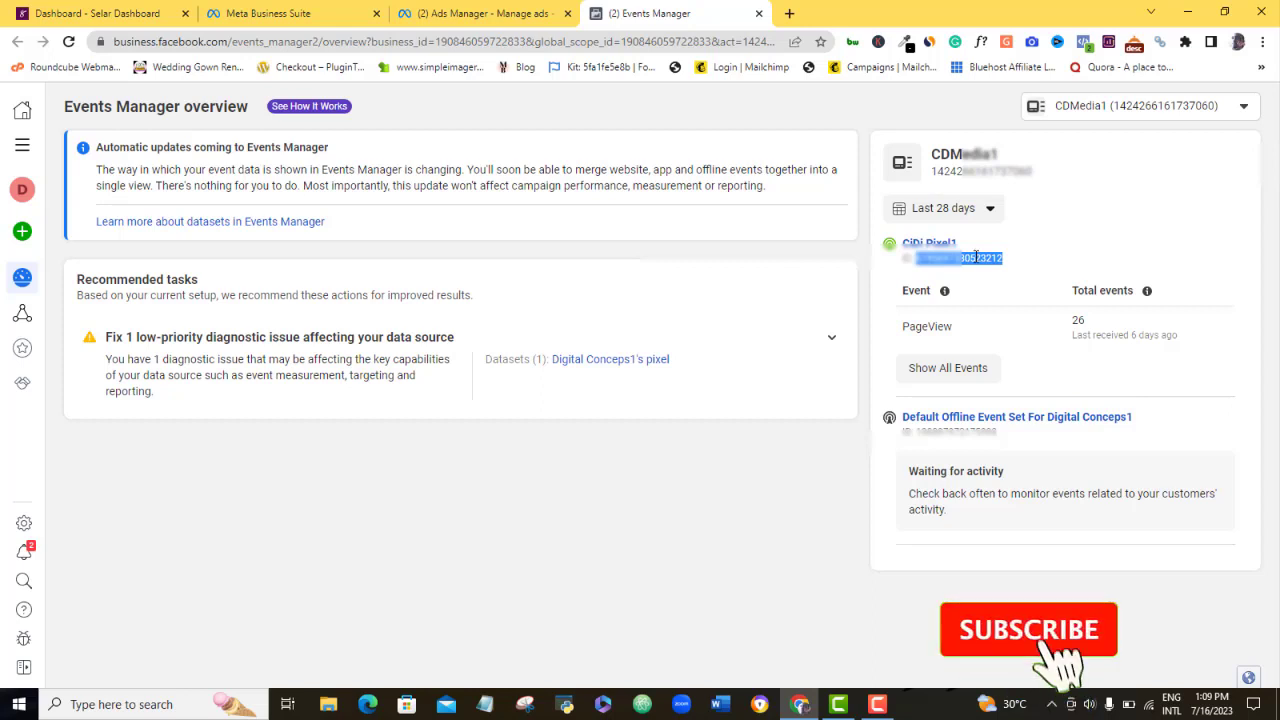
# - Review the pixel's 26 PageView events, then return to the Ads Manager tab
pyautogui.click(1028, 628)
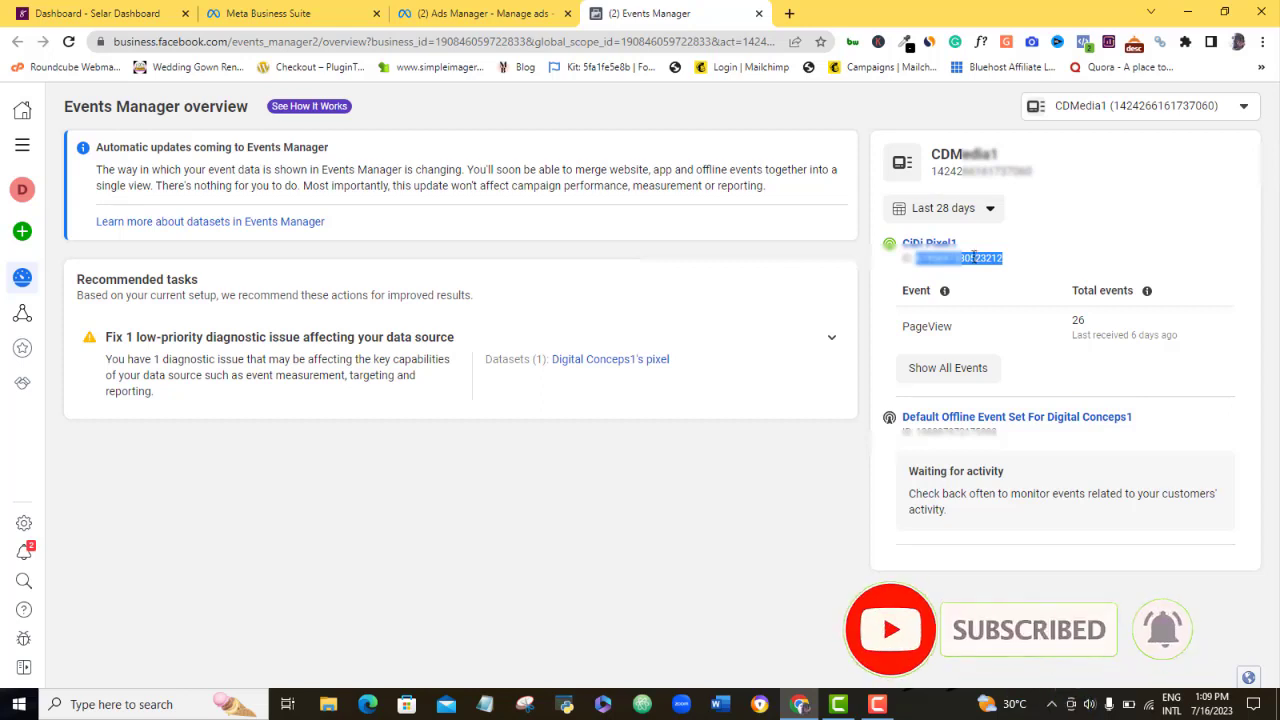
pyautogui.click(480, 12)
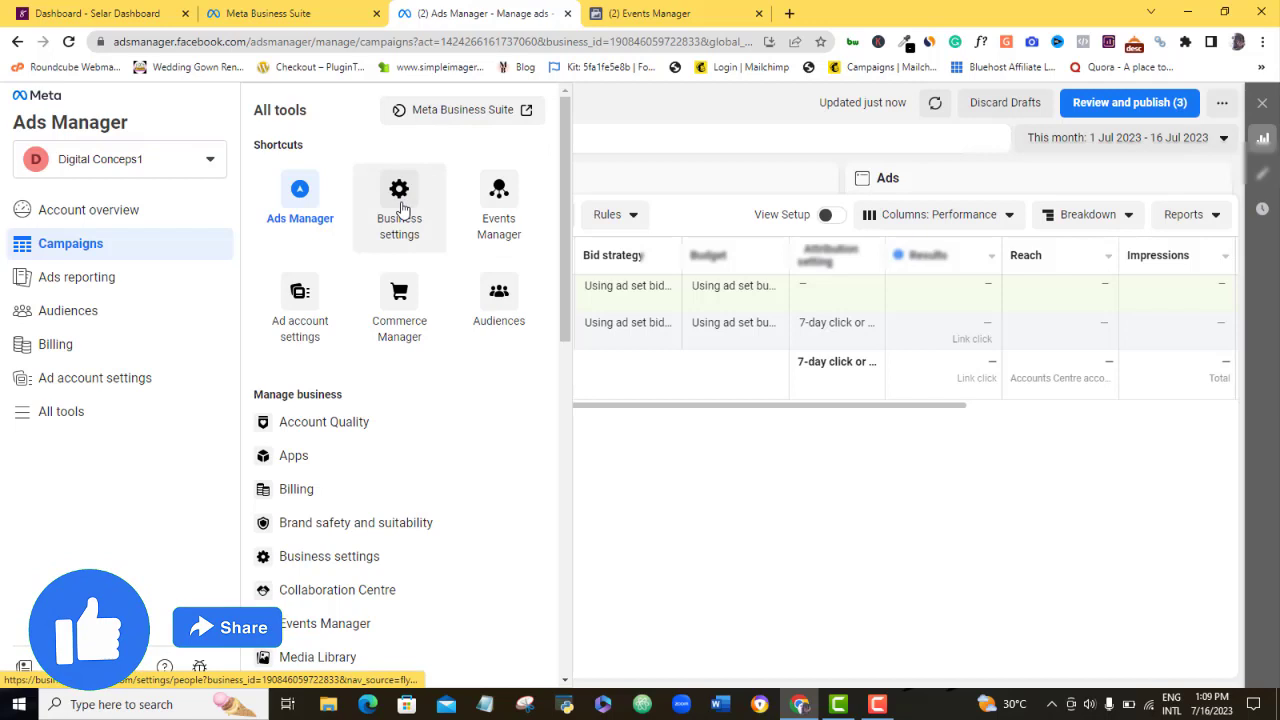
# - Bring up Business Settings in a new tab and go to Data sources > Pixels
pyautogui.rightClick(400, 200)
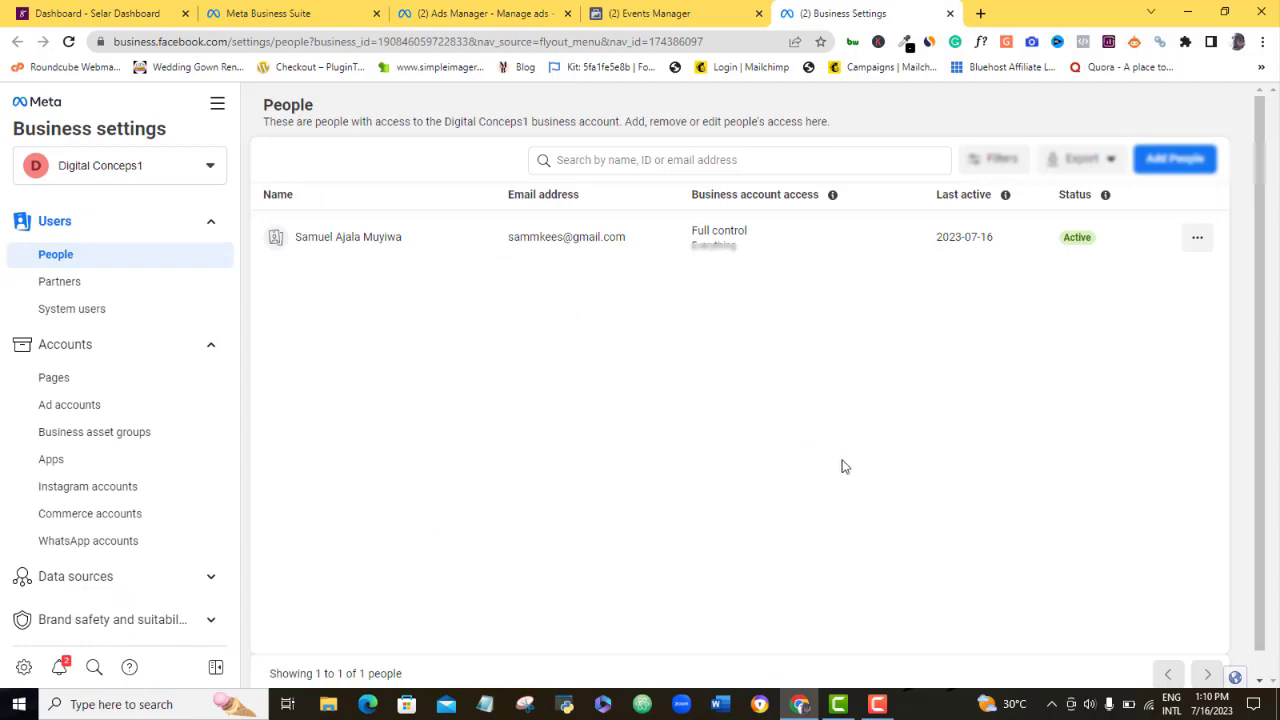
pyautogui.moveTo(236, 262)
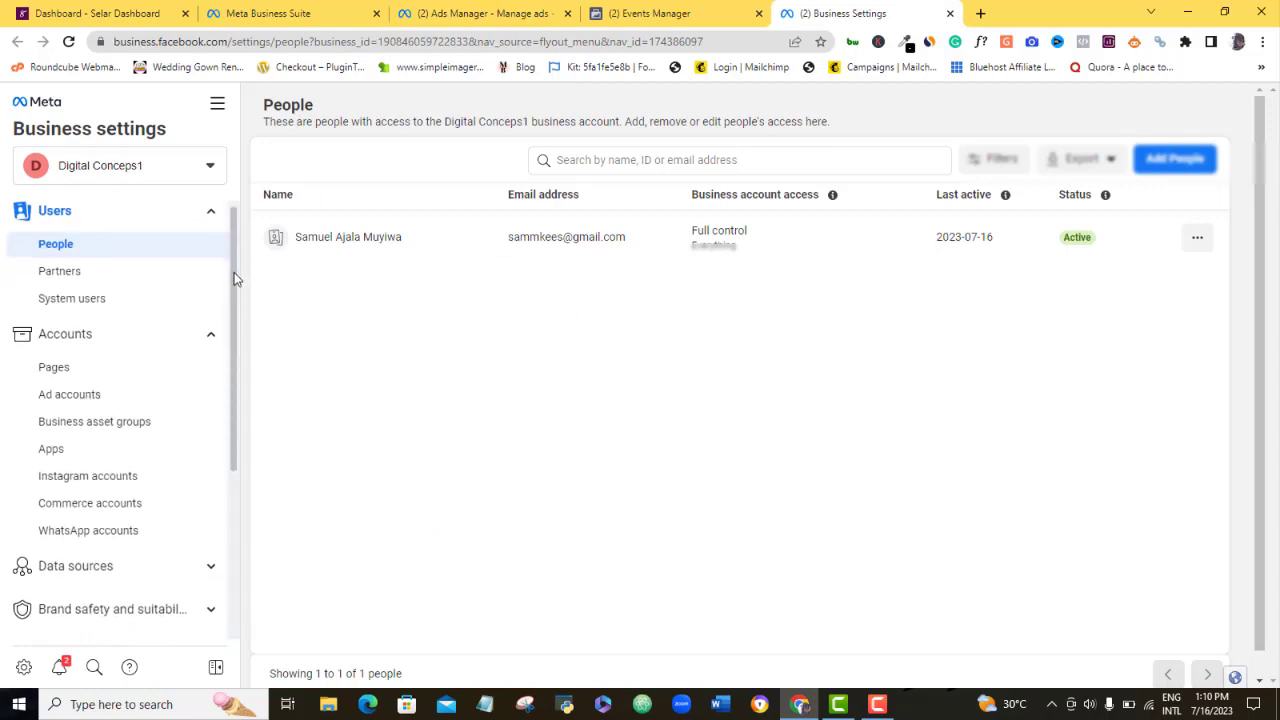
pyautogui.scroll(-3)
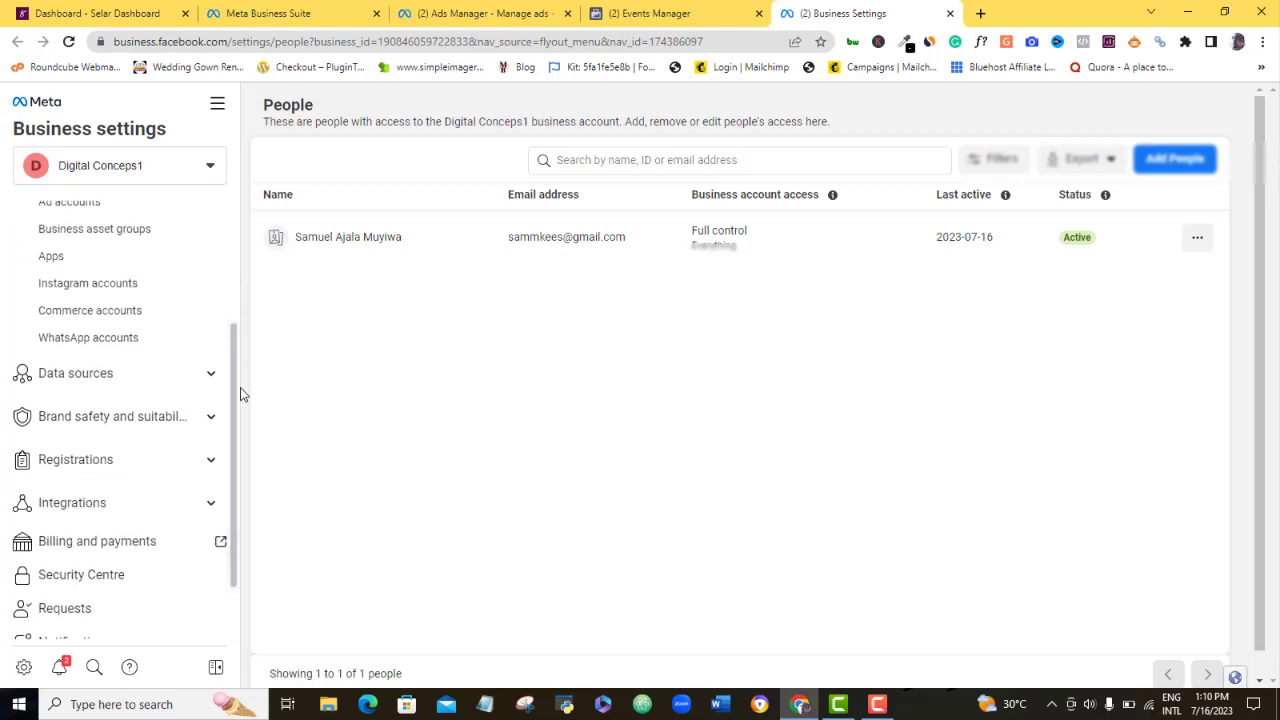
pyautogui.click(76, 374)
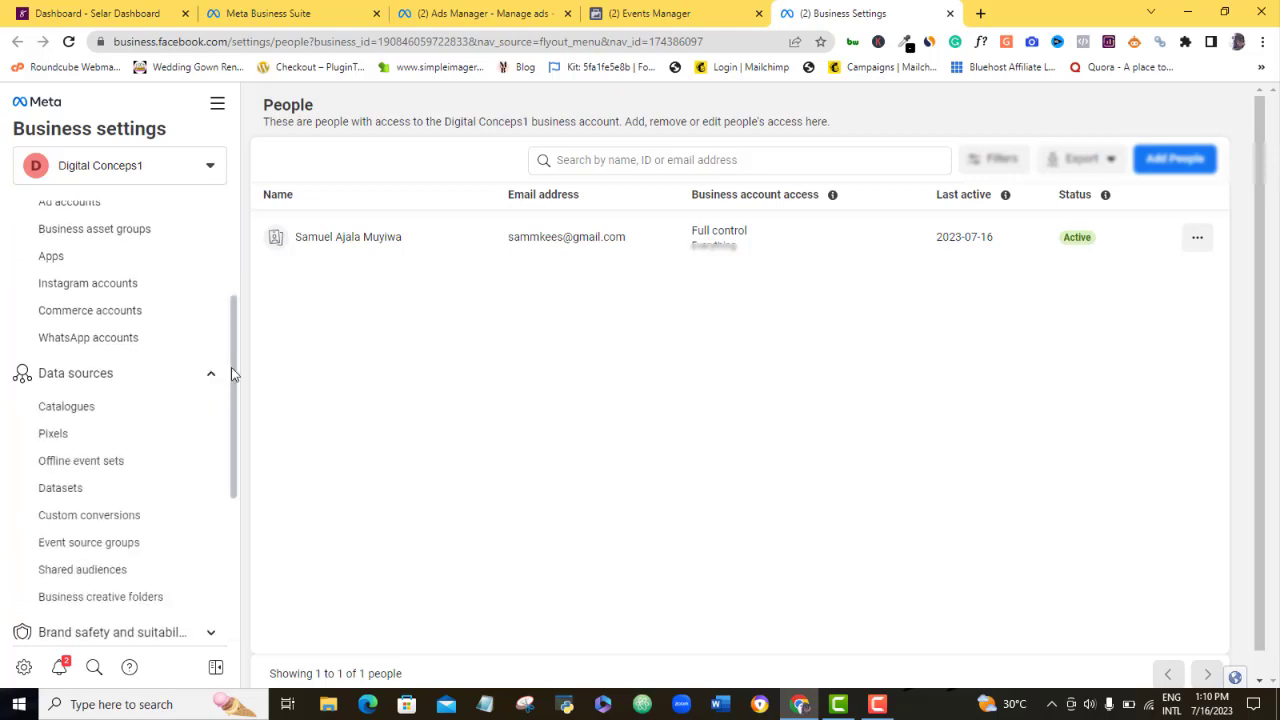
pyautogui.scroll(-3)
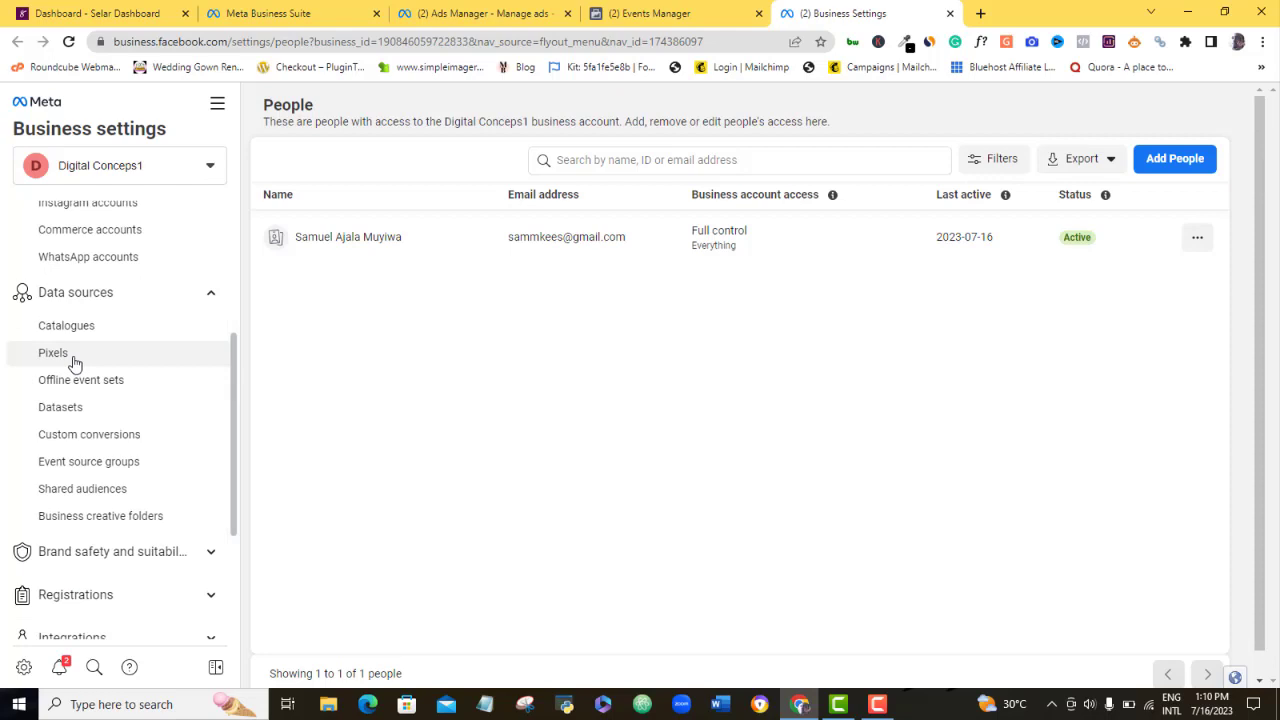
pyautogui.click(52, 352)
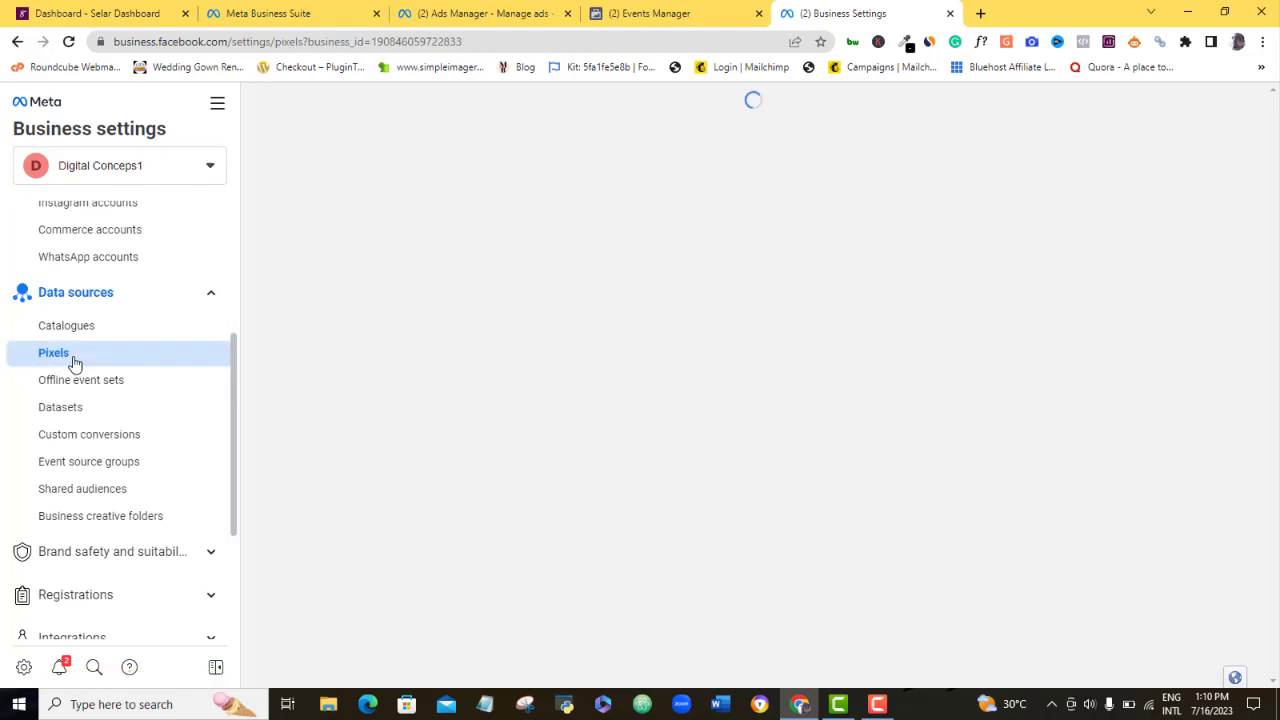
pyautogui.click(54, 352)
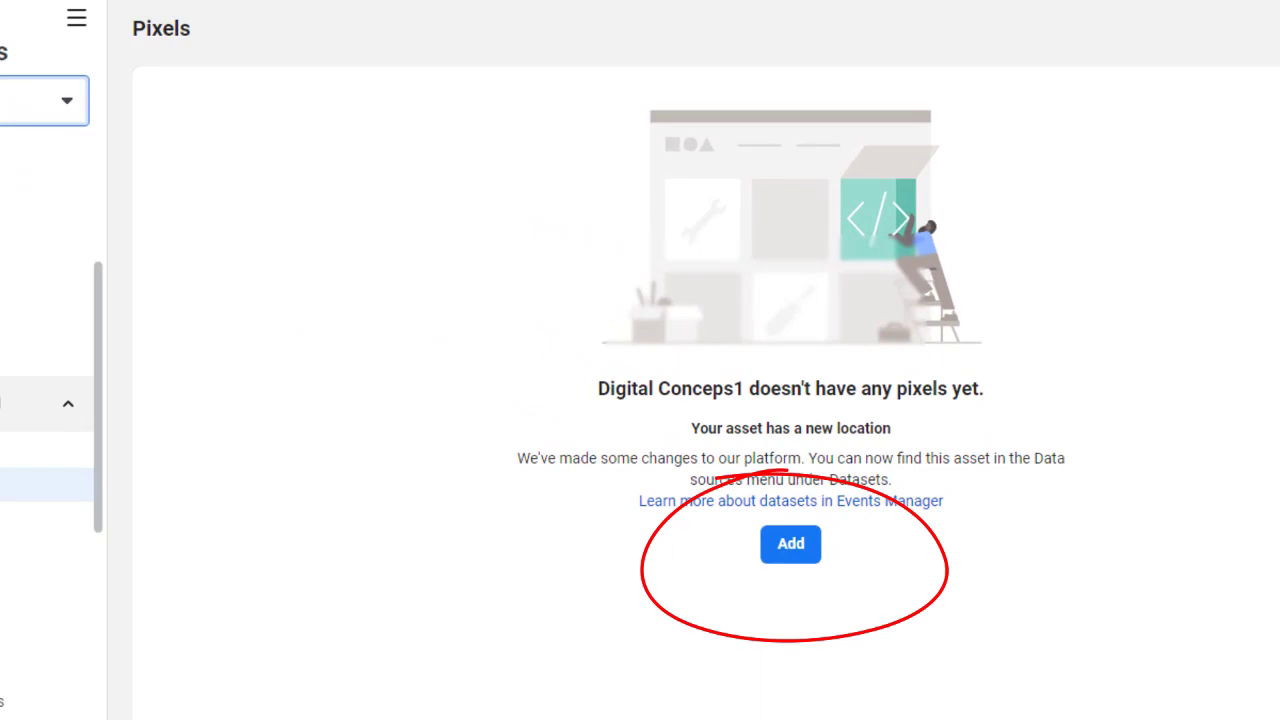
# - Add a new pixel and replace its default name with Selar Pixel
pyautogui.click(790, 544)
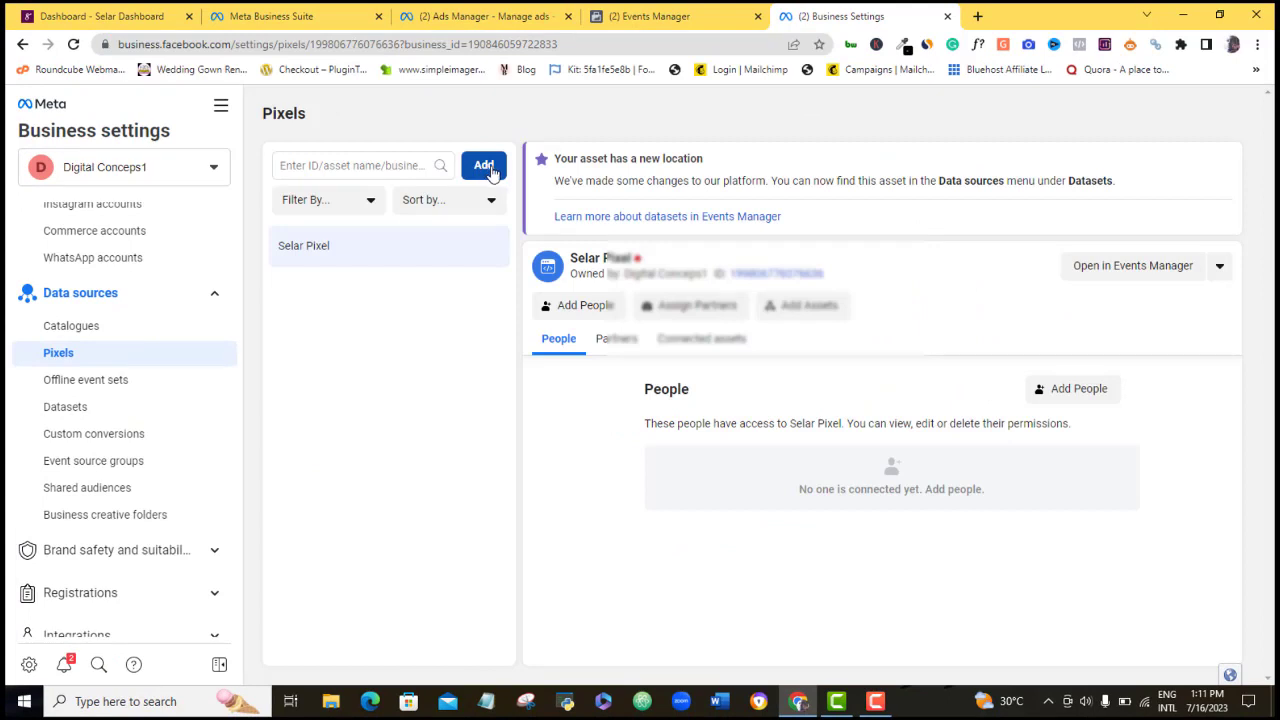
pyautogui.moveTo(490, 172)
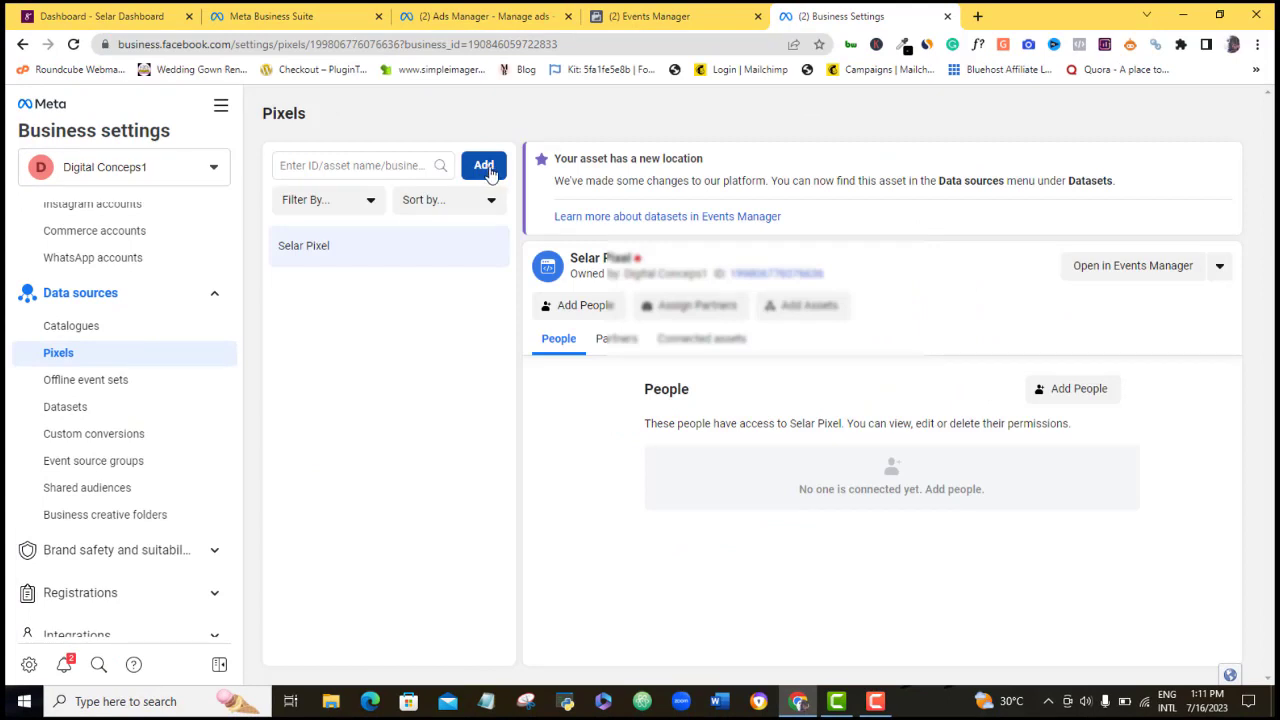
pyautogui.click(484, 164)
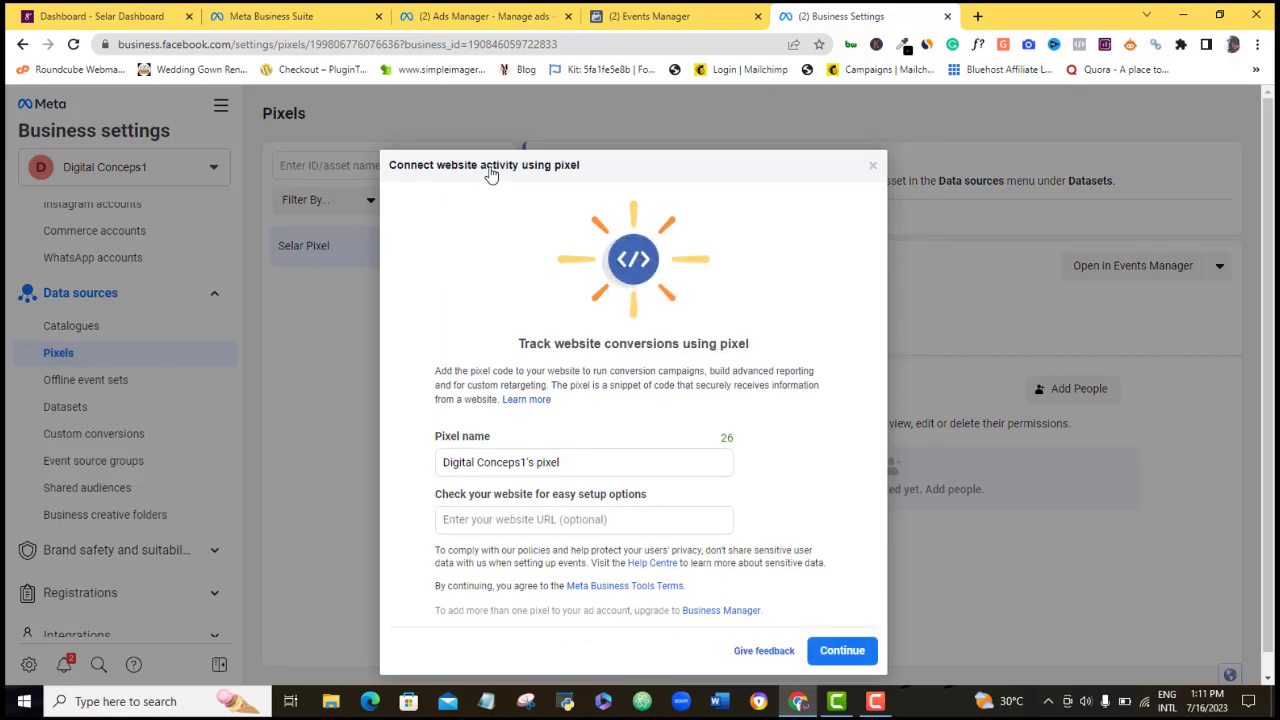
pyautogui.moveTo(656, 448)
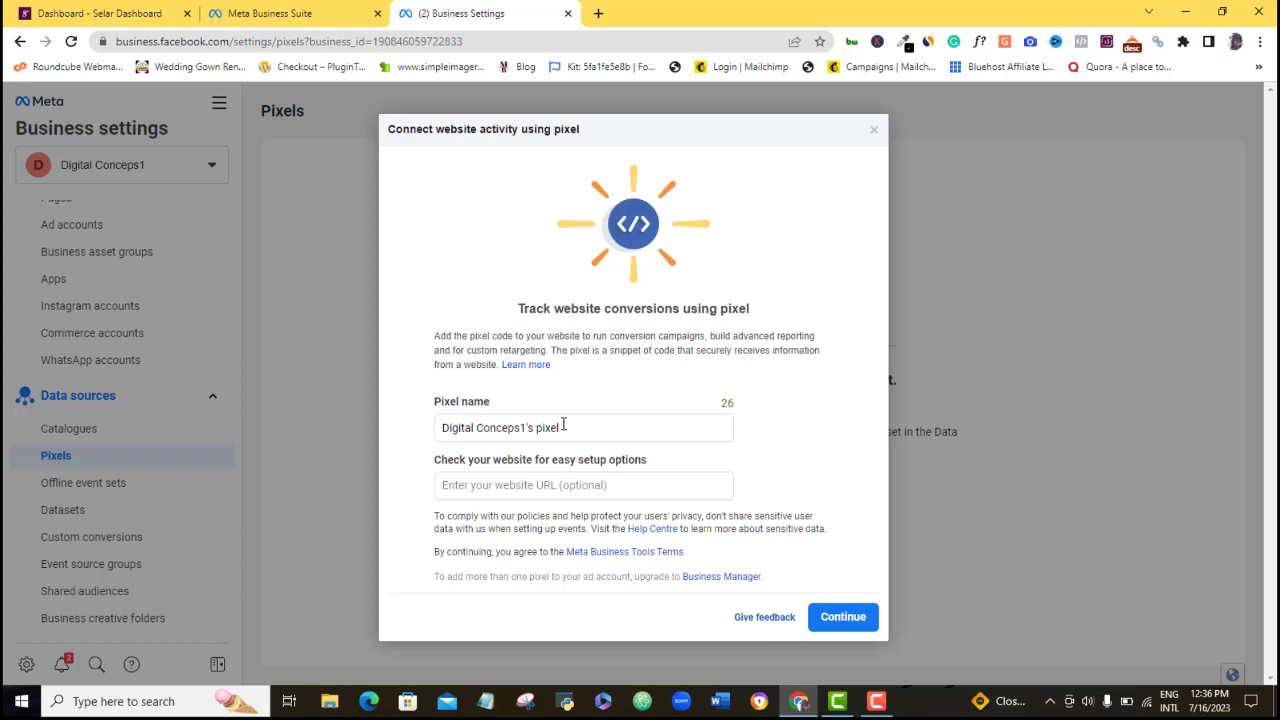
pyautogui.tripleClick(500, 428)
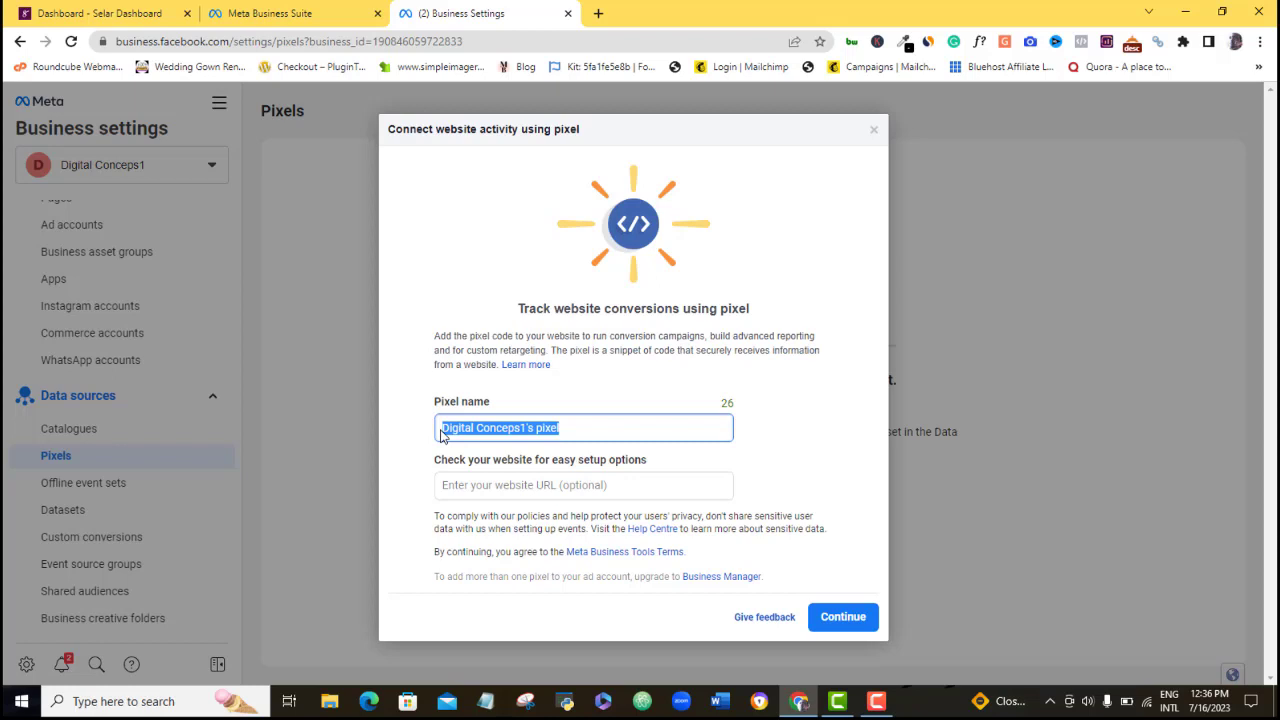
pyautogui.write('Selar Pixel')
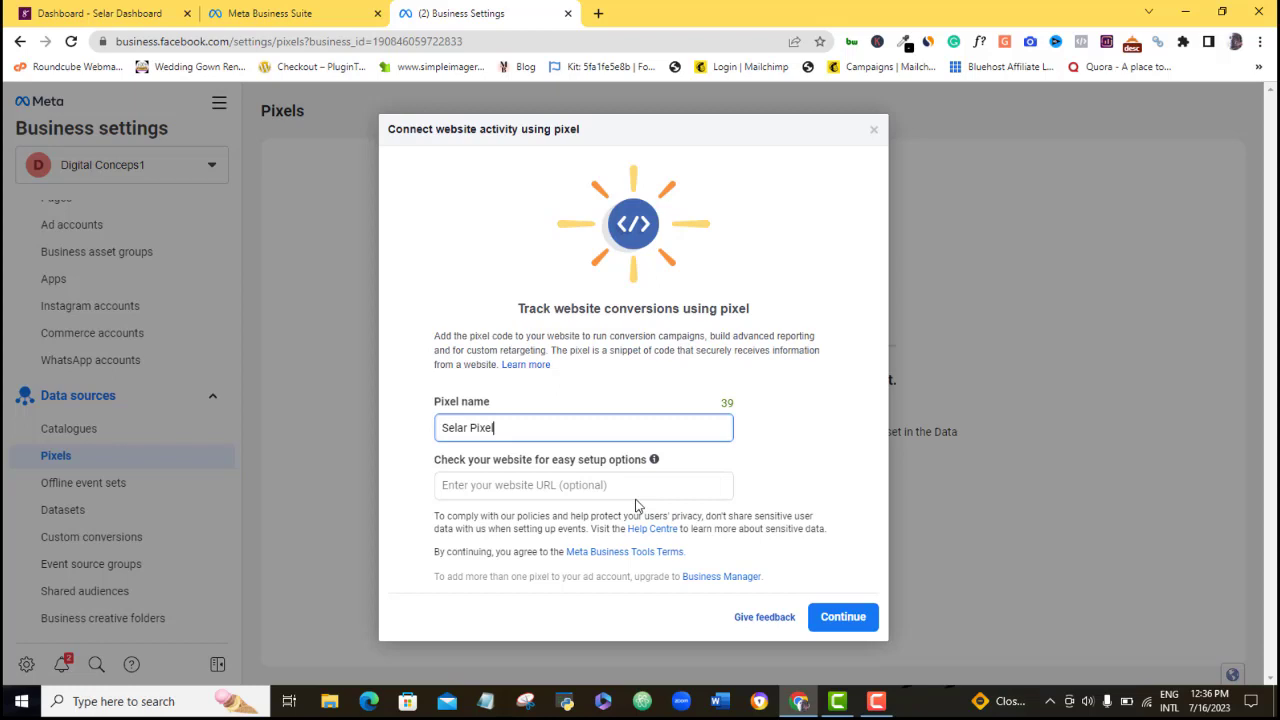
pyautogui.moveTo(844, 616)
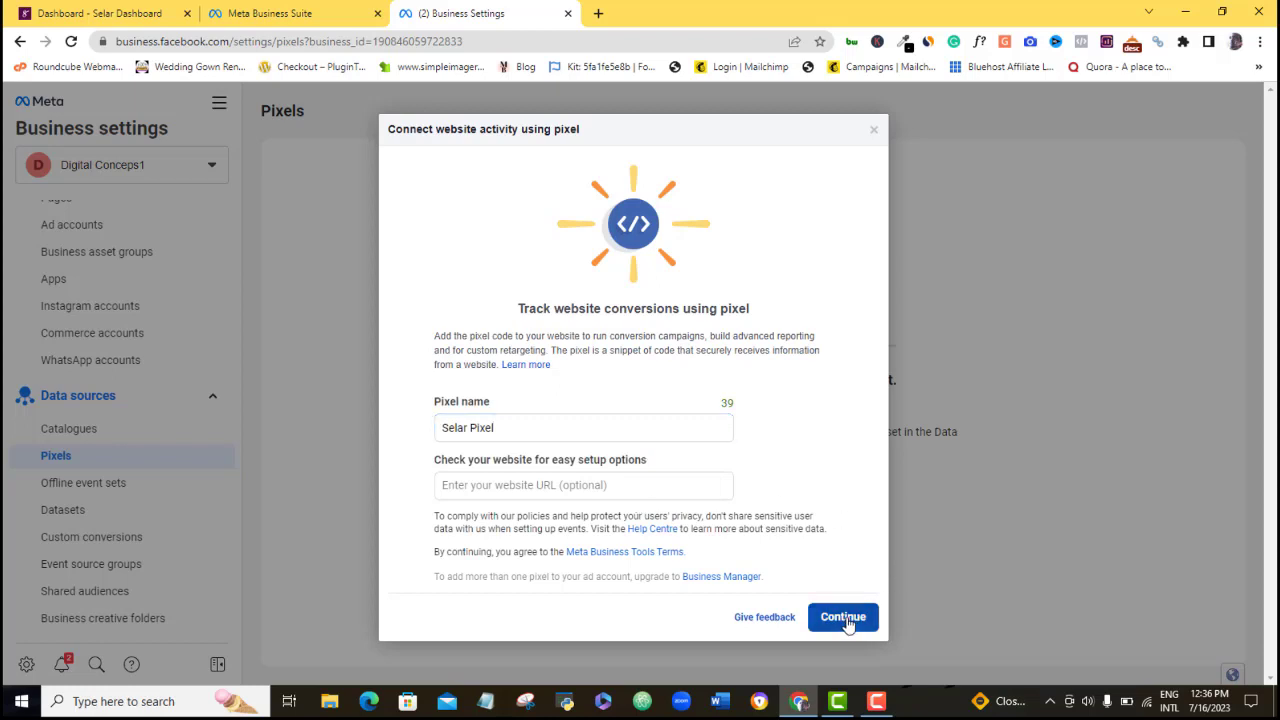
# - Create the pixel, choose manual code install and enable automatic advanced matching
pyautogui.click(842, 616)
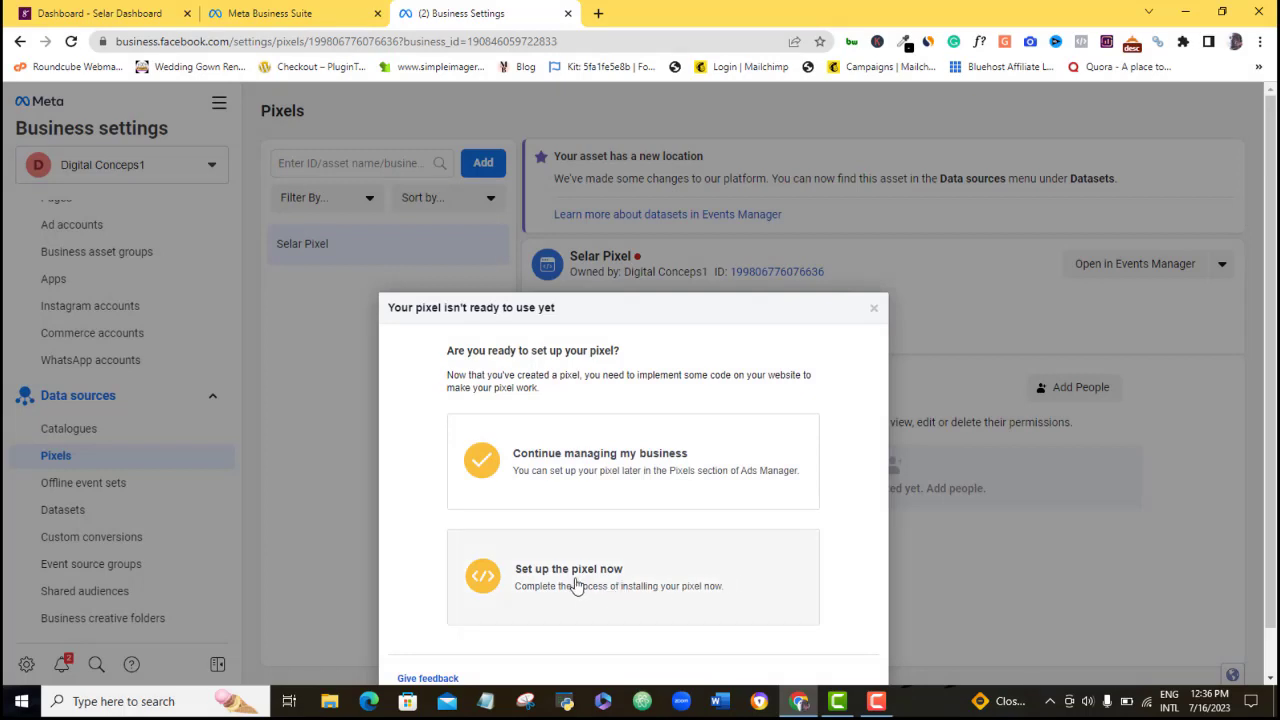
pyautogui.moveTo(572, 584)
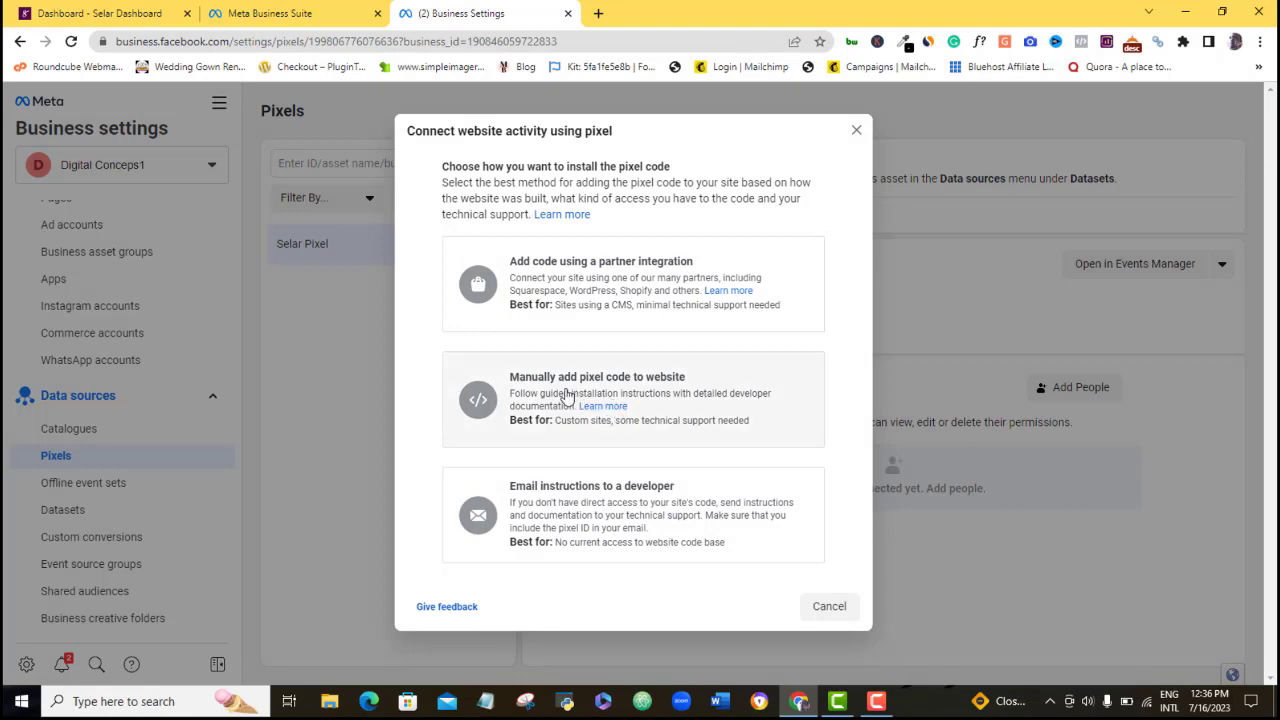
pyautogui.click(828, 606)
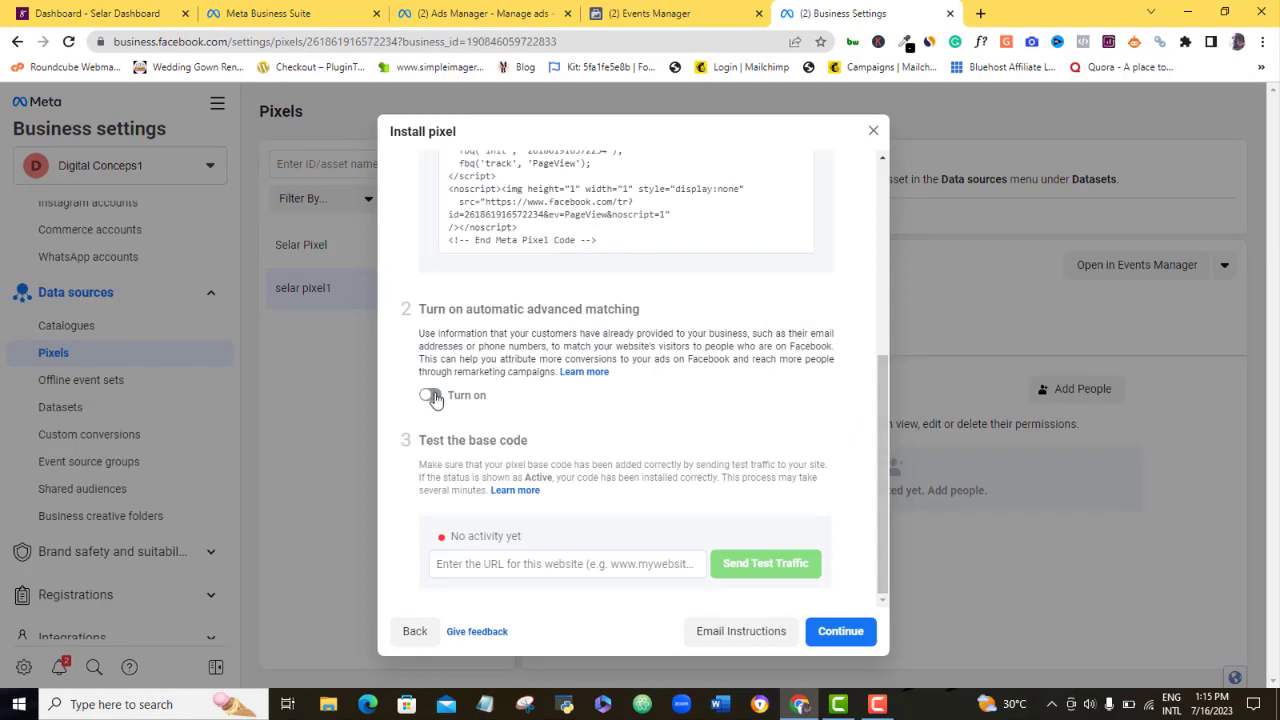
pyautogui.click(428, 396)
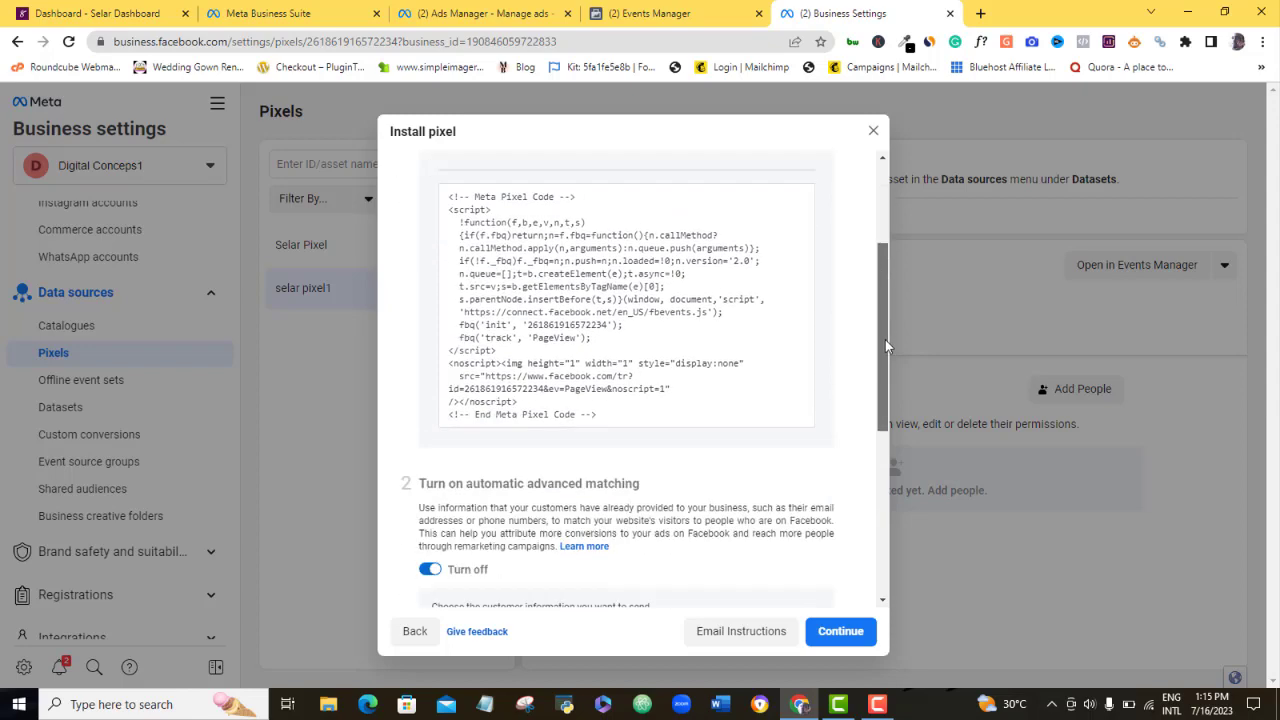
pyautogui.scroll(-3)
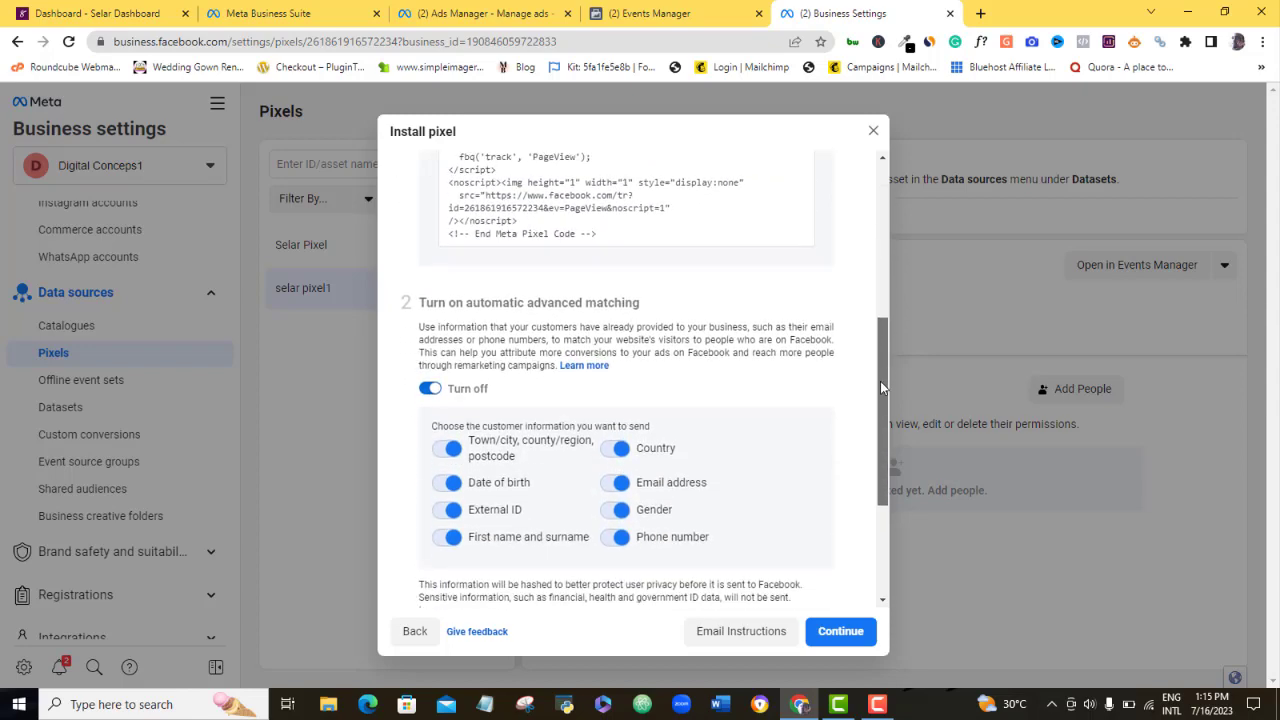
pyautogui.scroll(-3)
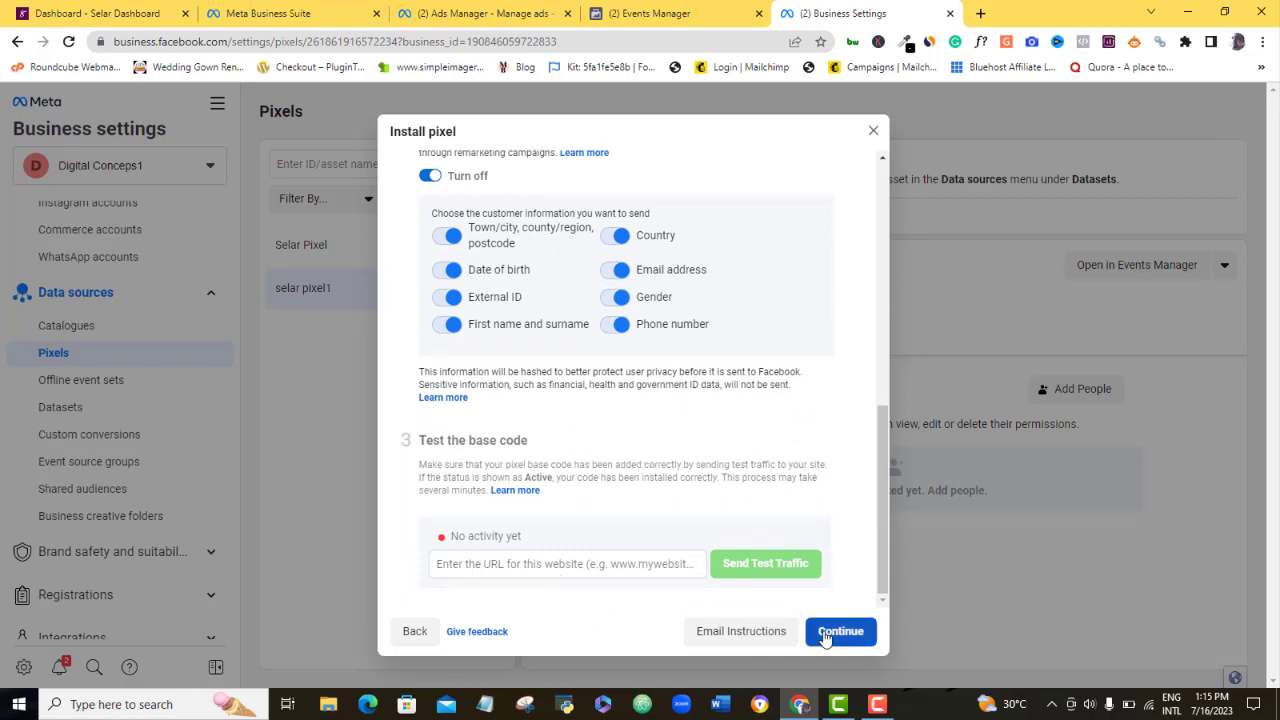
pyautogui.click(840, 632)
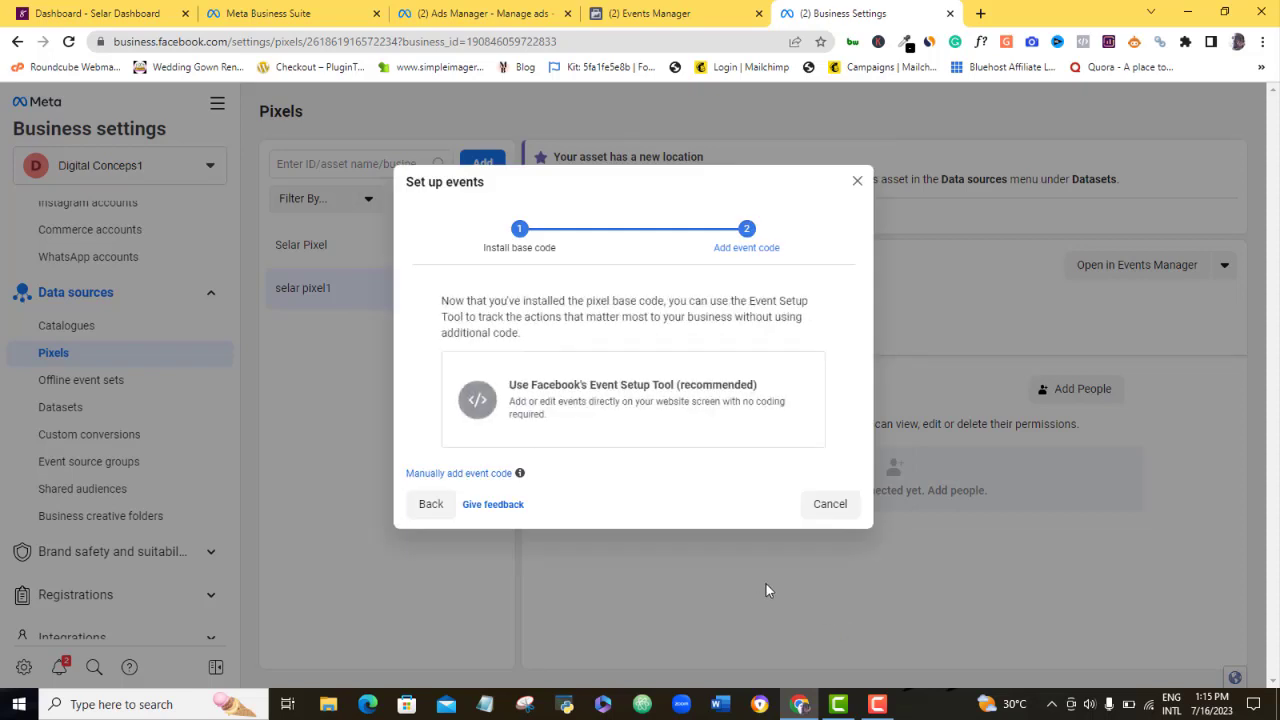
pyautogui.moveTo(596, 398)
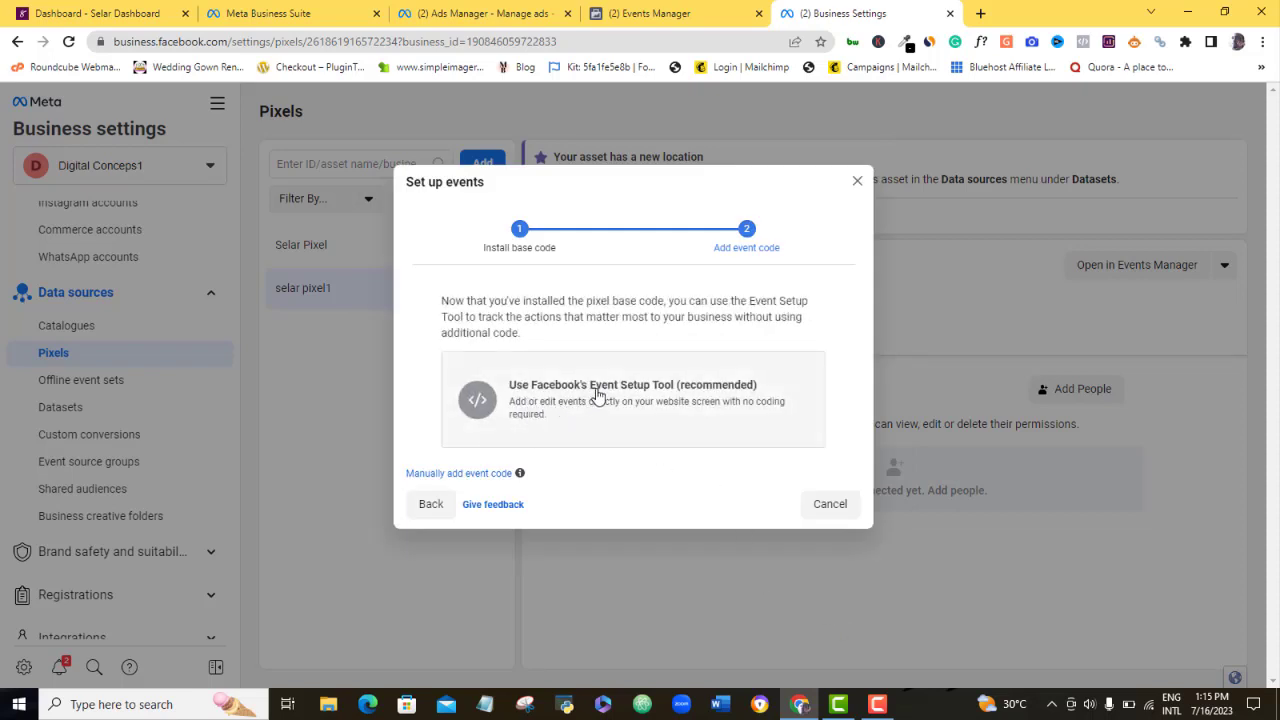
pyautogui.moveTo(708, 430)
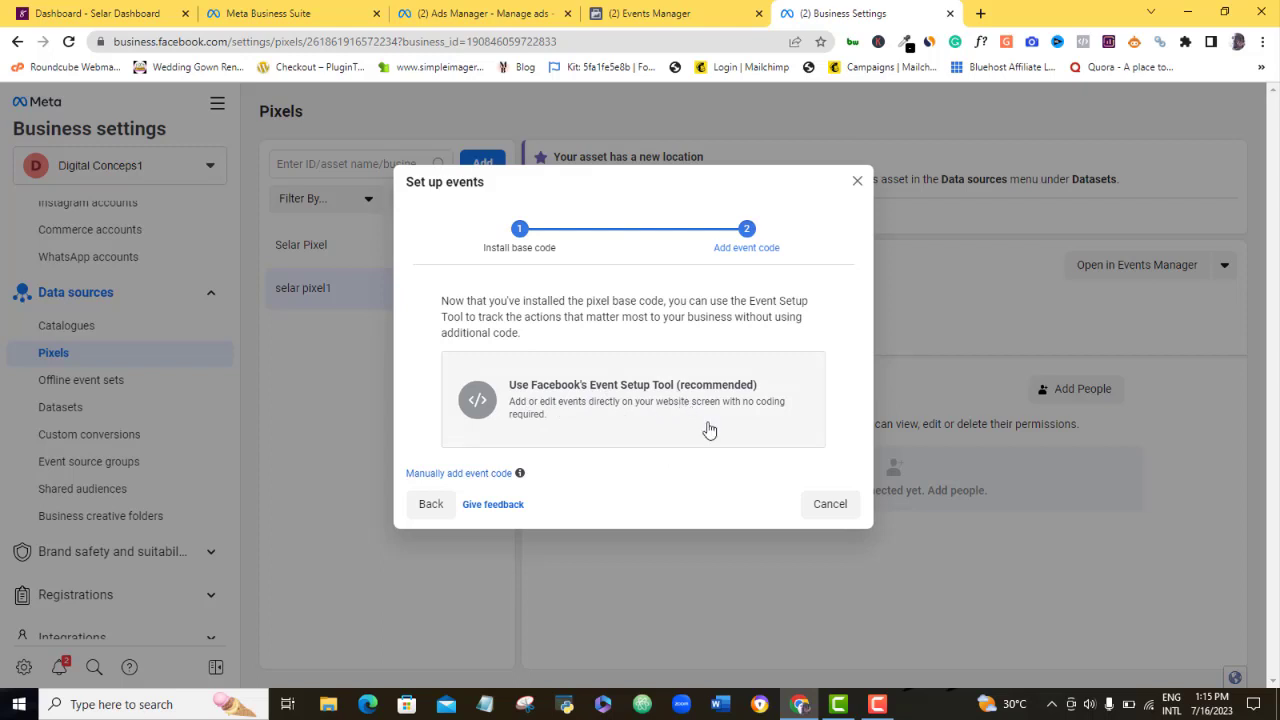
pyautogui.moveTo(608, 432)
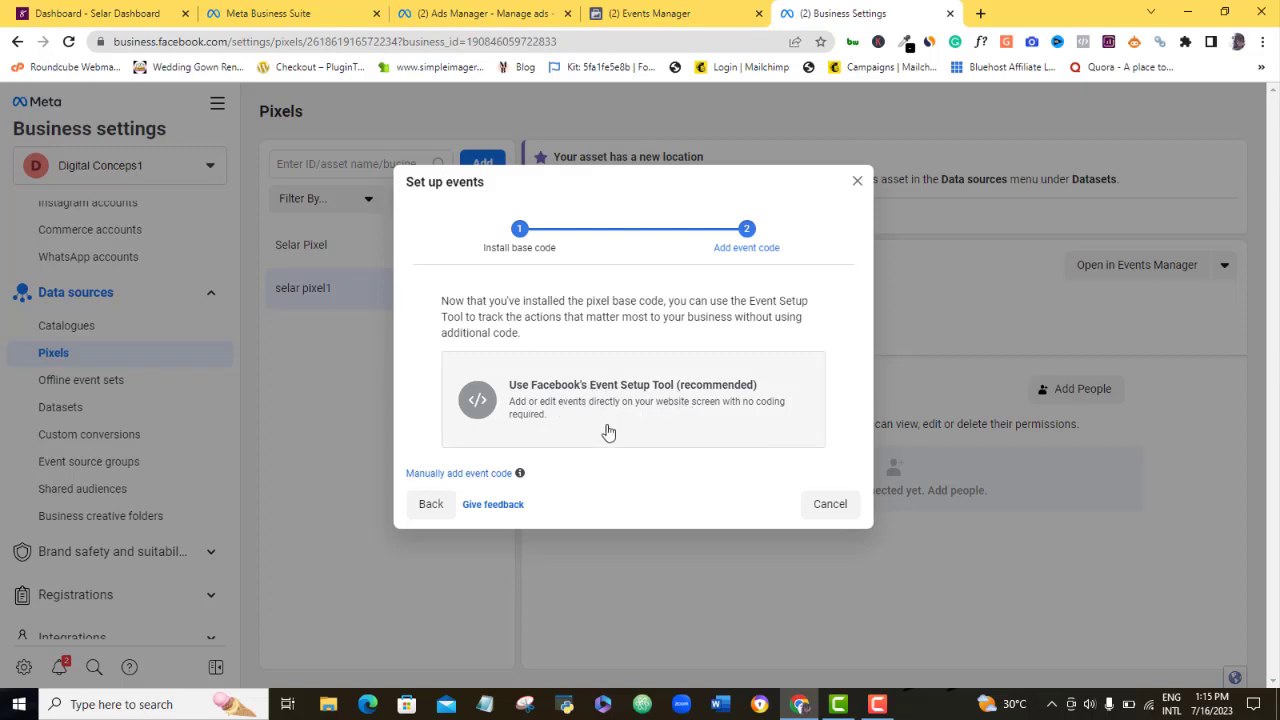
pyautogui.moveTo(696, 428)
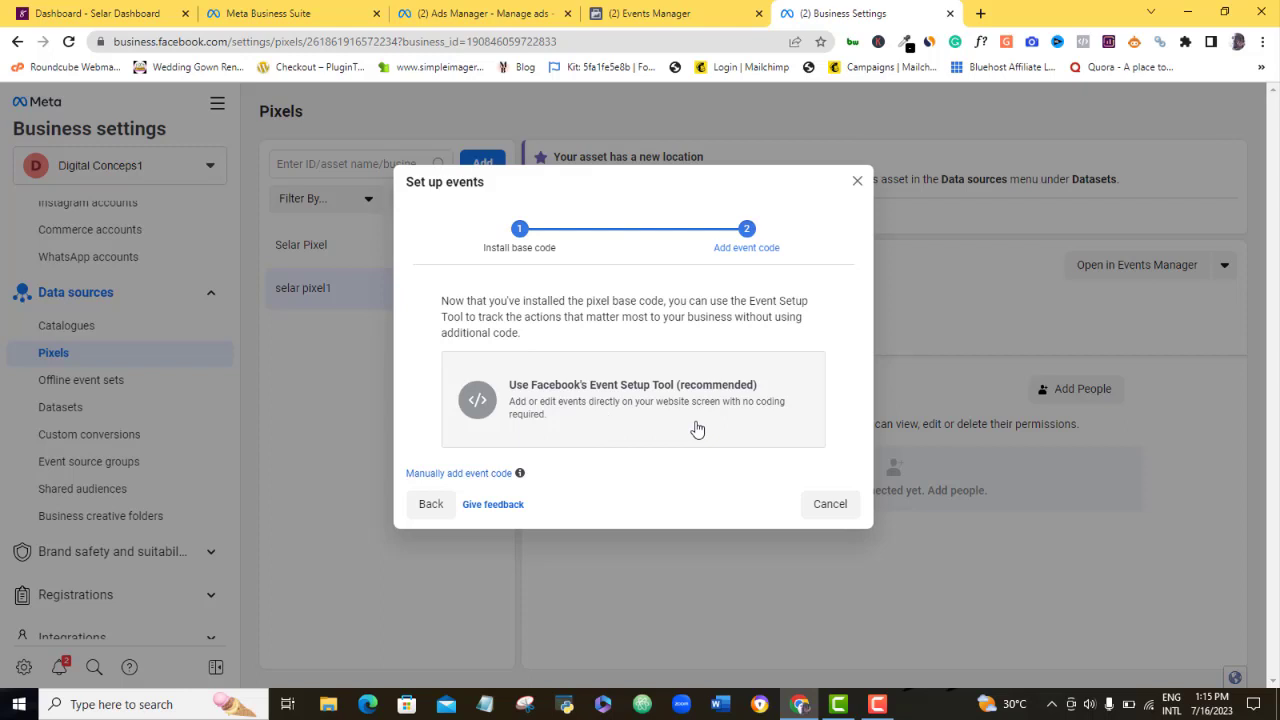
pyautogui.moveTo(700, 428)
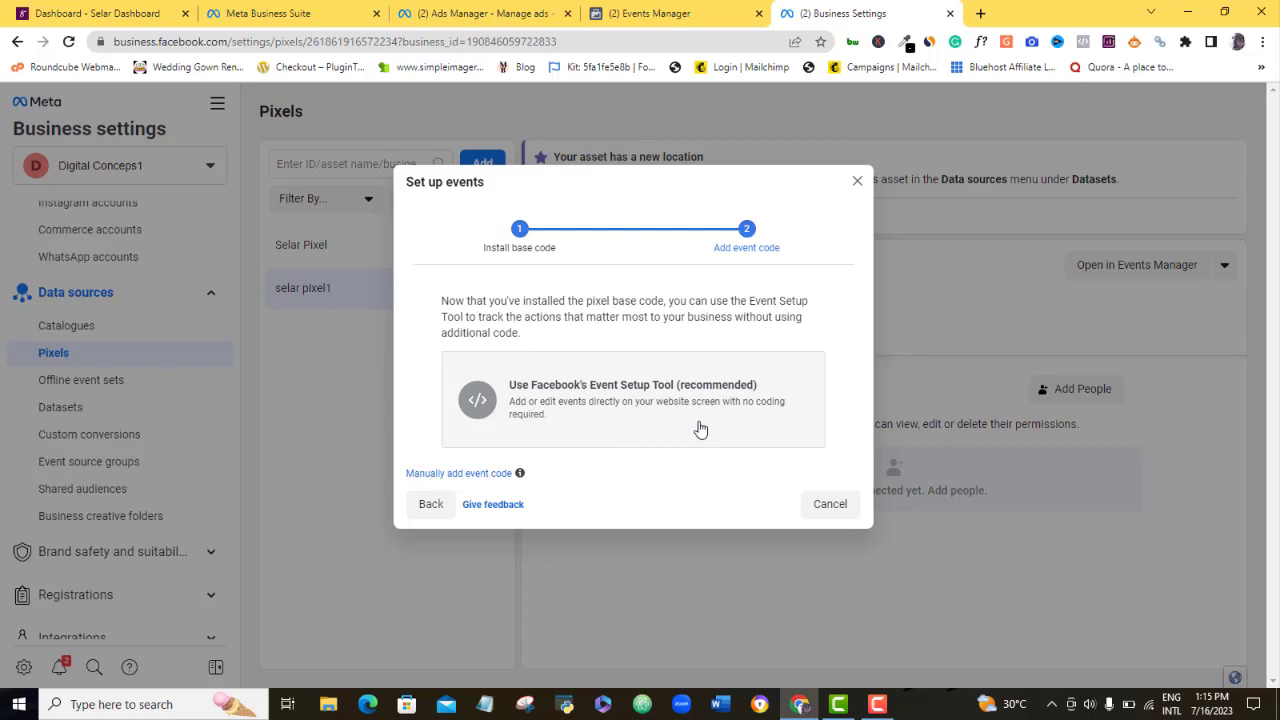
# - Review the Event Setup Tool option and leave the Set up events dialog
pyautogui.click(828, 504)
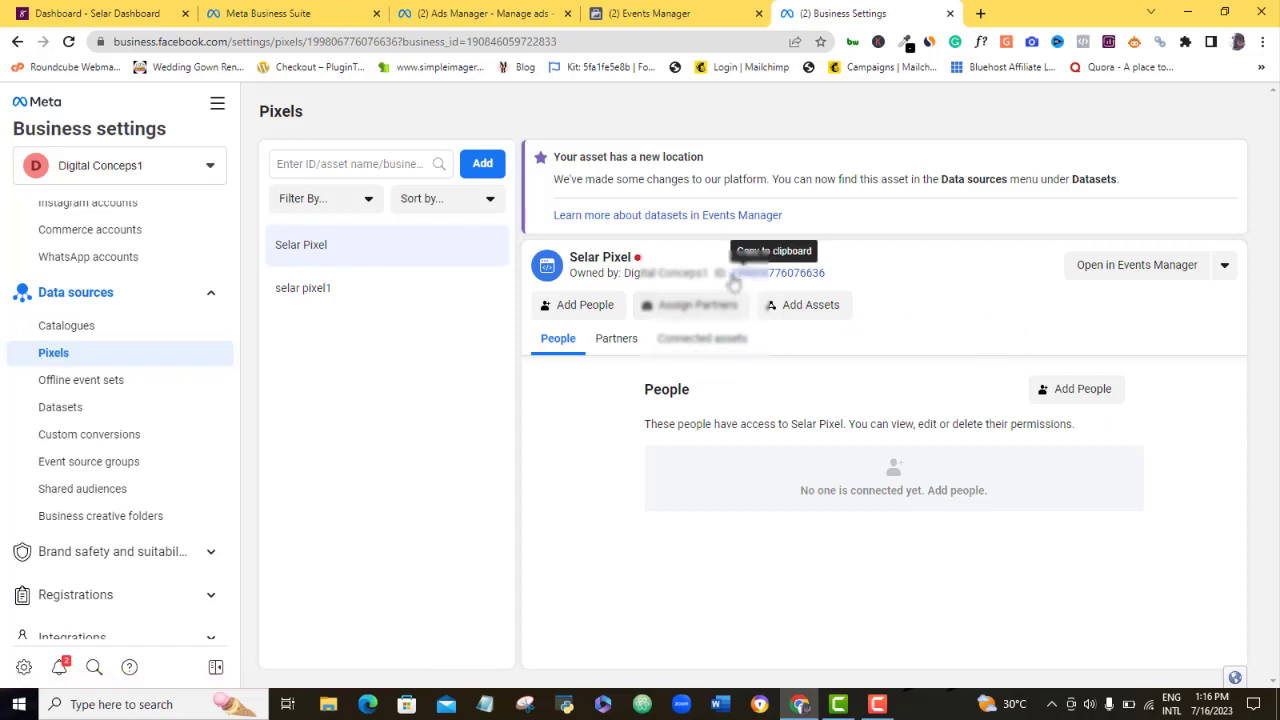
pyautogui.moveTo(776, 274)
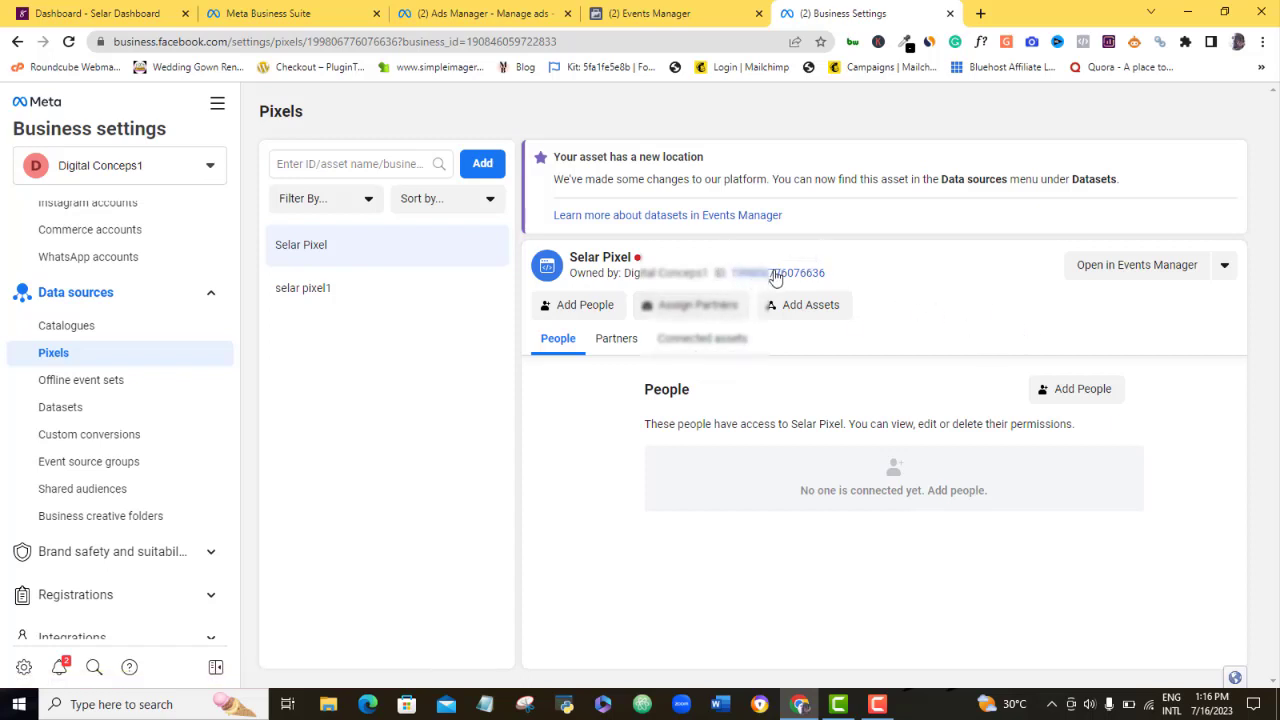
pyautogui.moveTo(776, 272)
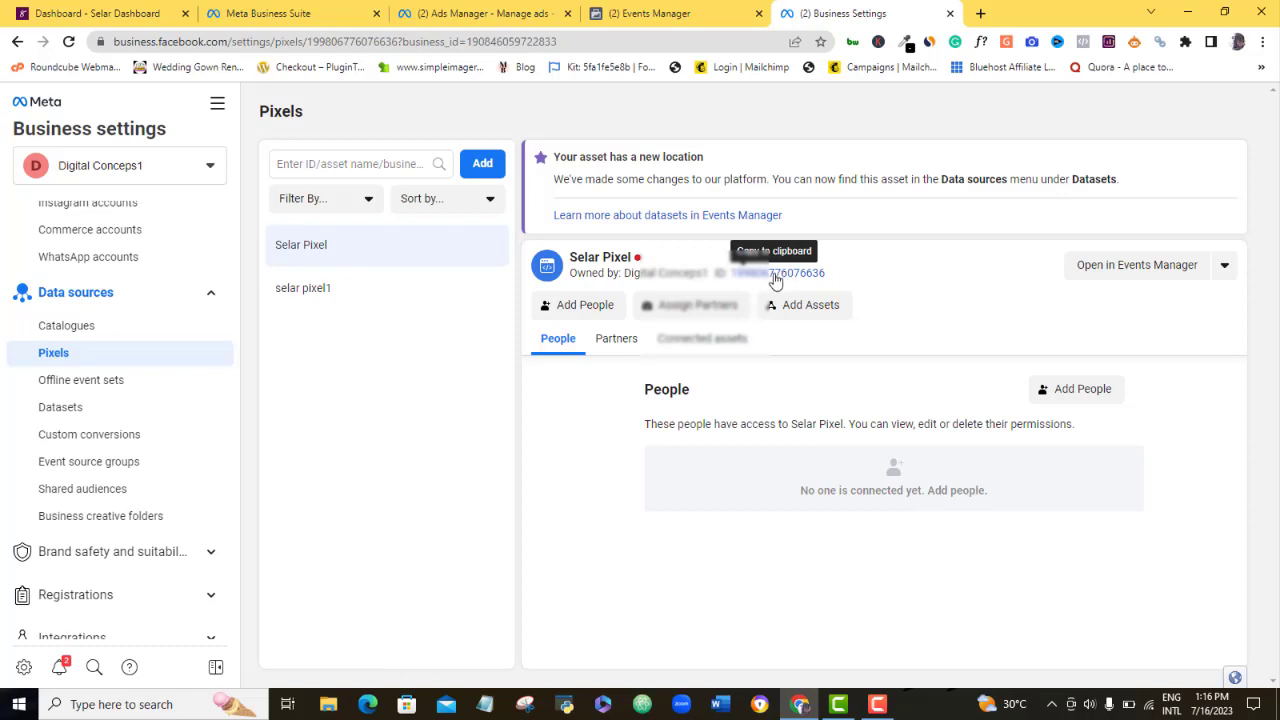
pyautogui.moveTo(784, 278)
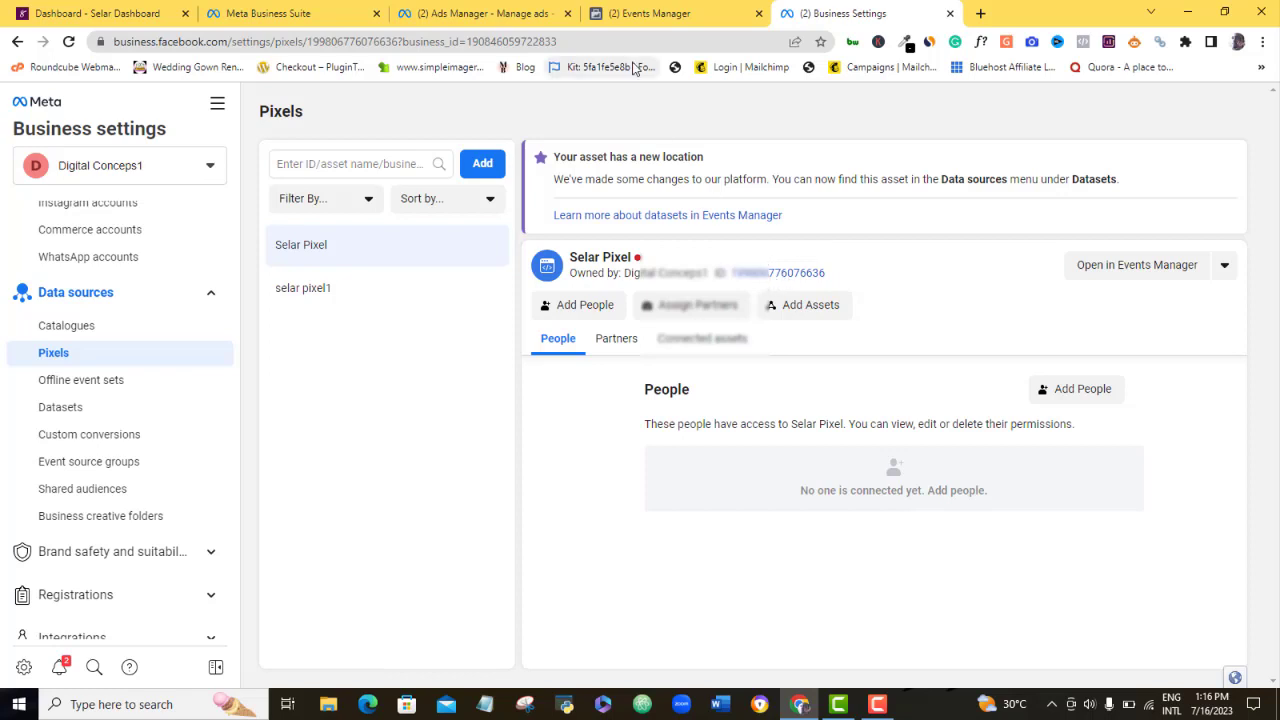
# - With Selar Pixel's ID copied, switch to the Selar Dashboard tab
pyautogui.click(100, 12)
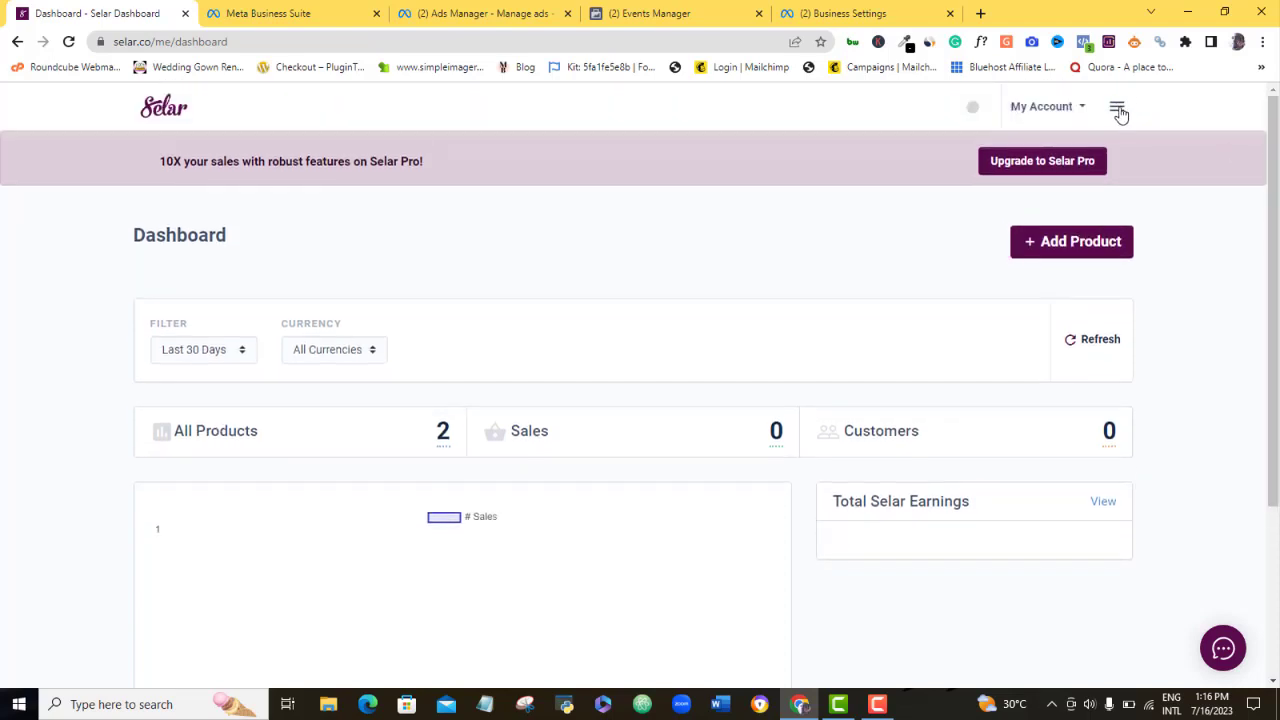
# - Navigate the Selar menu to Integrations > Facebook Pixel
pyautogui.click(1118, 108)
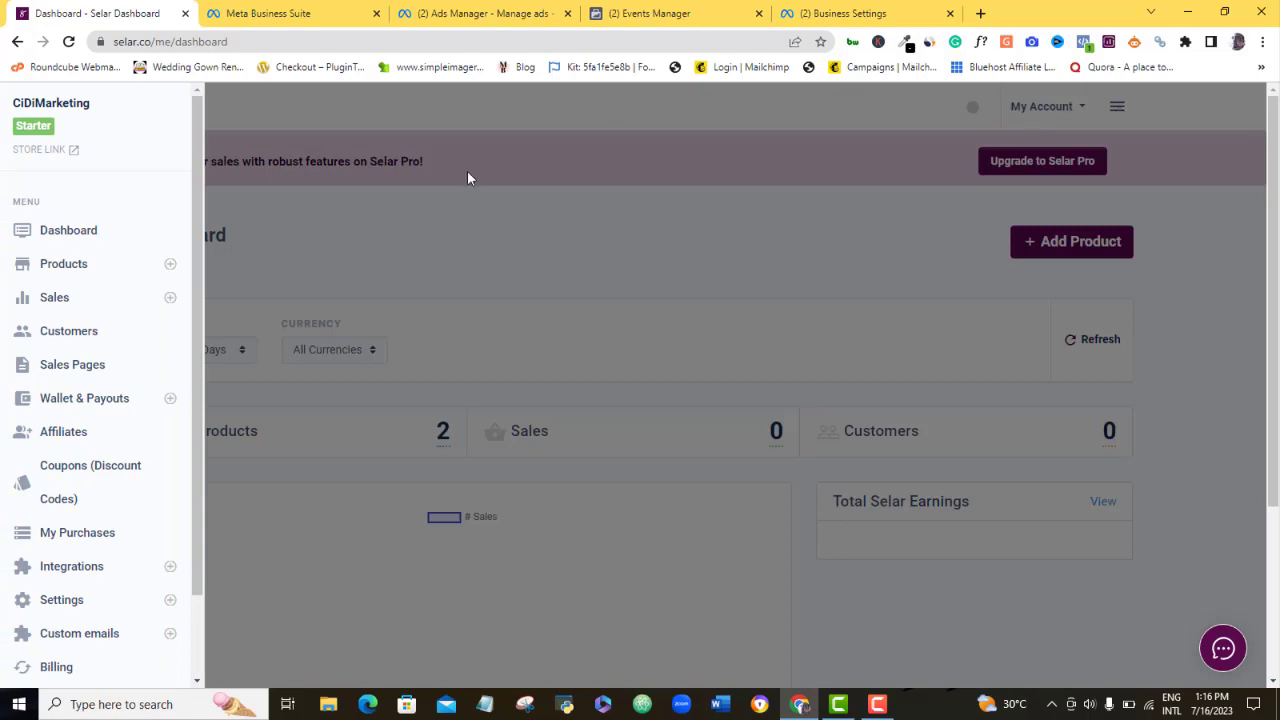
pyautogui.scroll(-3)
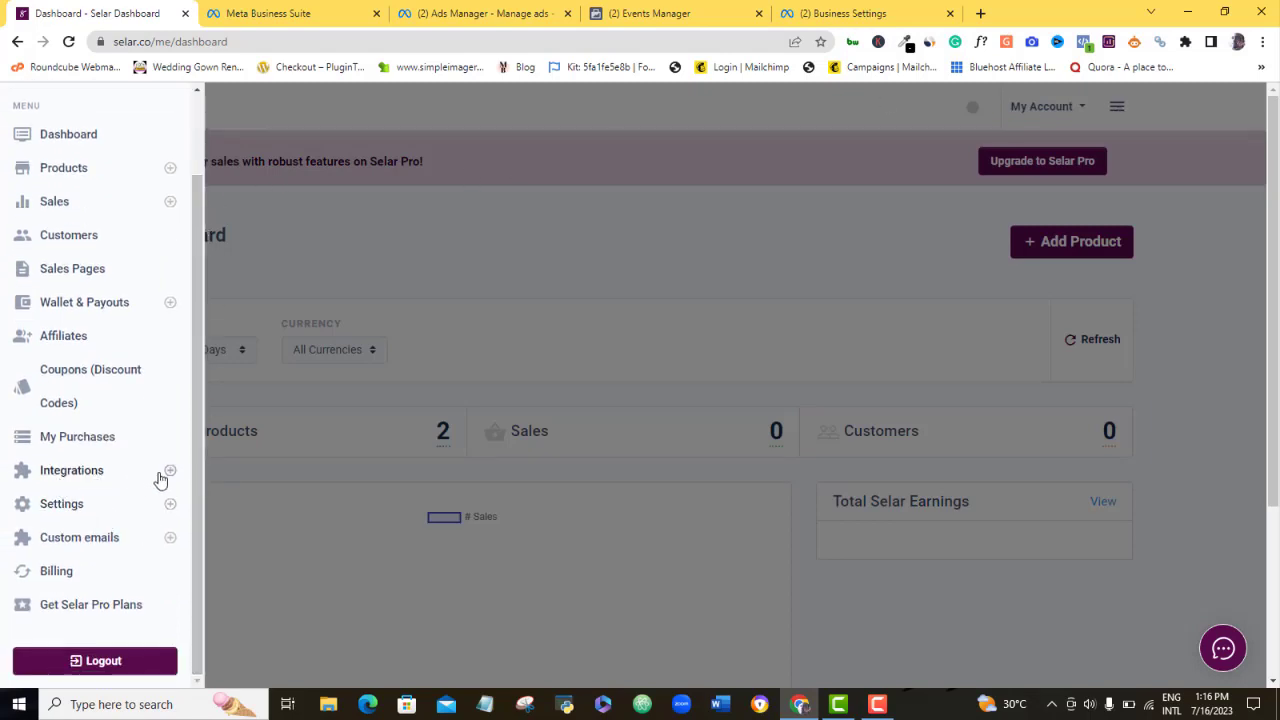
pyautogui.click(72, 470)
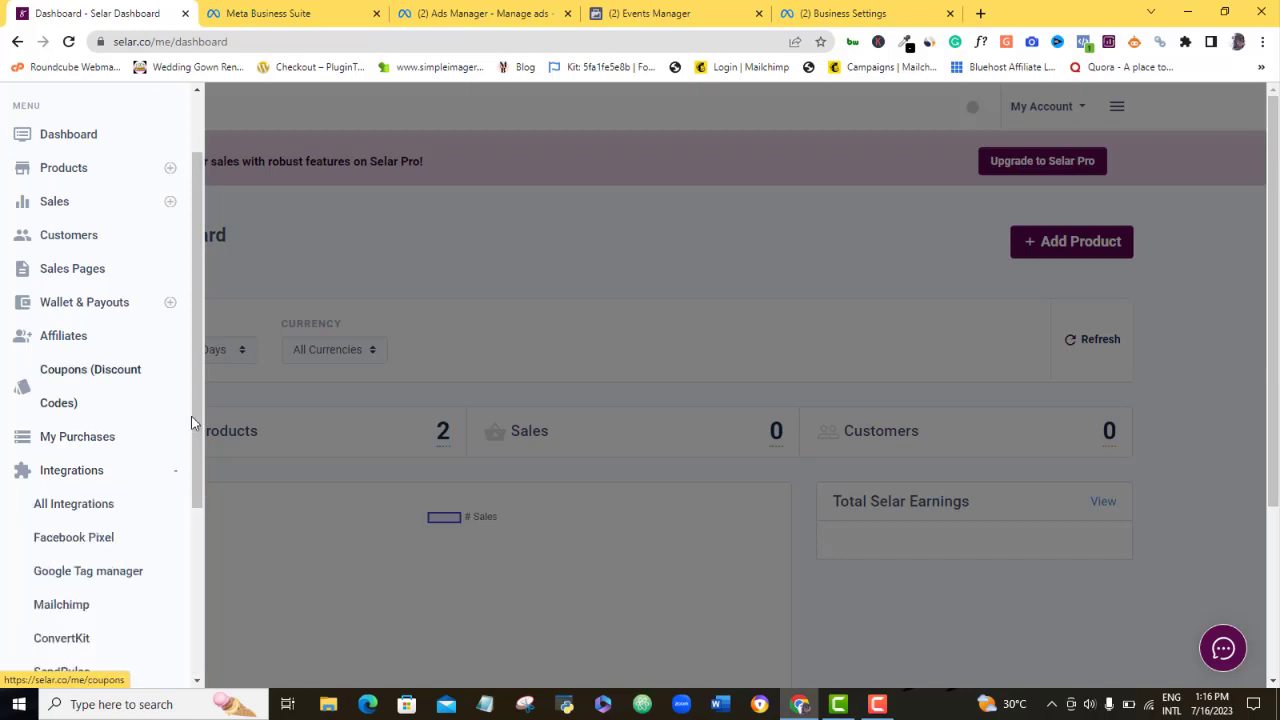
pyautogui.scroll(-3)
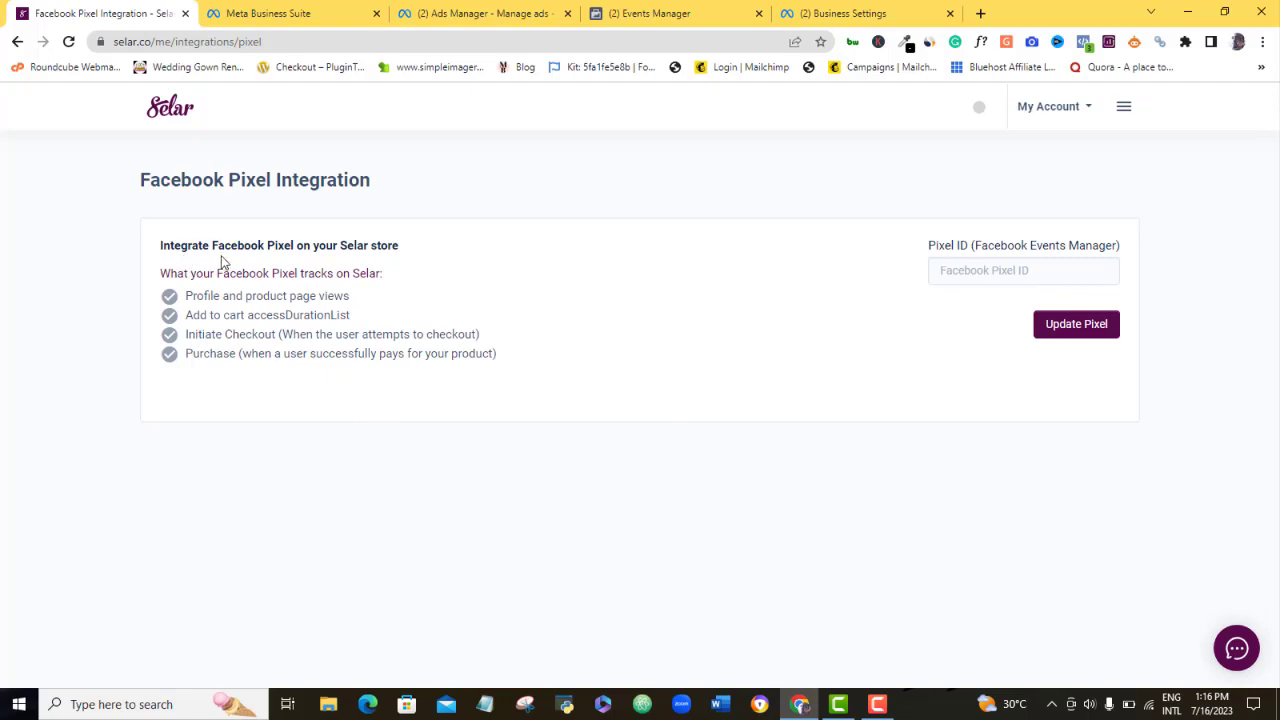
pyautogui.moveTo(252, 288)
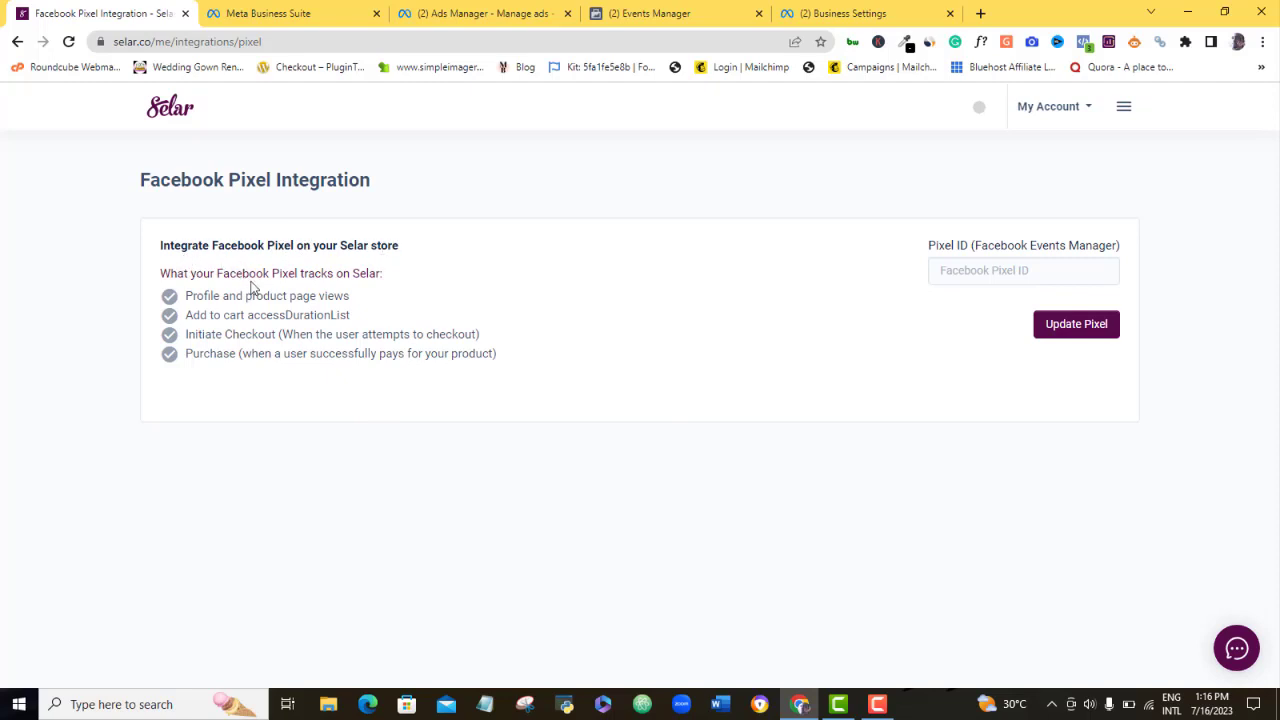
pyautogui.moveTo(212, 292)
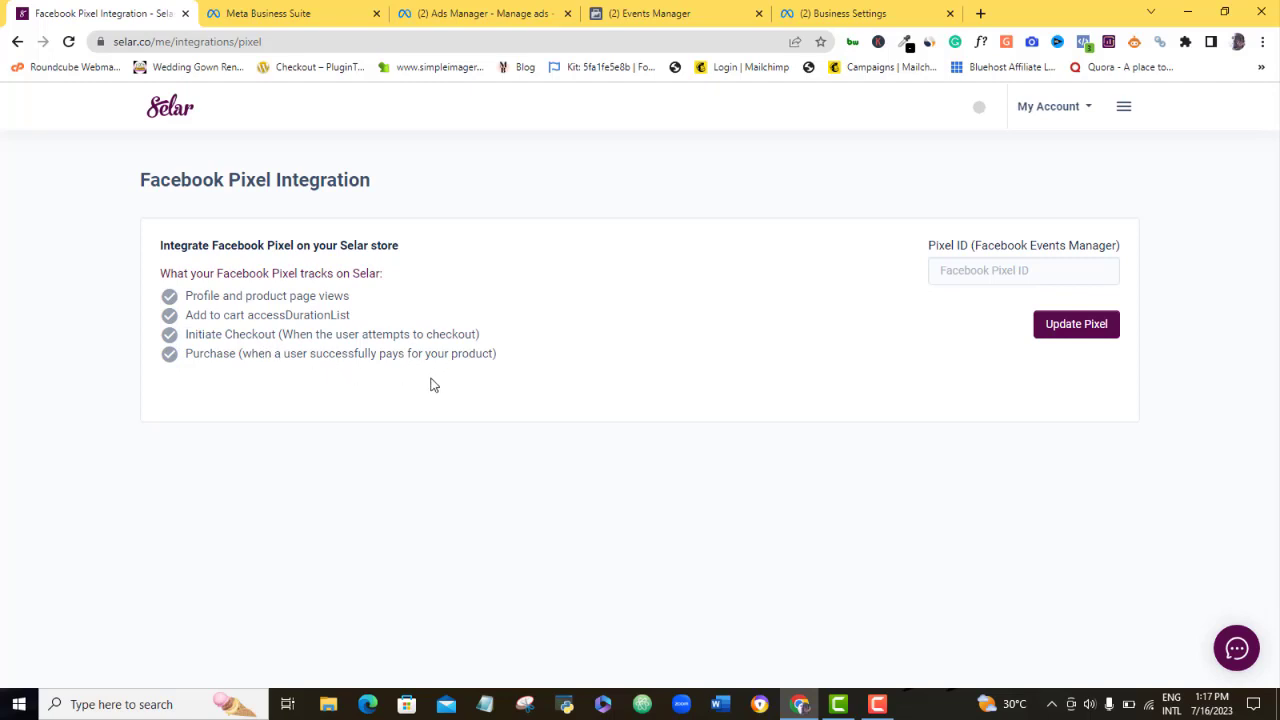
pyautogui.moveTo(538, 374)
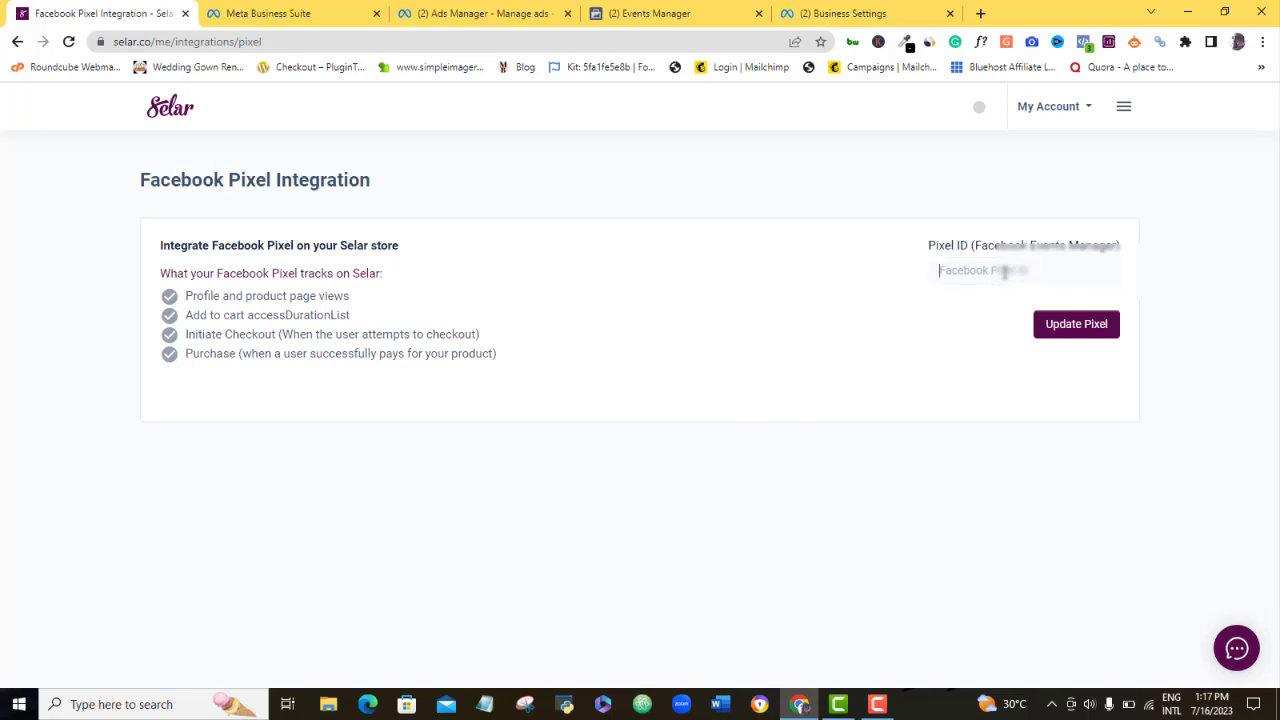
# - Enter pixel ID 199806776 and update the store's Facebook Pixel settings
pyautogui.write('199806776')
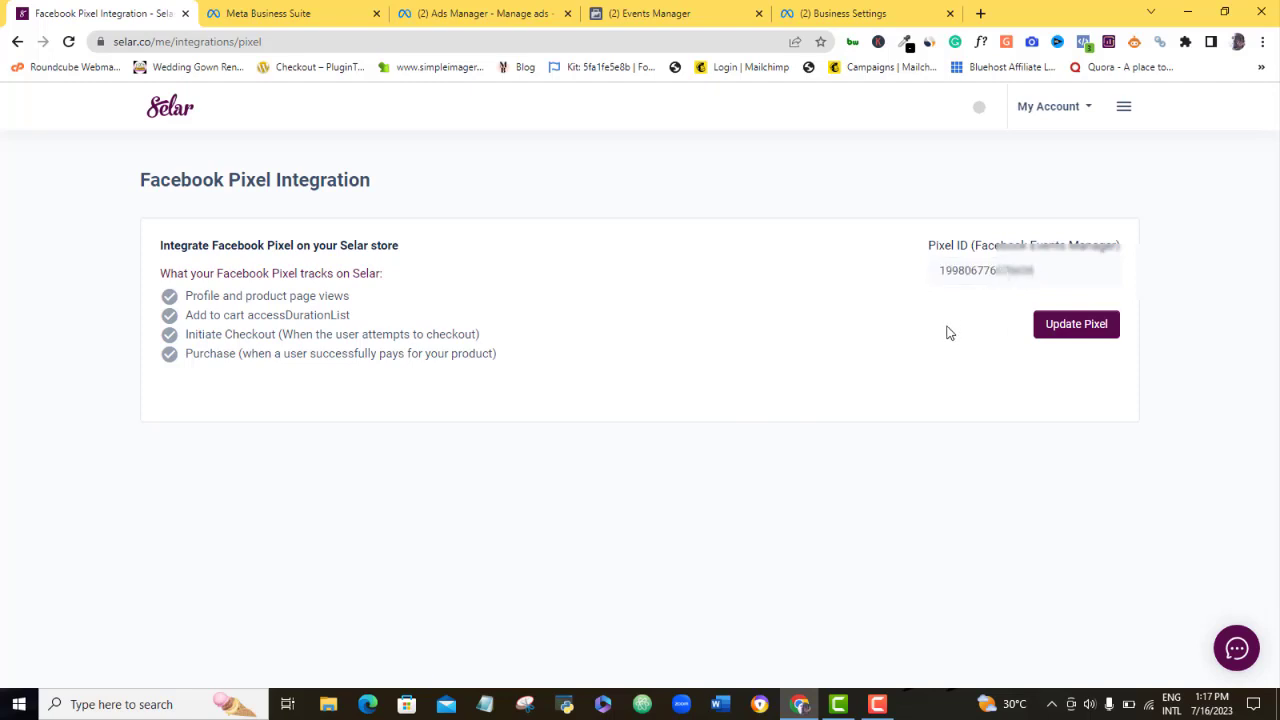
pyautogui.moveTo(996, 372)
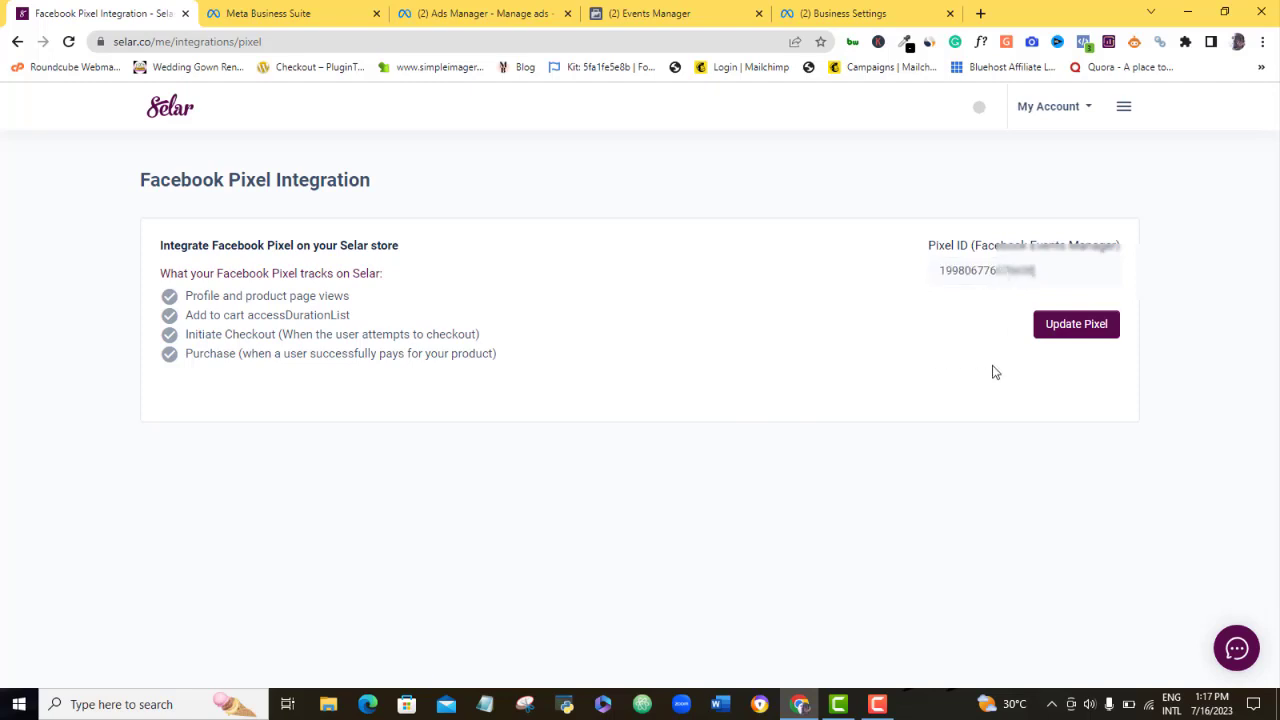
pyautogui.click(1076, 324)
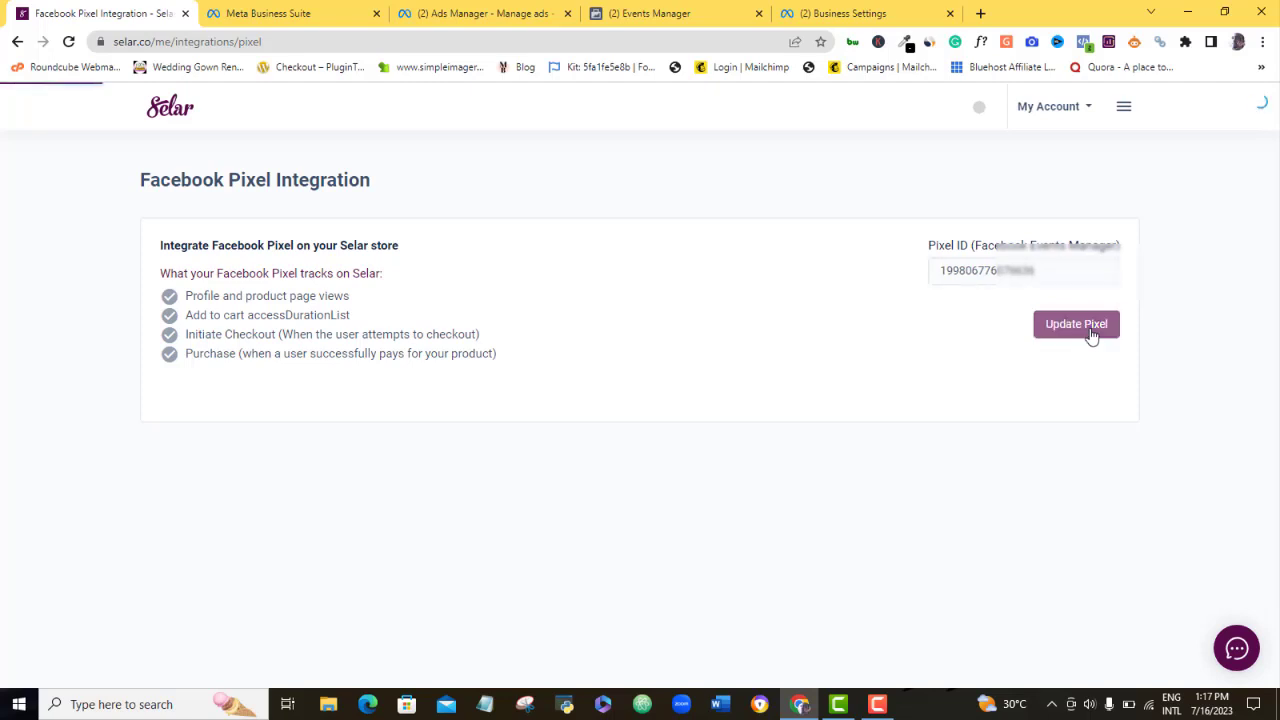
pyautogui.click(1076, 324)
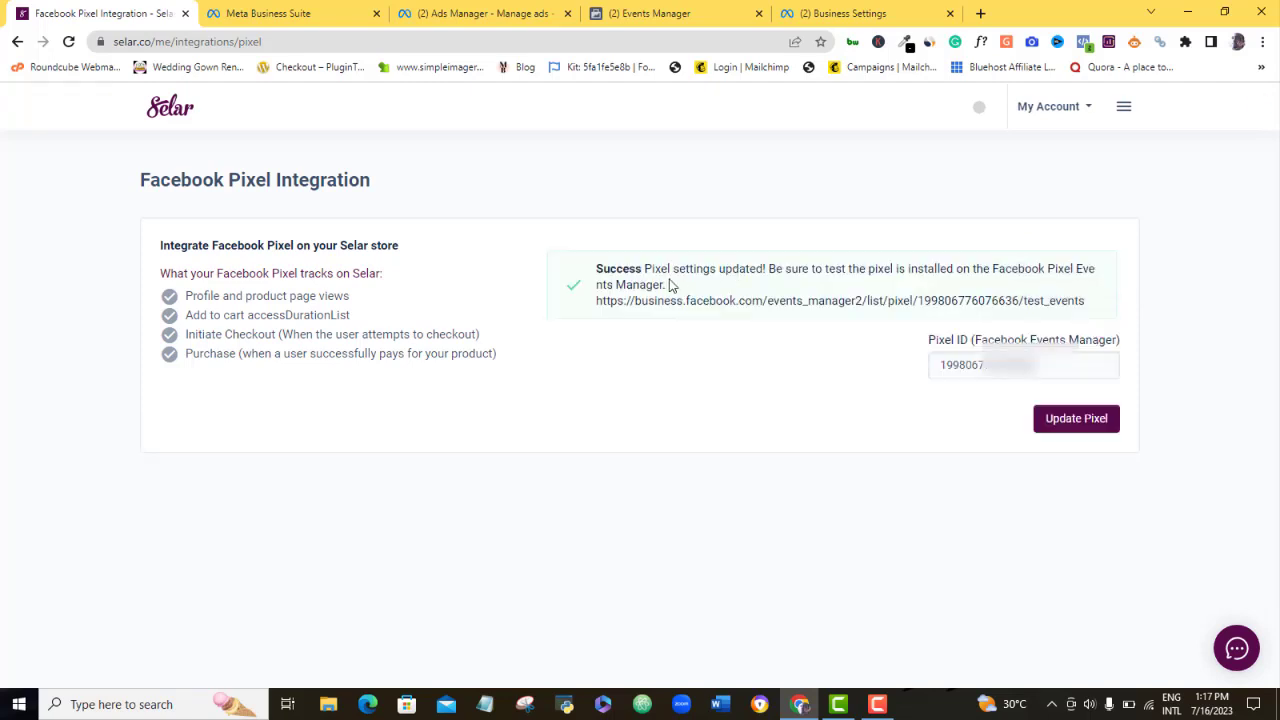
pyautogui.moveTo(880, 284)
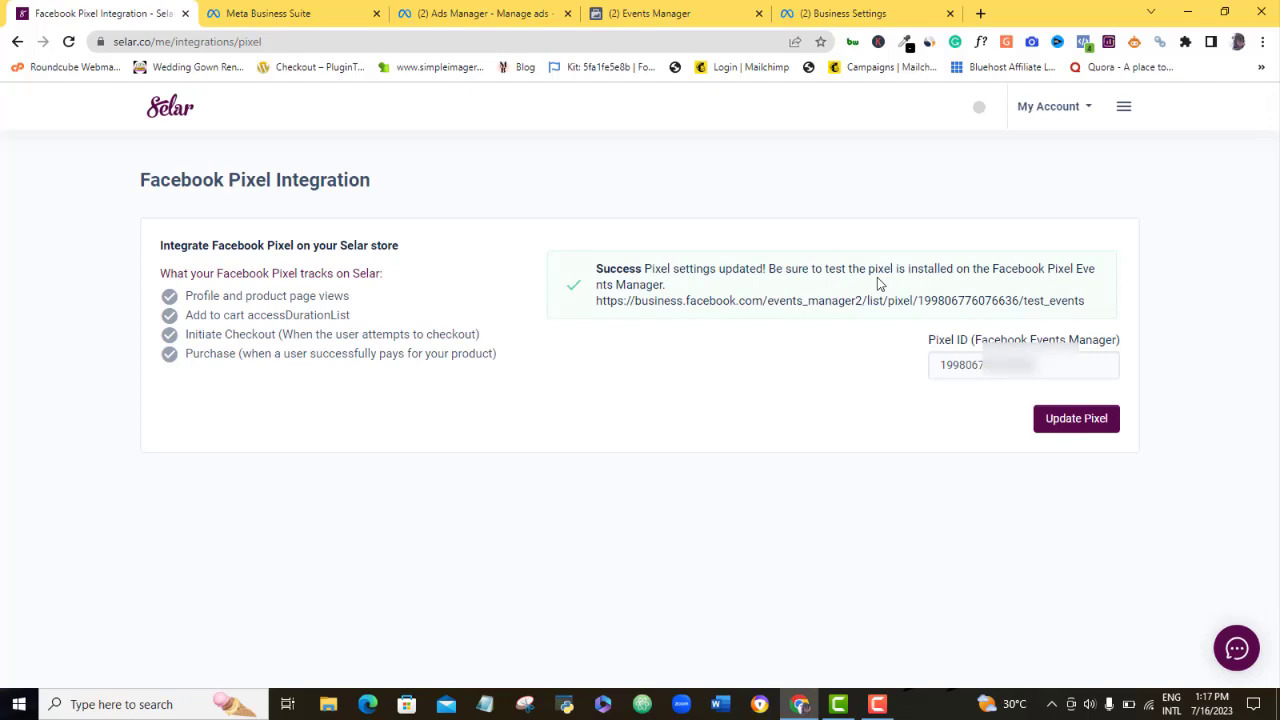
pyautogui.moveTo(712, 296)
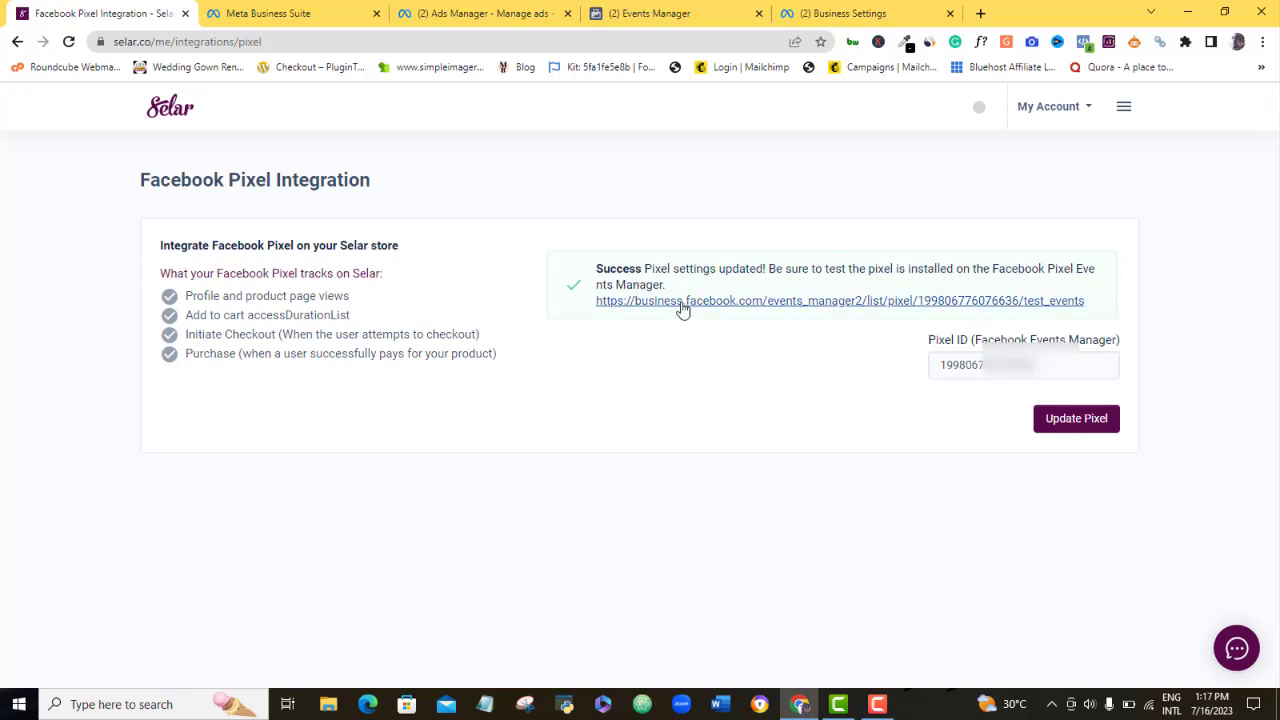
pyautogui.moveTo(736, 304)
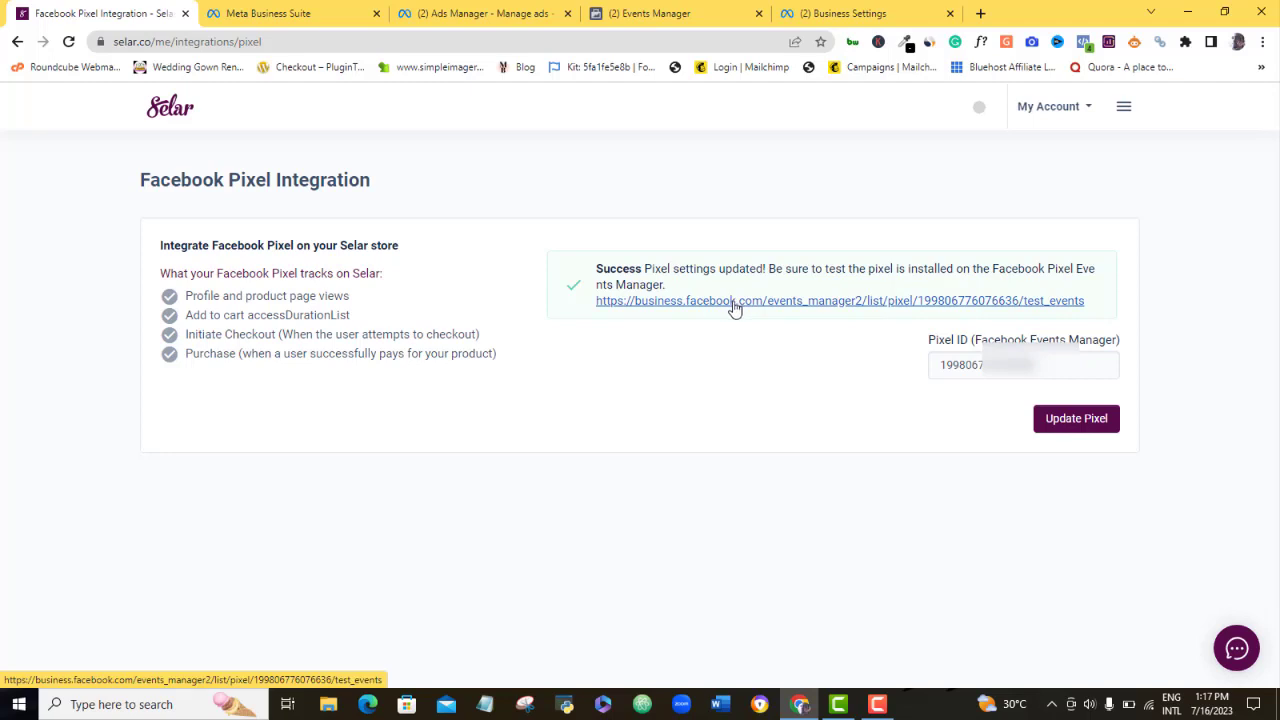
pyautogui.moveTo(744, 308)
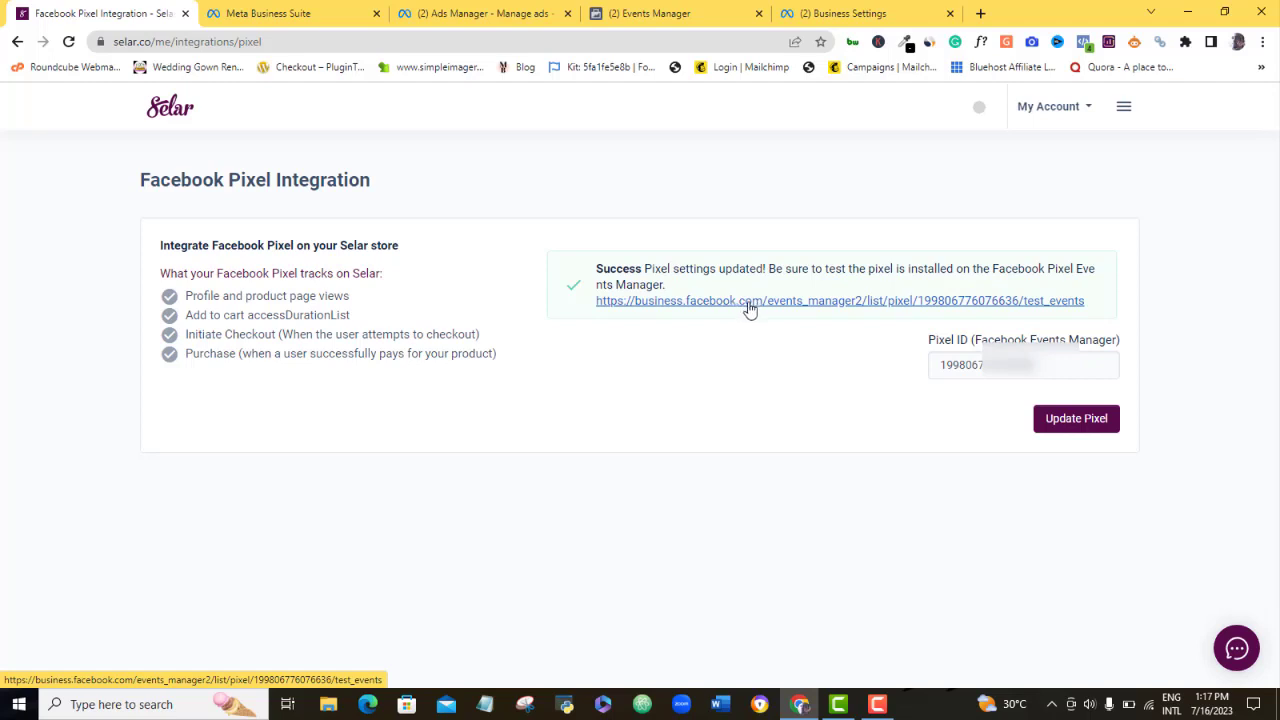
# - Open the test_events link from the success banner in a new tab
pyautogui.rightClick(752, 304)
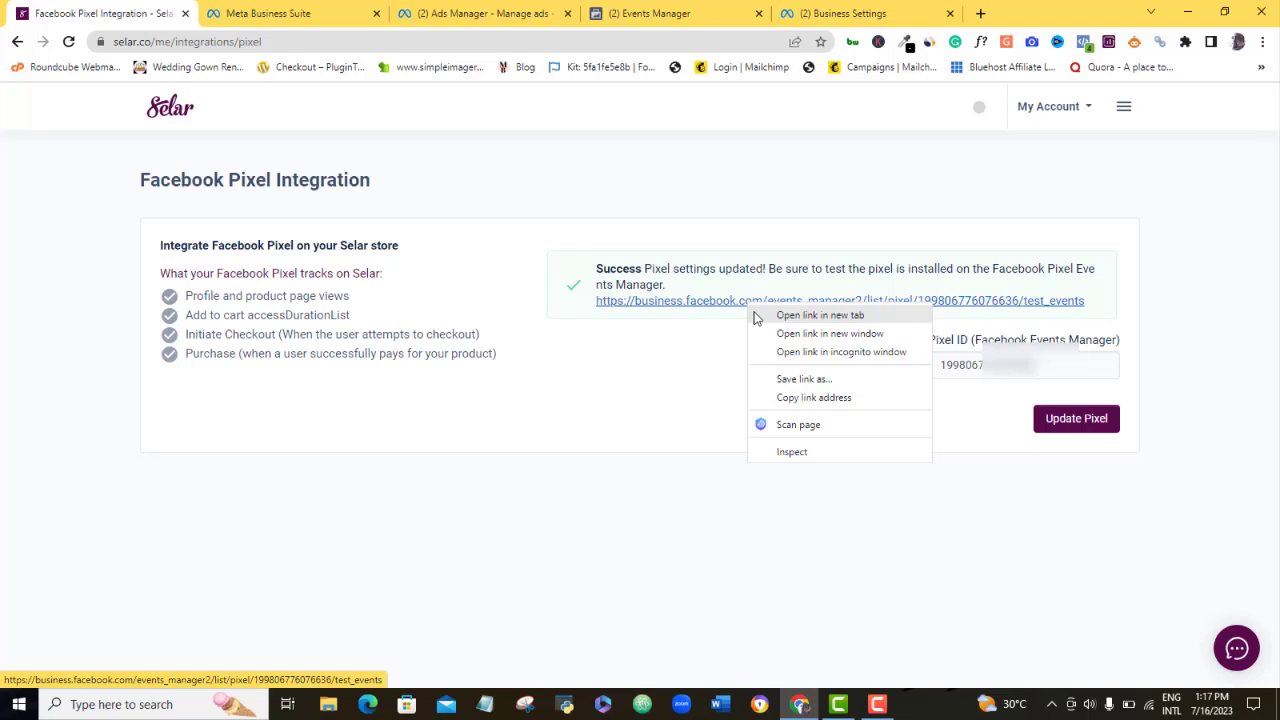
pyautogui.click(820, 316)
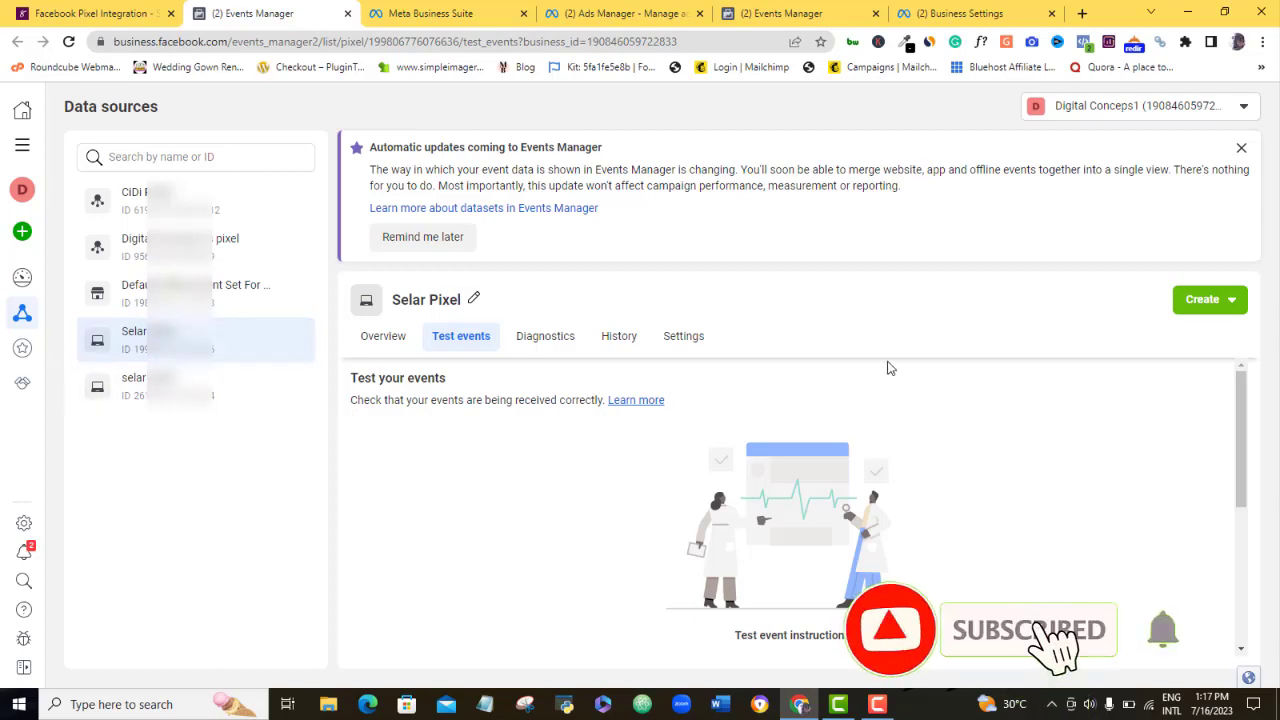
# - Reveal the browser event testing area on Test events, then return to the Selar tab
pyautogui.scroll(-3)
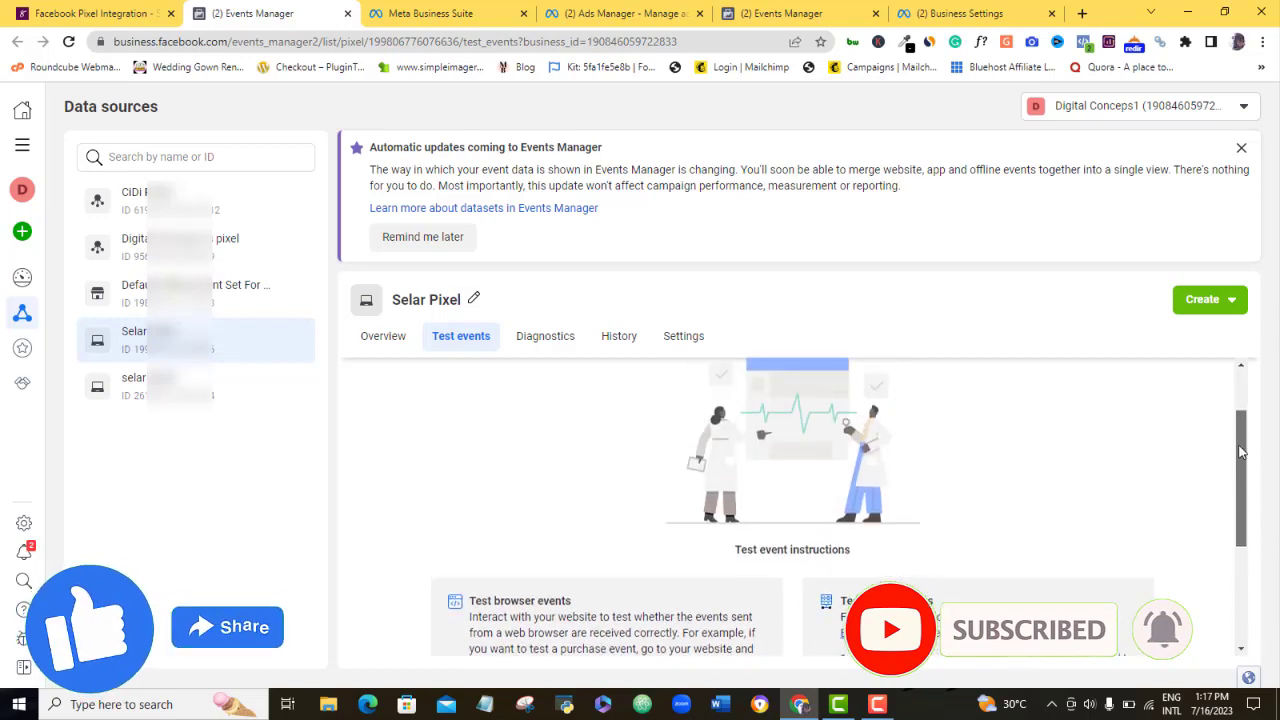
pyautogui.scroll(-3)
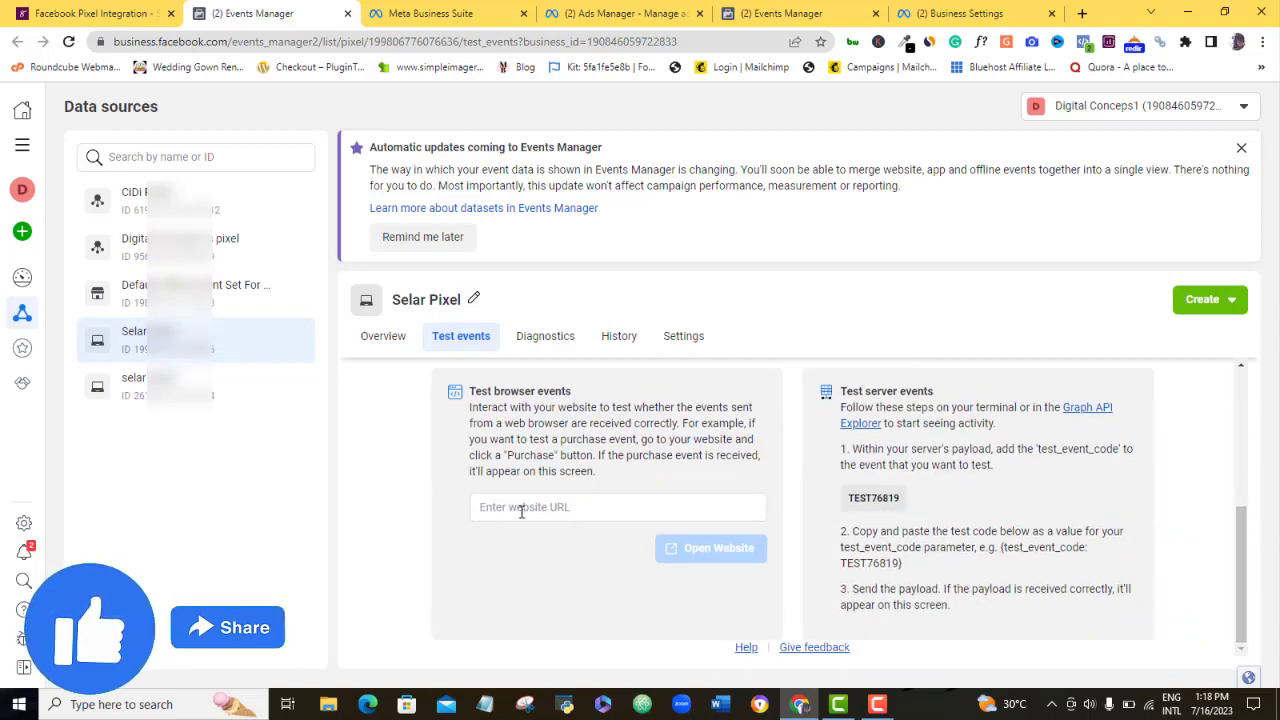
pyautogui.click(90, 12)
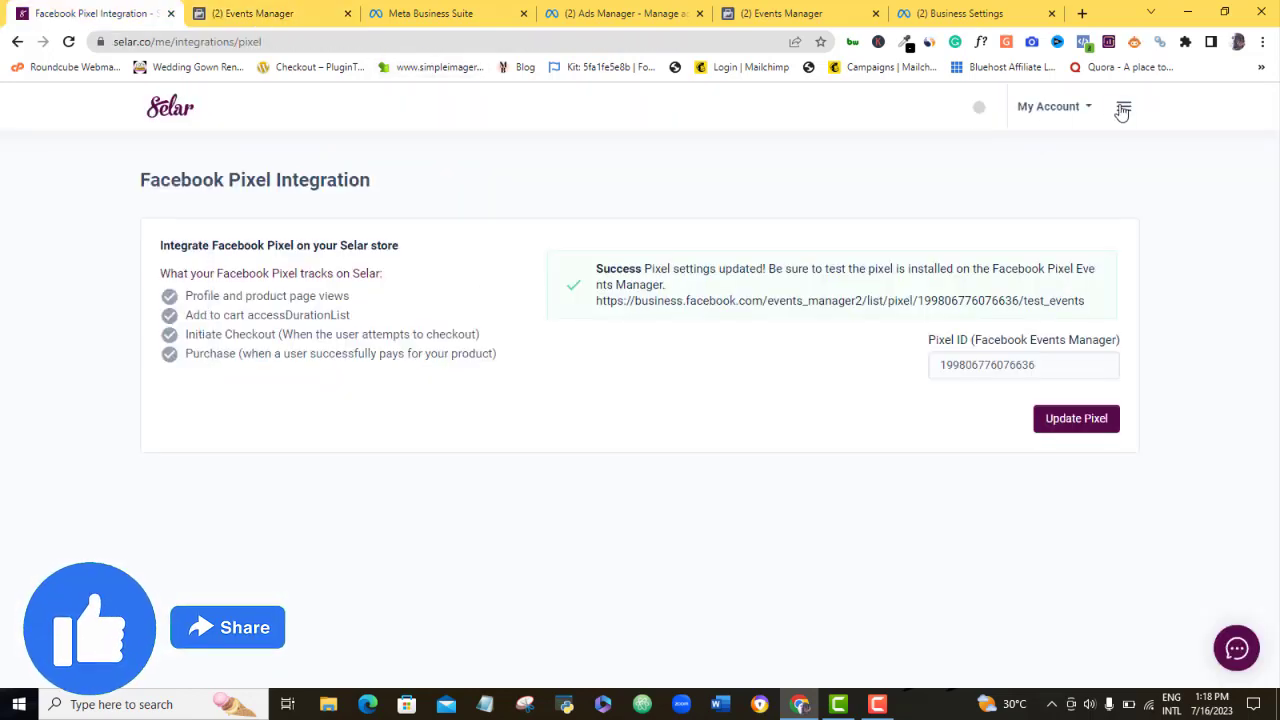
# - Visit the CiDiMarketing storefront via Store Link, then return to Events Manager test events
pyautogui.click(1124, 106)
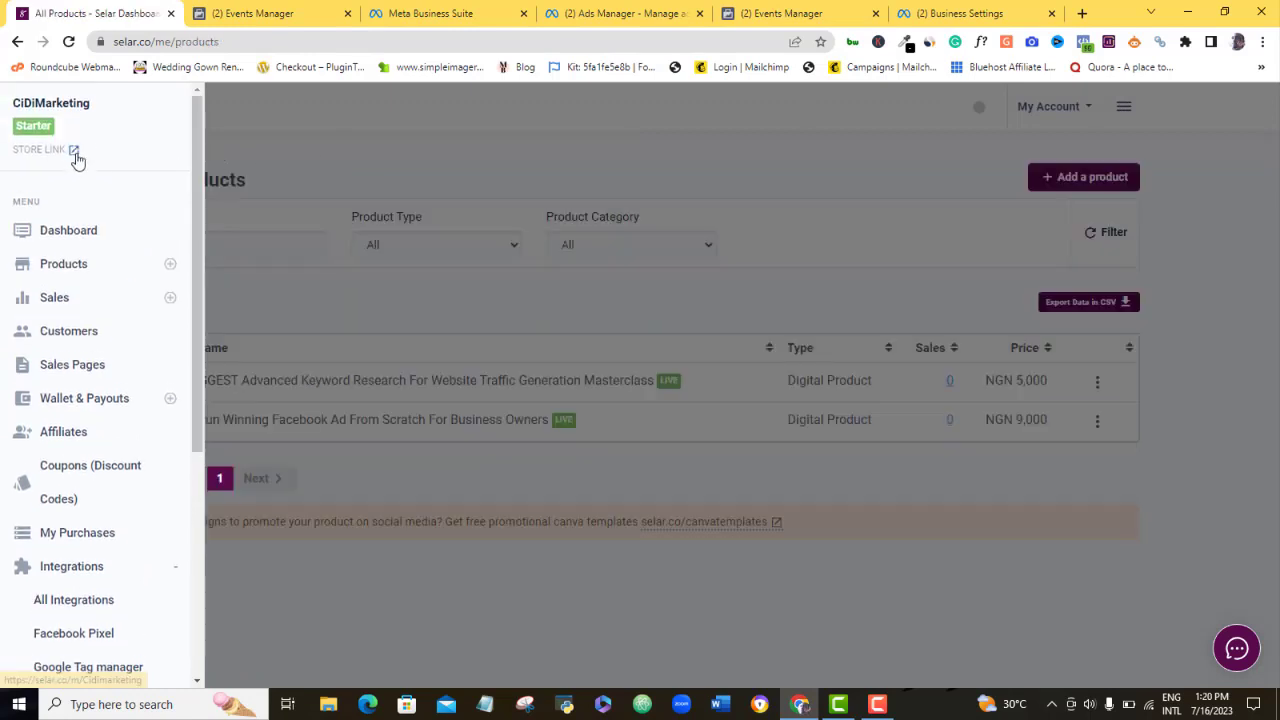
pyautogui.click(74, 148)
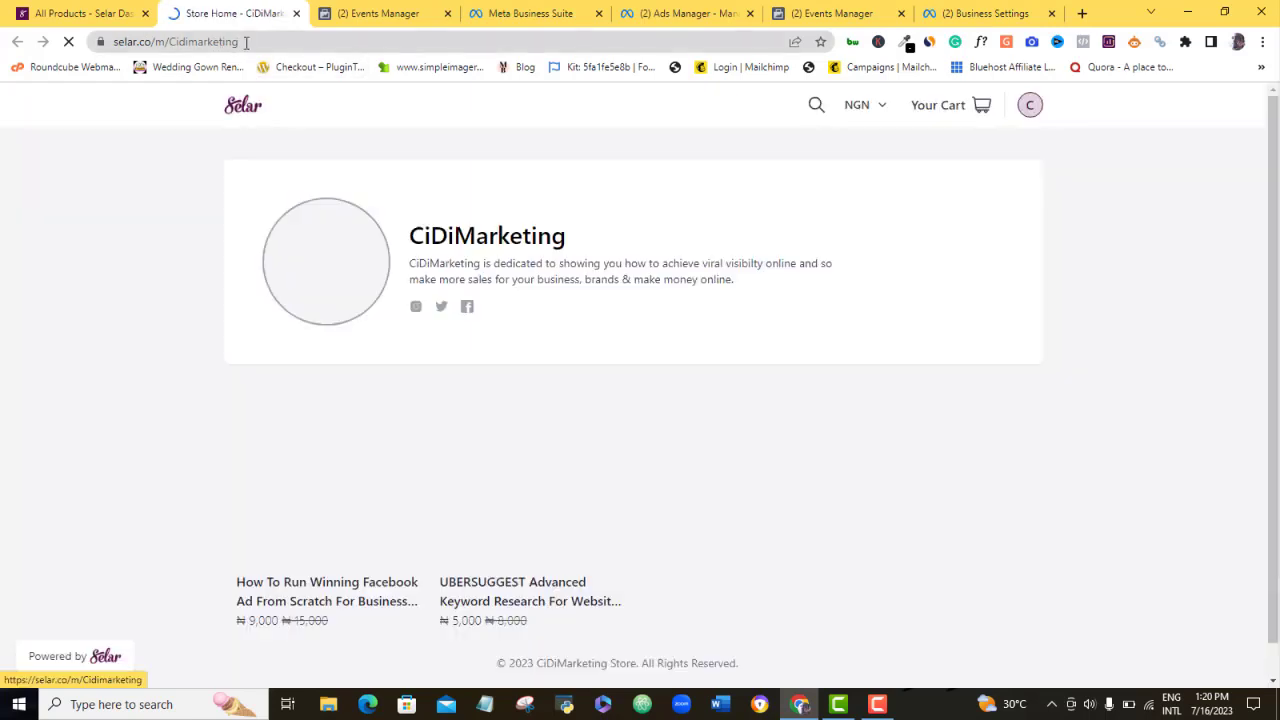
pyautogui.rightClick(180, 42)
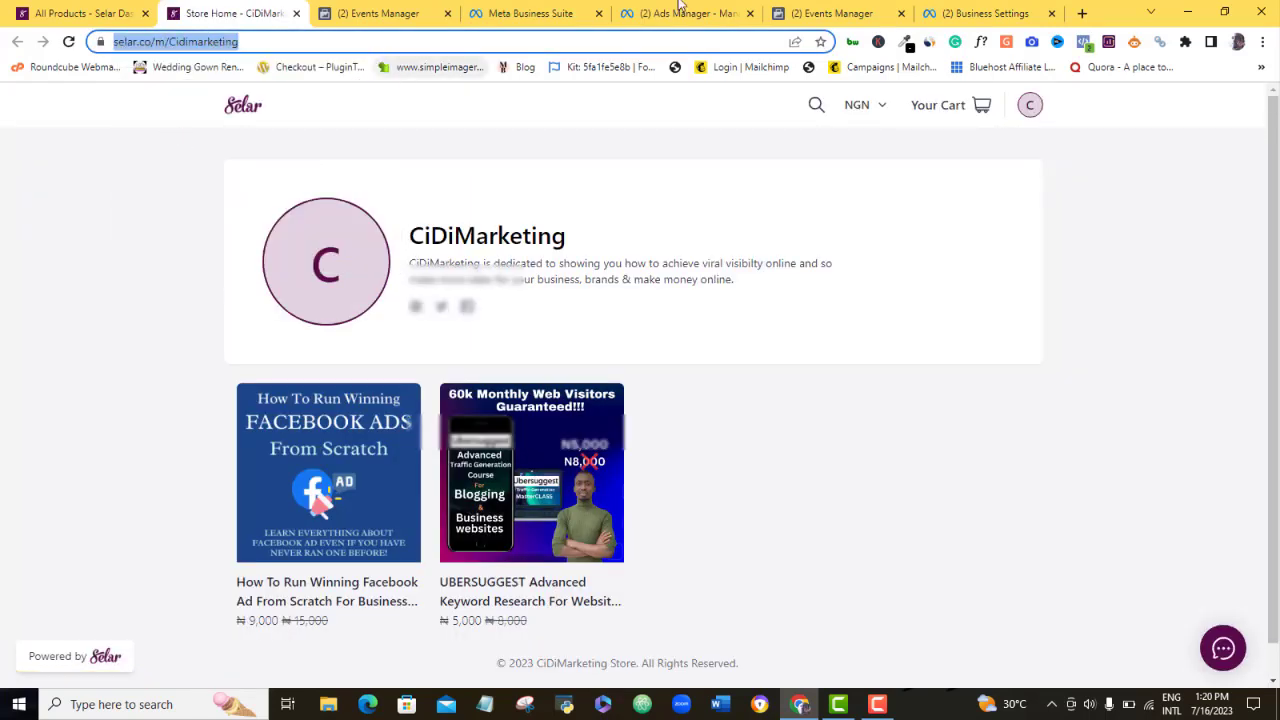
pyautogui.click(380, 12)
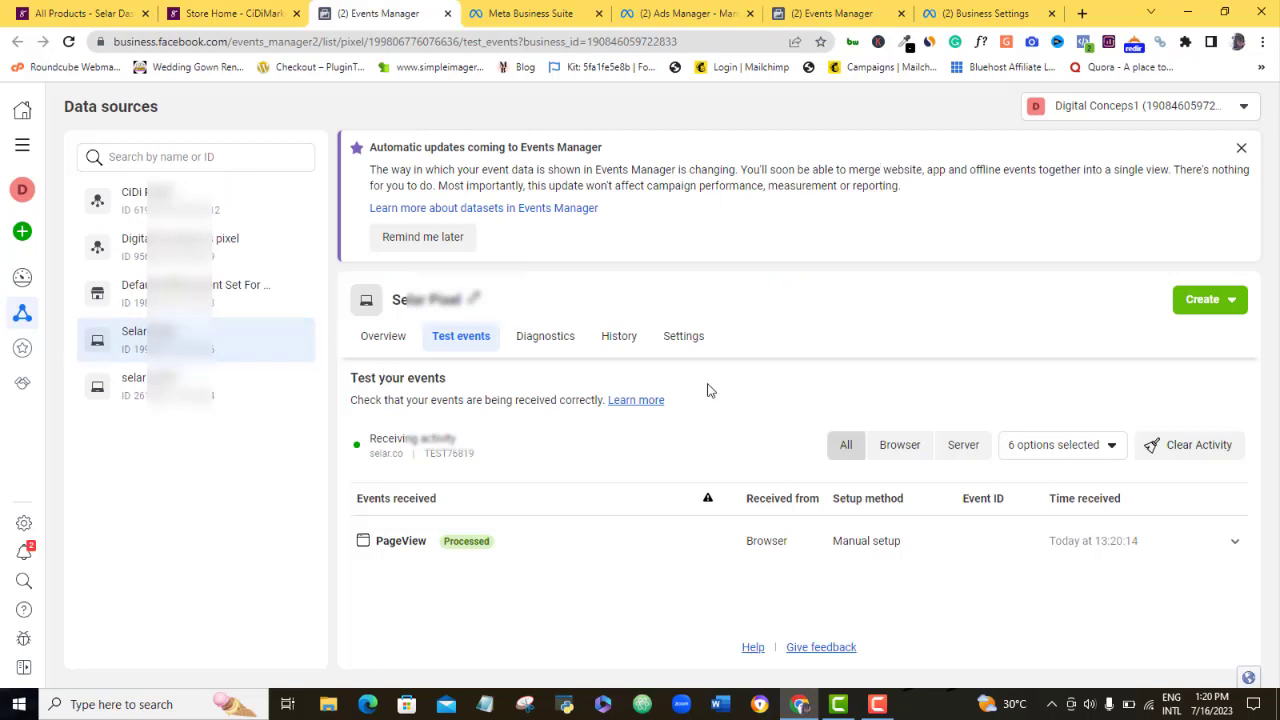
pyautogui.moveTo(776, 572)
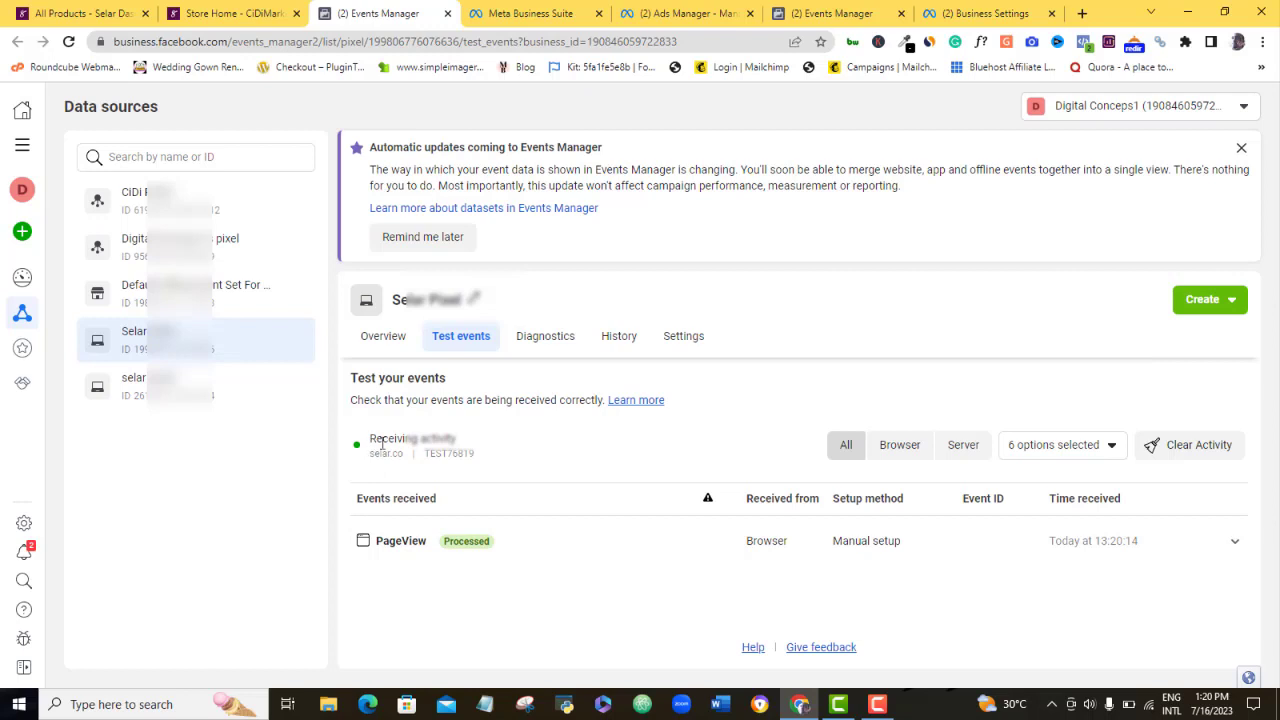
pyautogui.moveTo(362, 456)
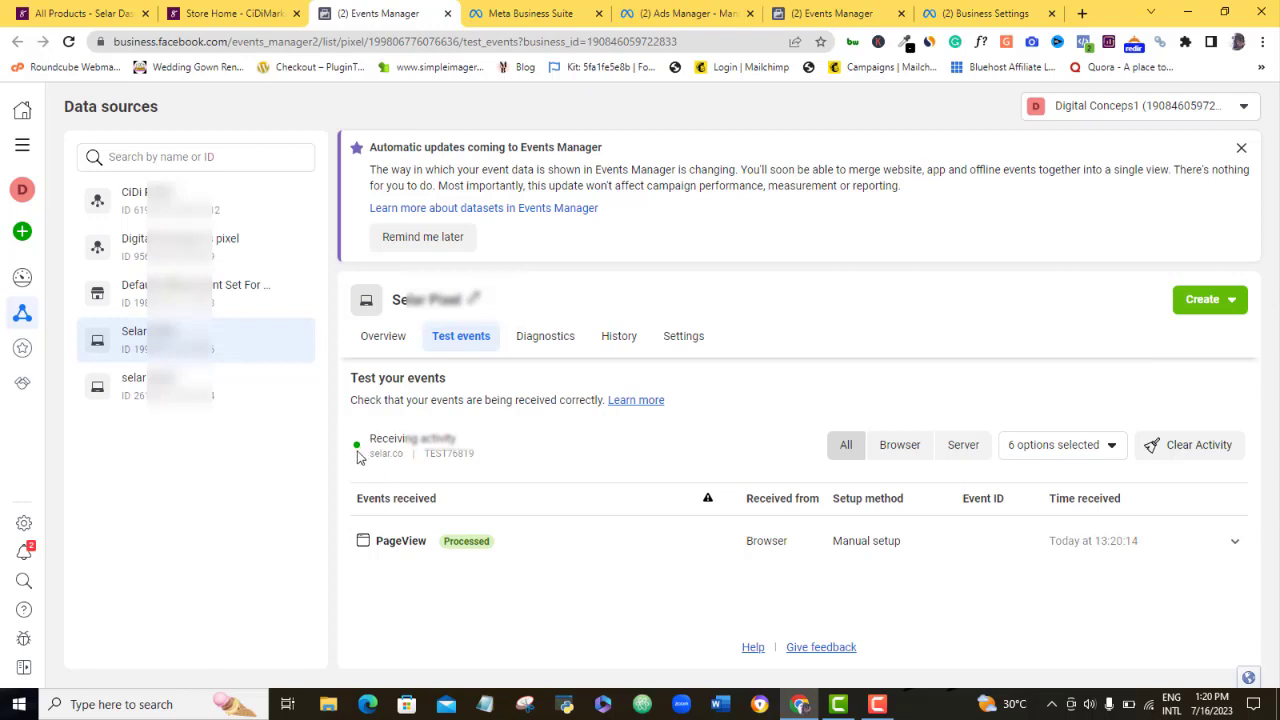
pyautogui.moveTo(364, 456)
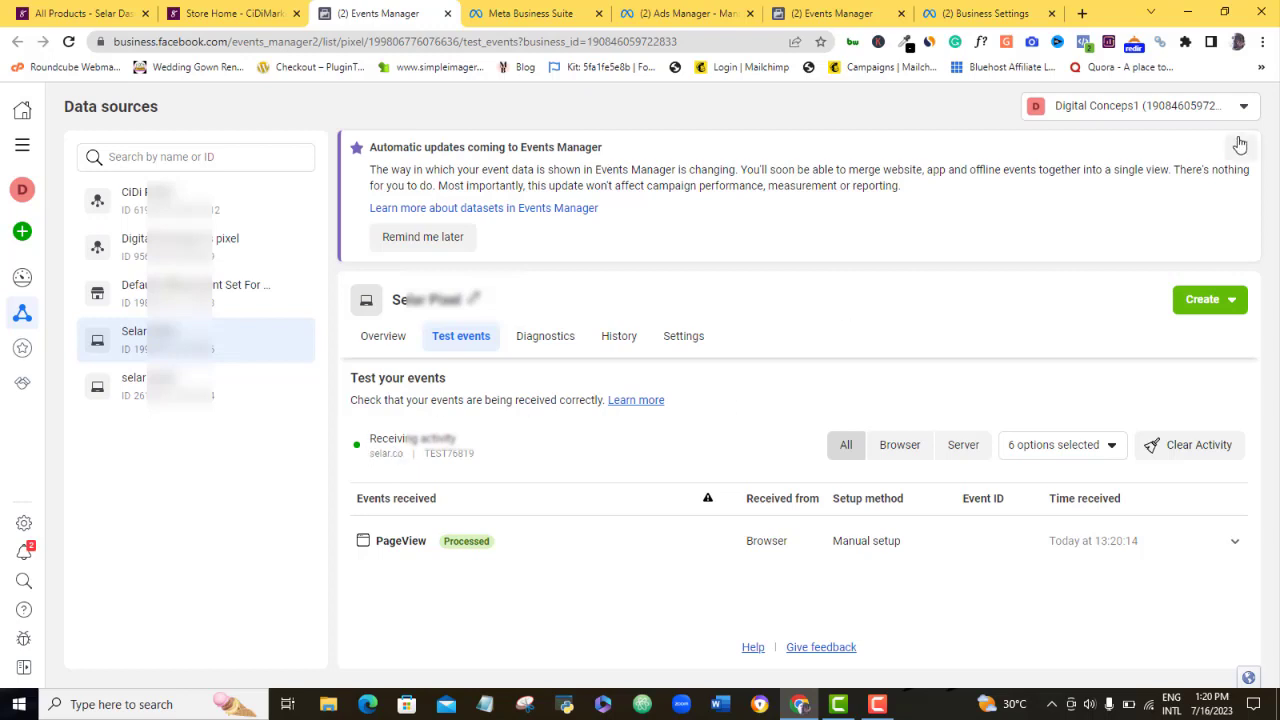
# - Dismiss the Automatic updates notice and switch to the selar pixel1 data source
pyautogui.click(1240, 144)
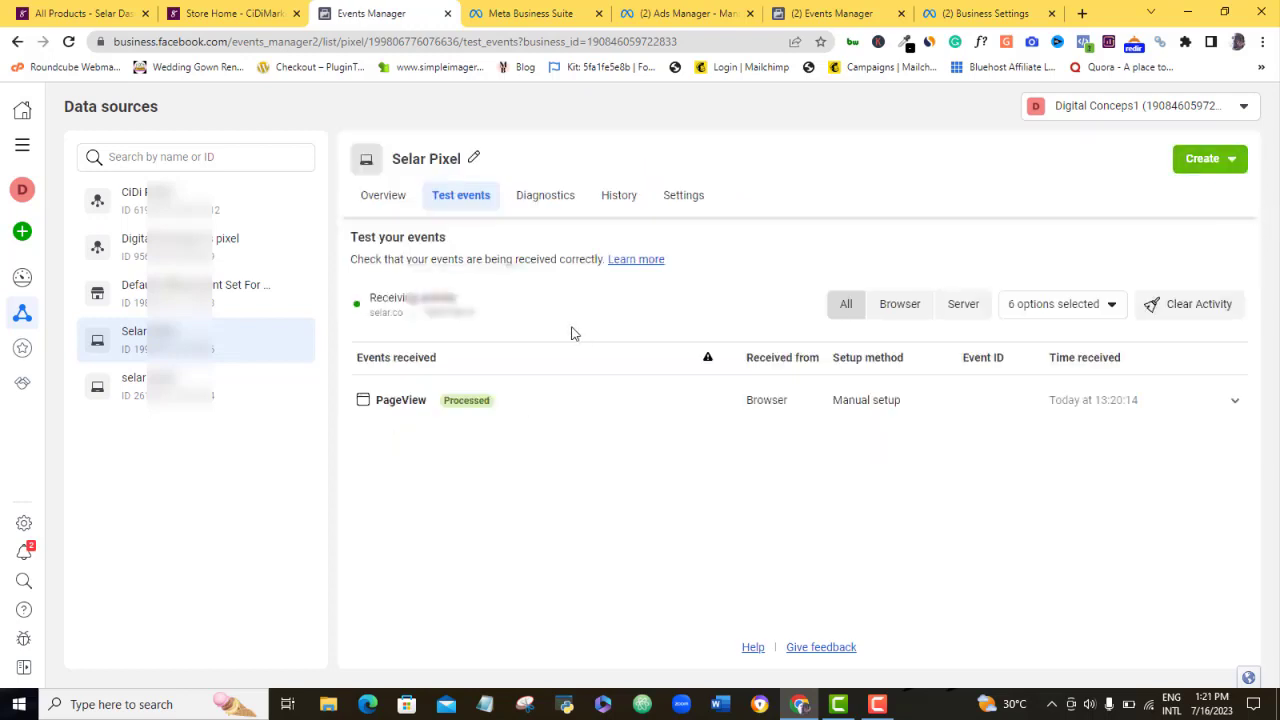
pyautogui.moveTo(800, 520)
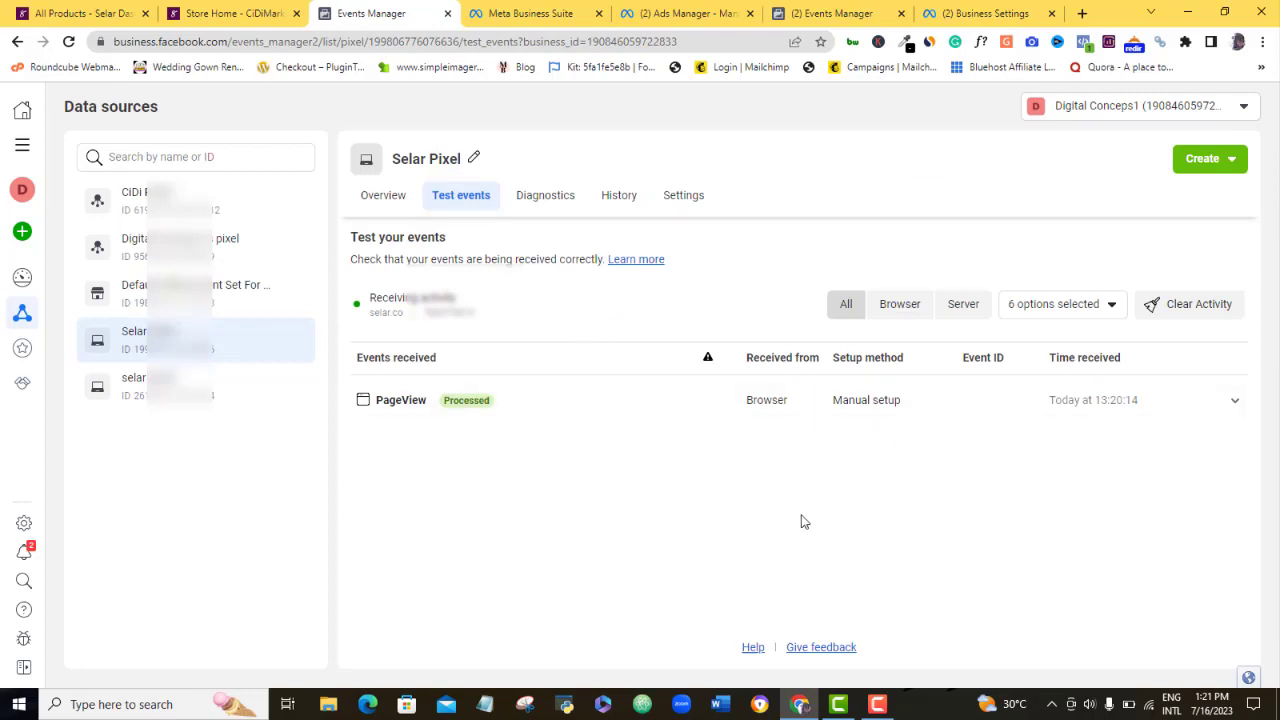
pyautogui.moveTo(810, 528)
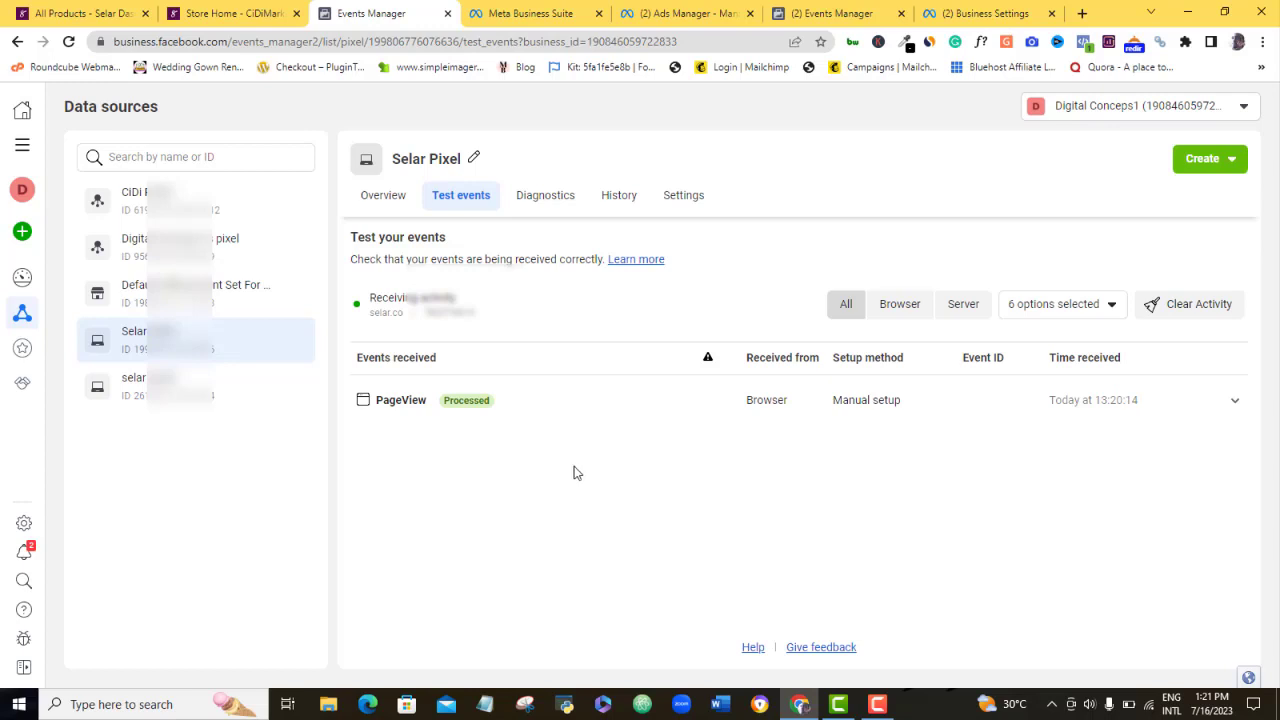
pyautogui.click(196, 386)
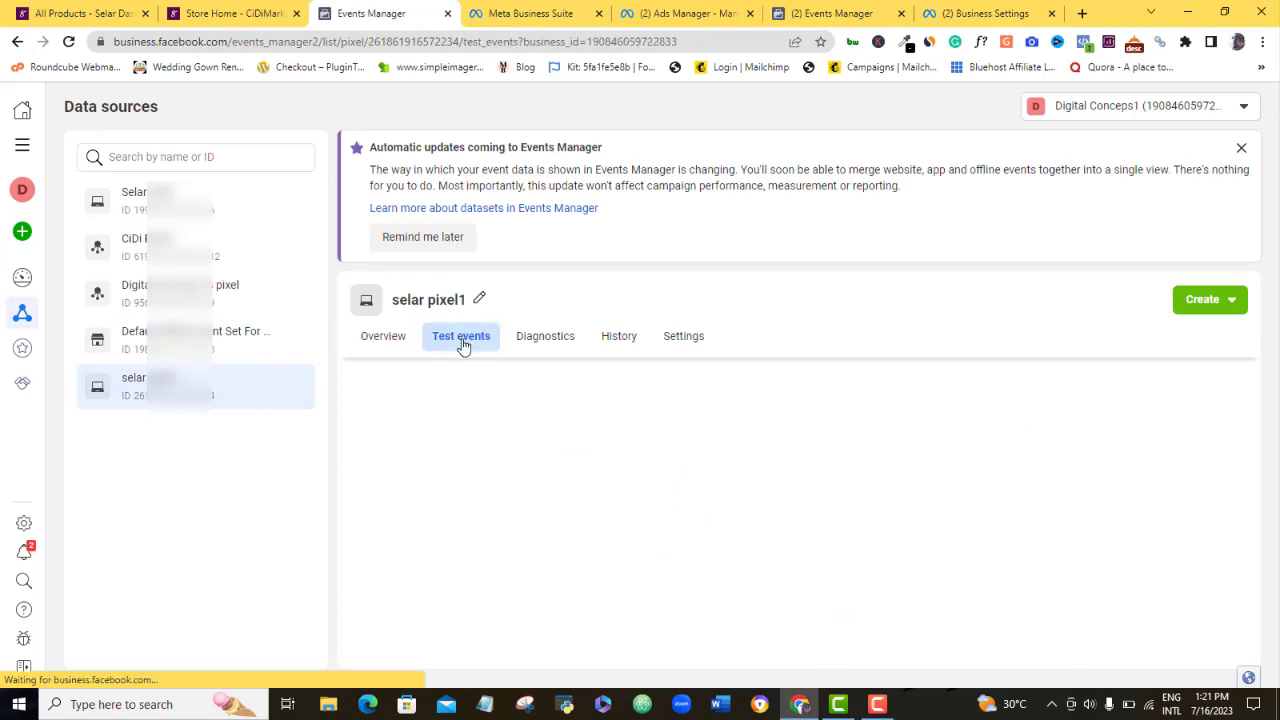
pyautogui.click(460, 336)
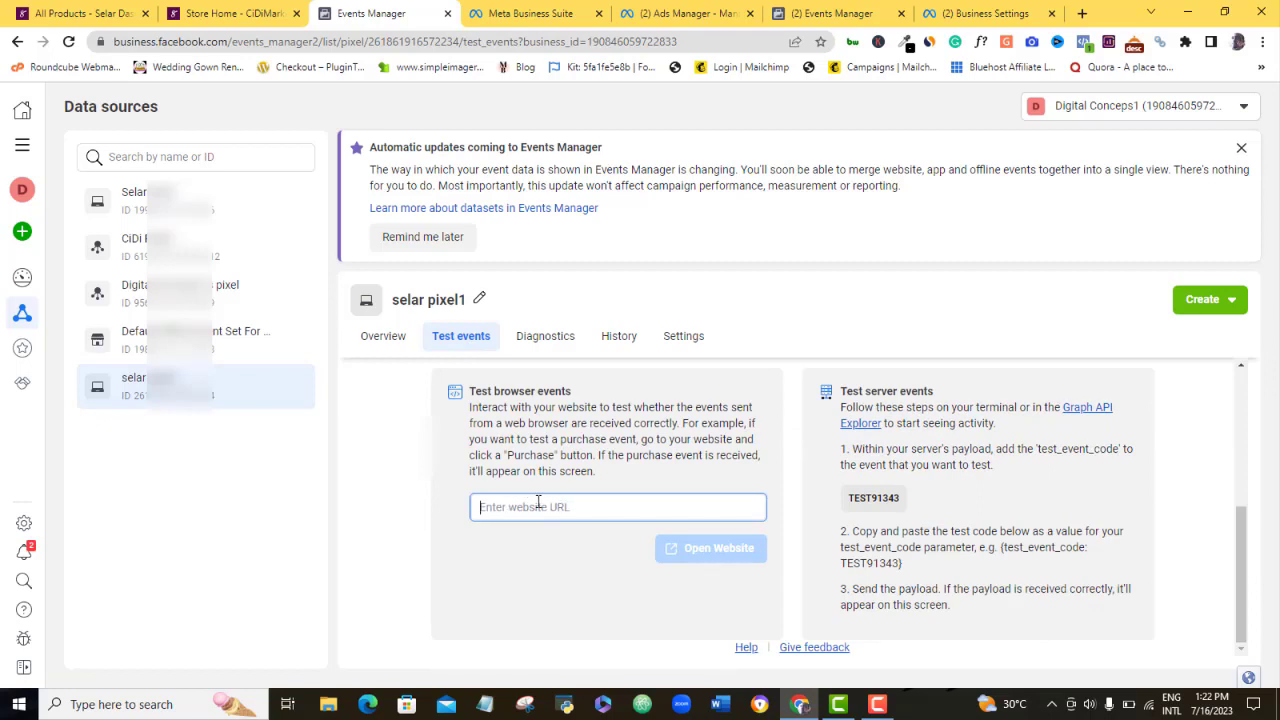
pyautogui.write('https://selar.co/m/Cidimarketing')
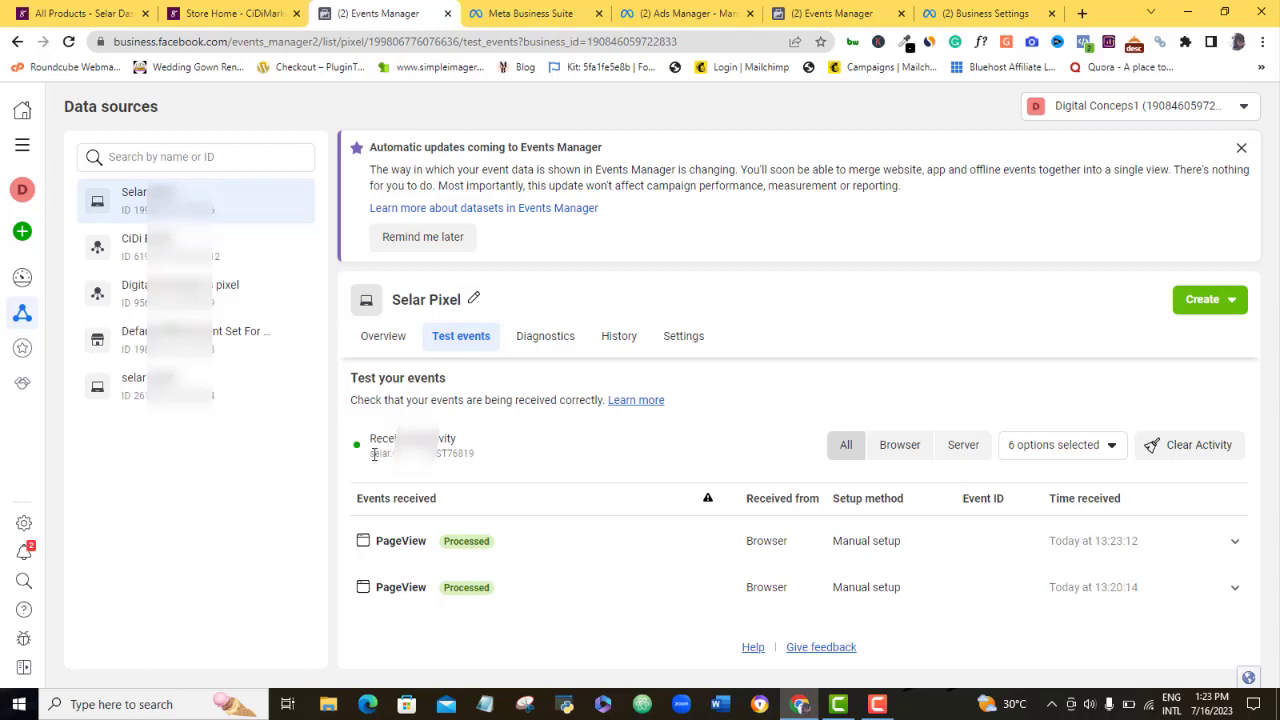
pyautogui.moveTo(356, 454)
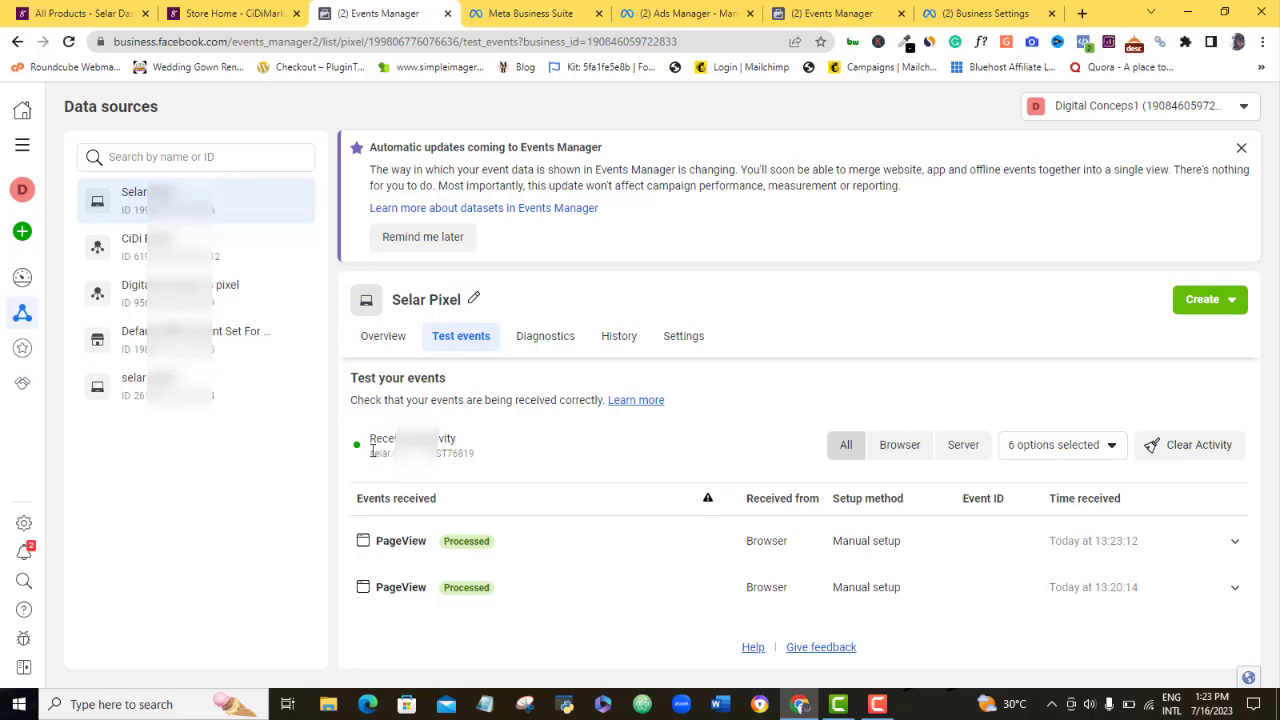
pyautogui.moveTo(370, 456)
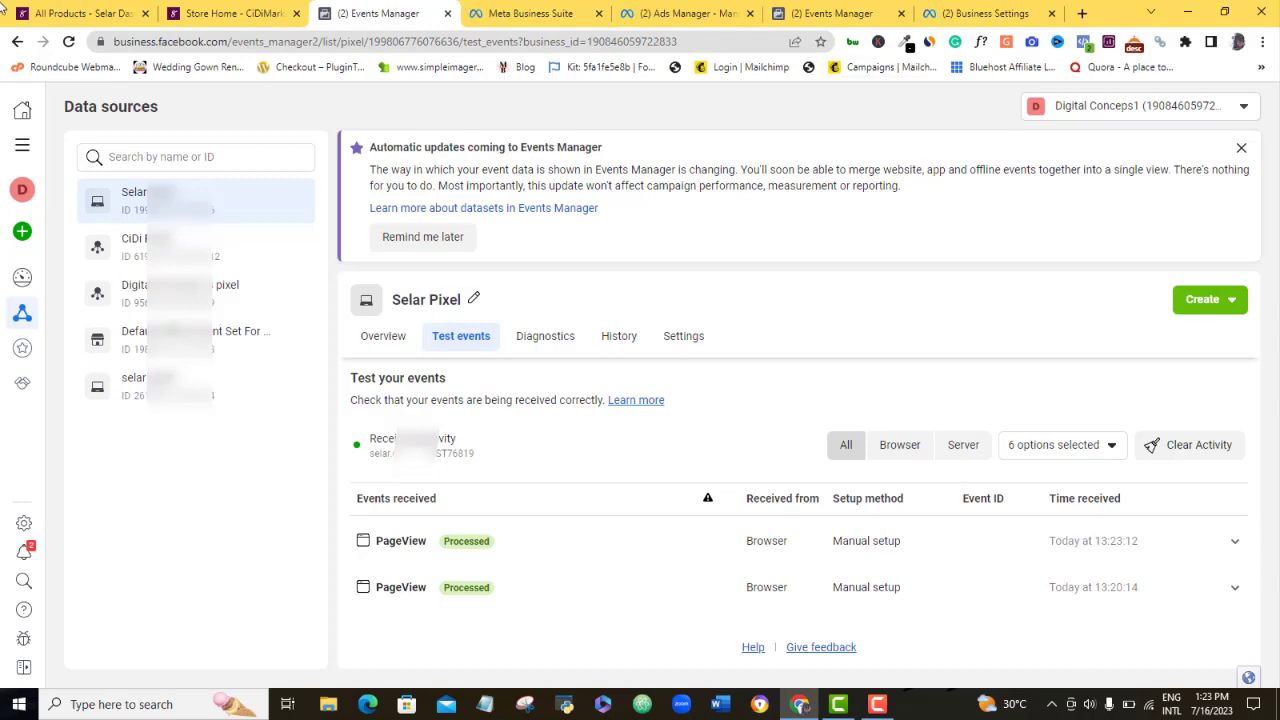
# - Switch to the Store Home - CiDiMarketing storefront page
pyautogui.click(230, 12)
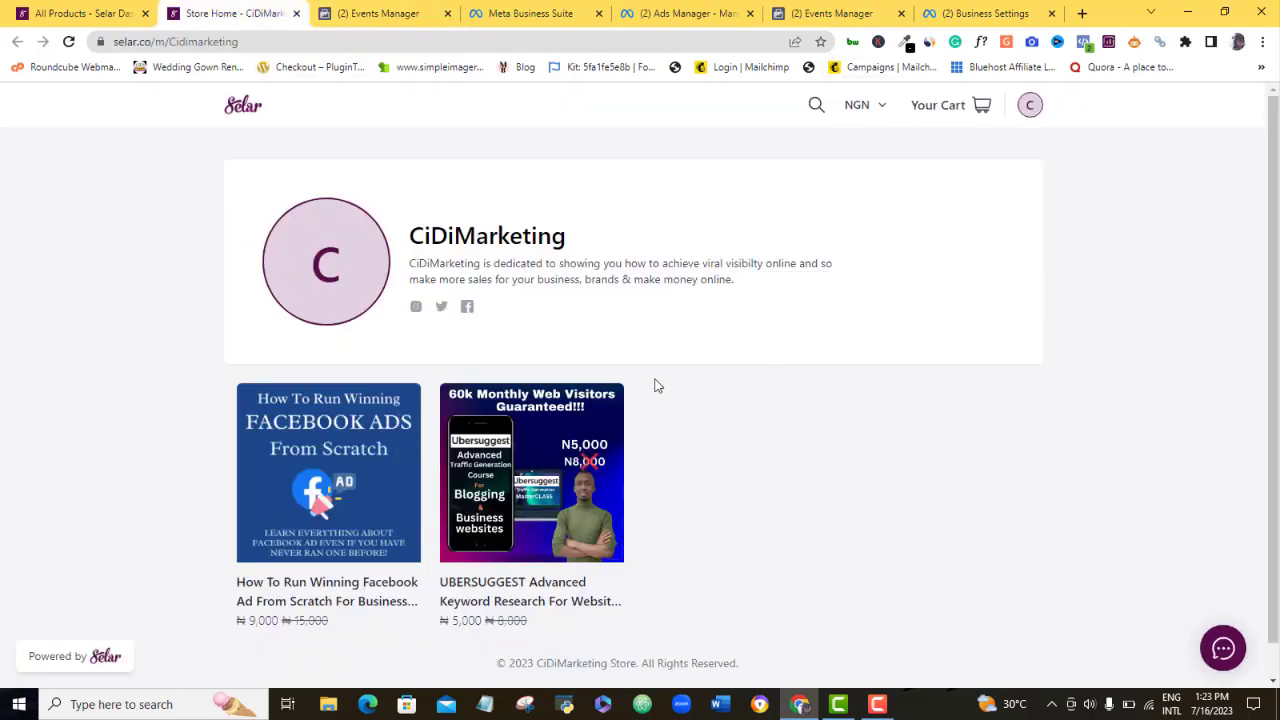
pyautogui.moveTo(816, 472)
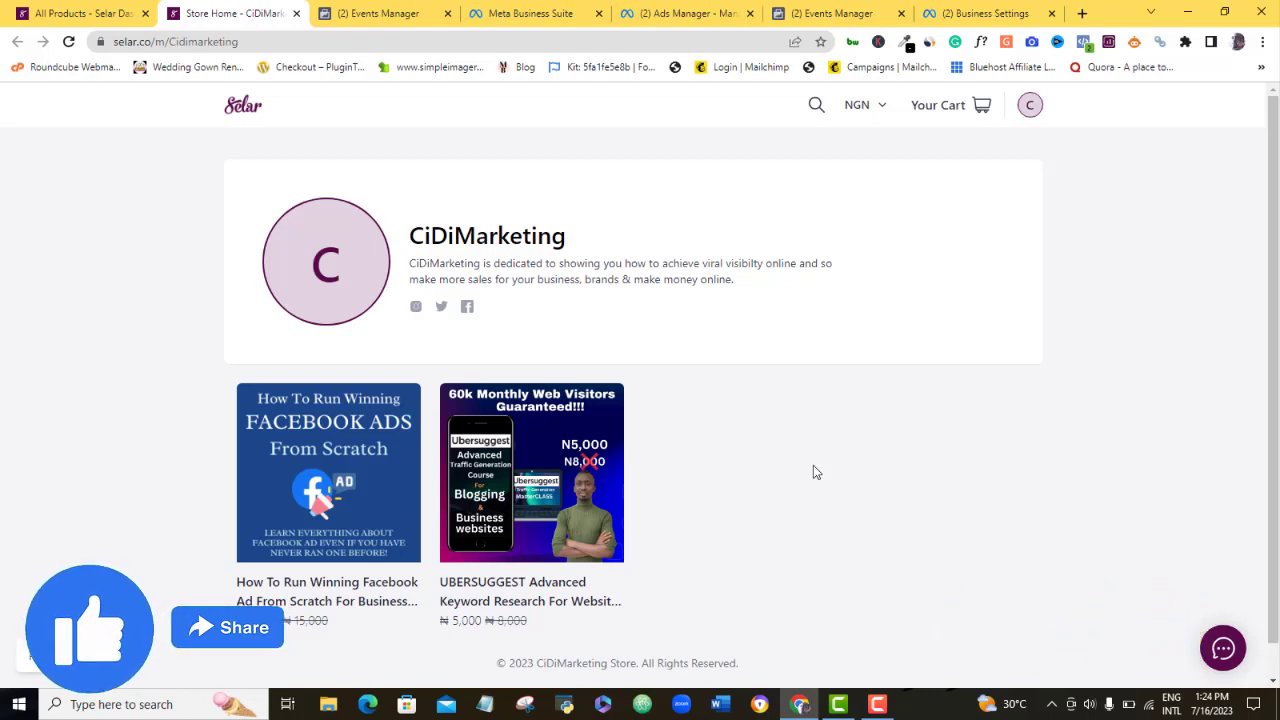
pyautogui.moveTo(836, 512)
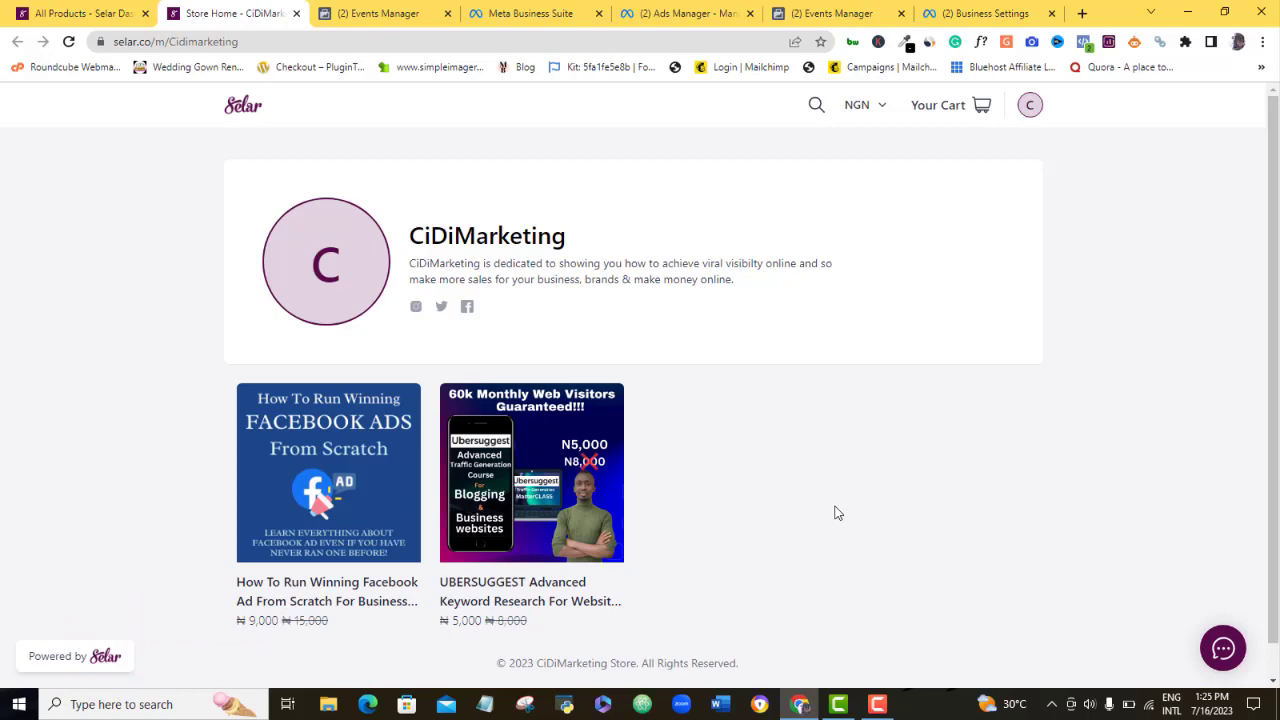
pyautogui.moveTo(816, 472)
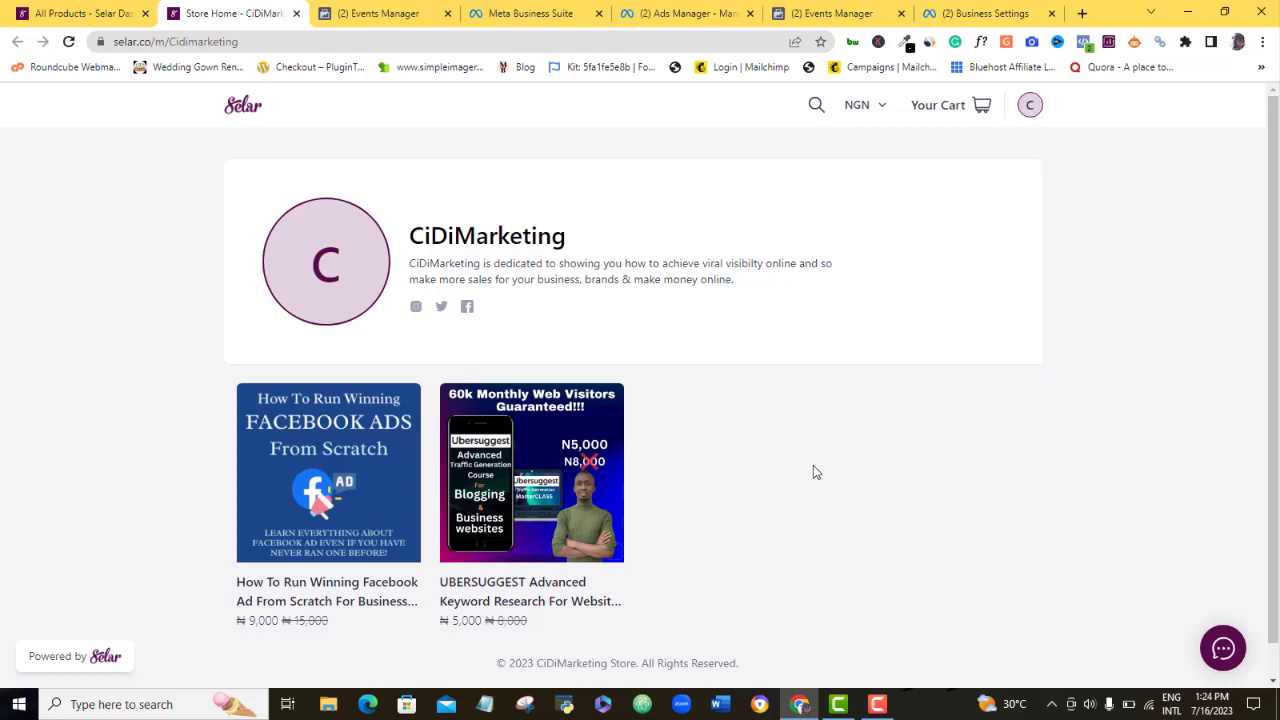